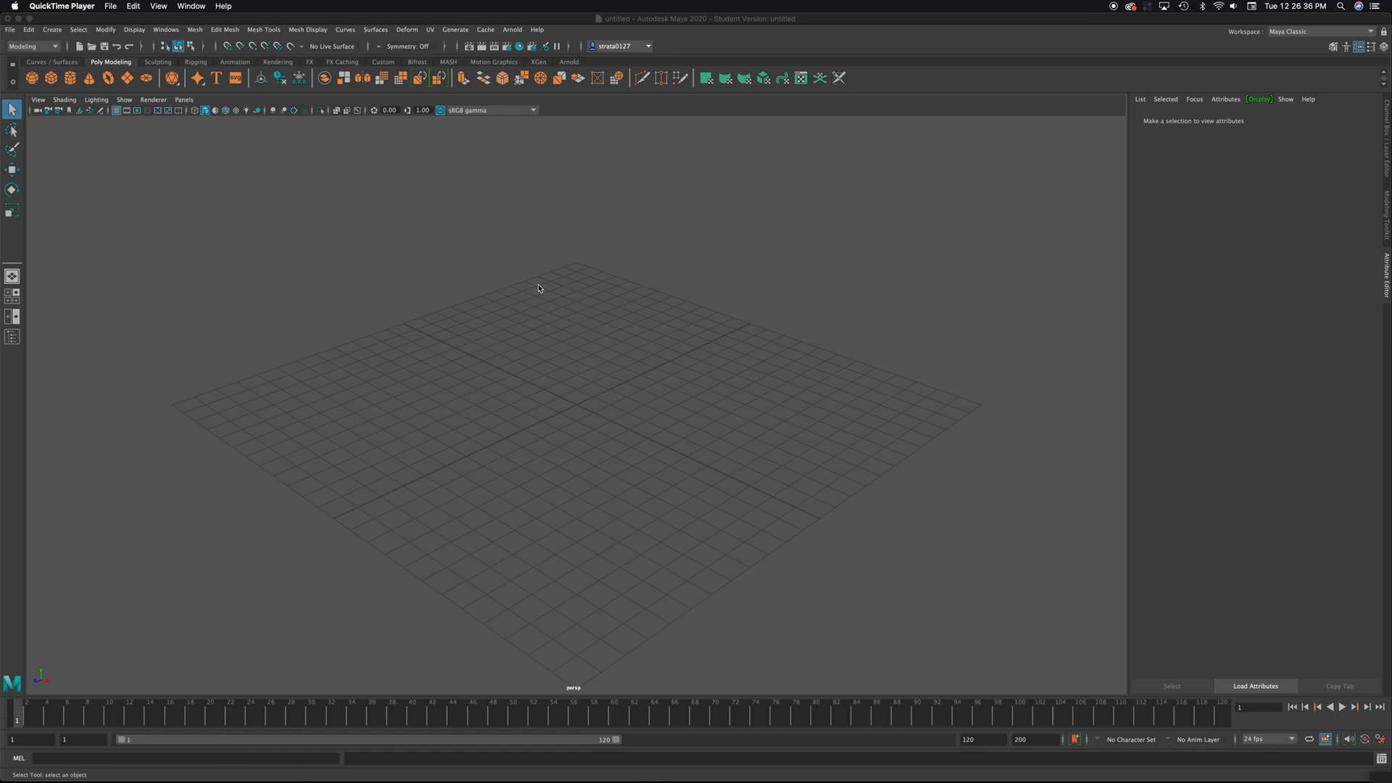
mouse_move(516, 285)
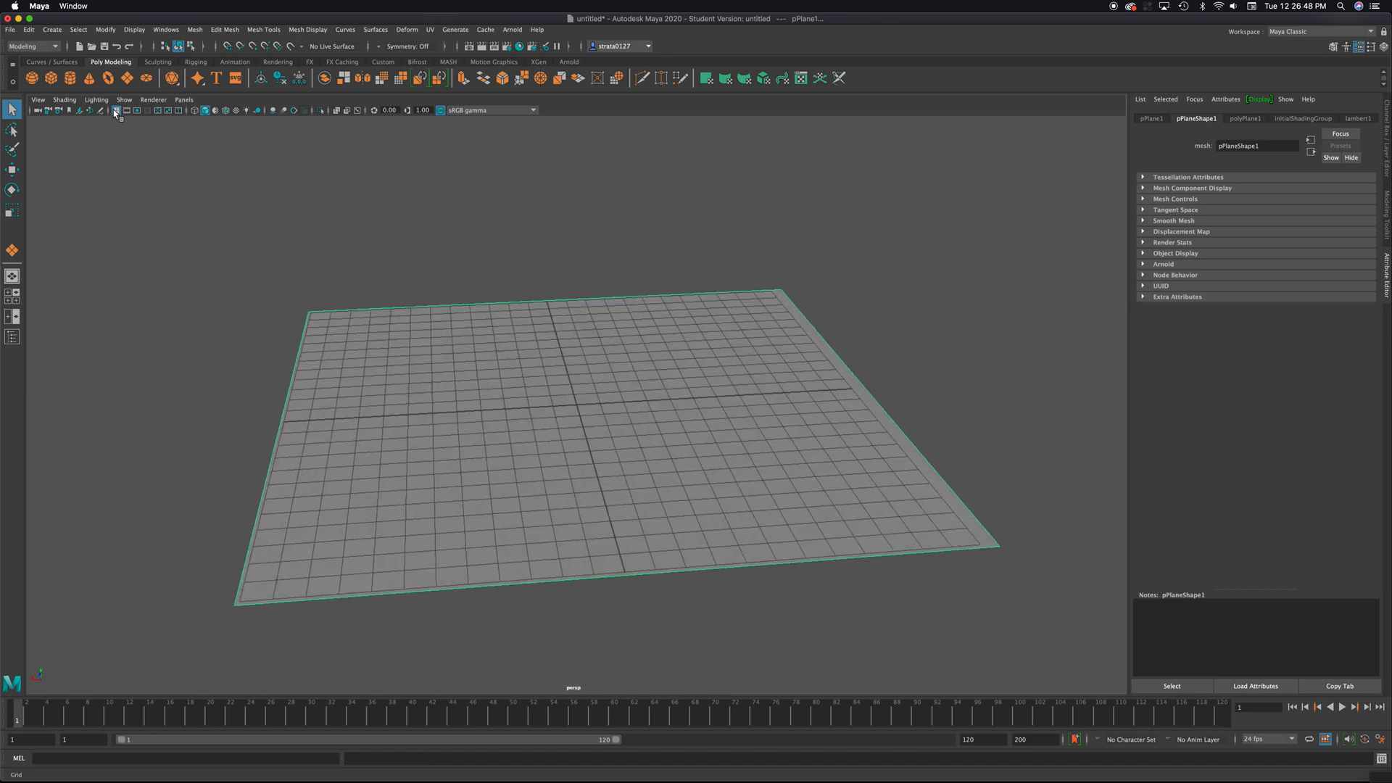
Show the scaled polygon plane as a plain shaded surface without wireframe lines
click(116, 111)
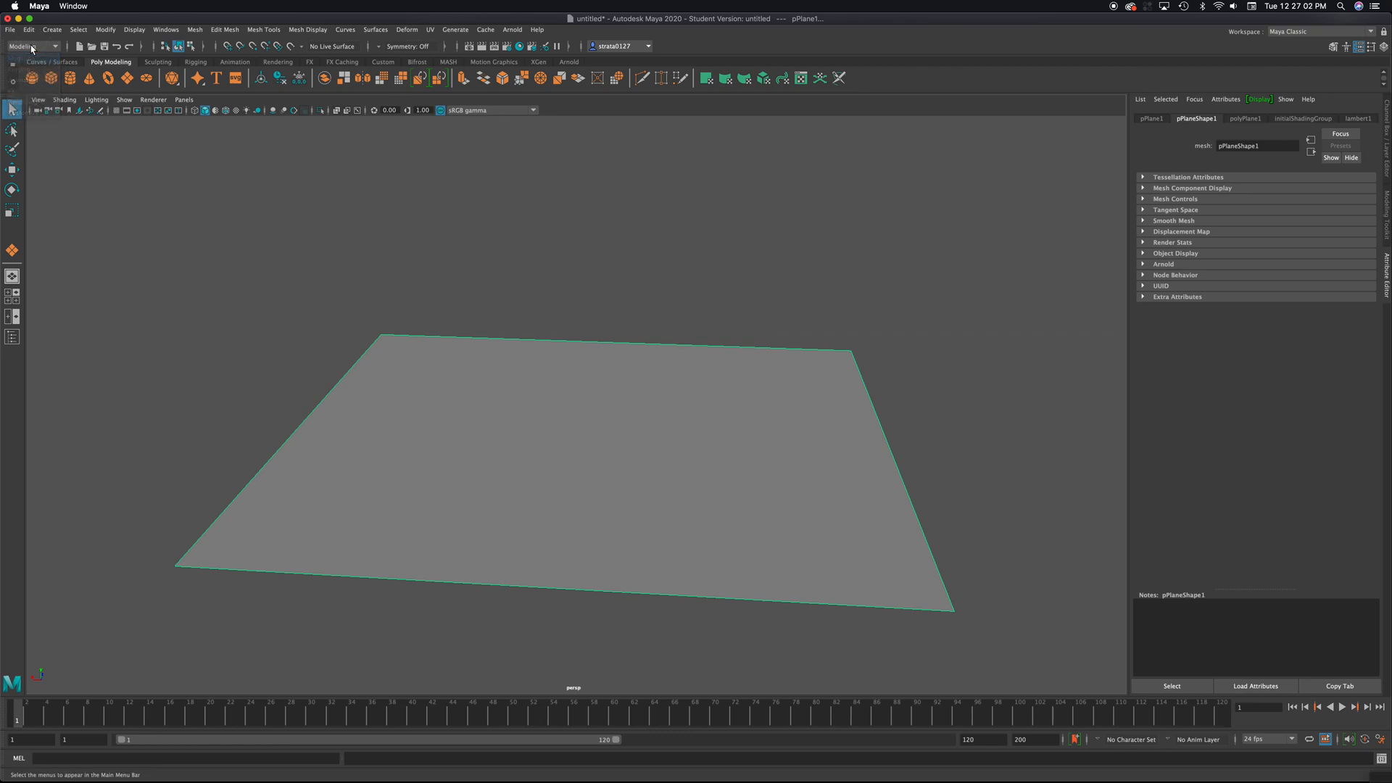
mouse_move(454, 29)
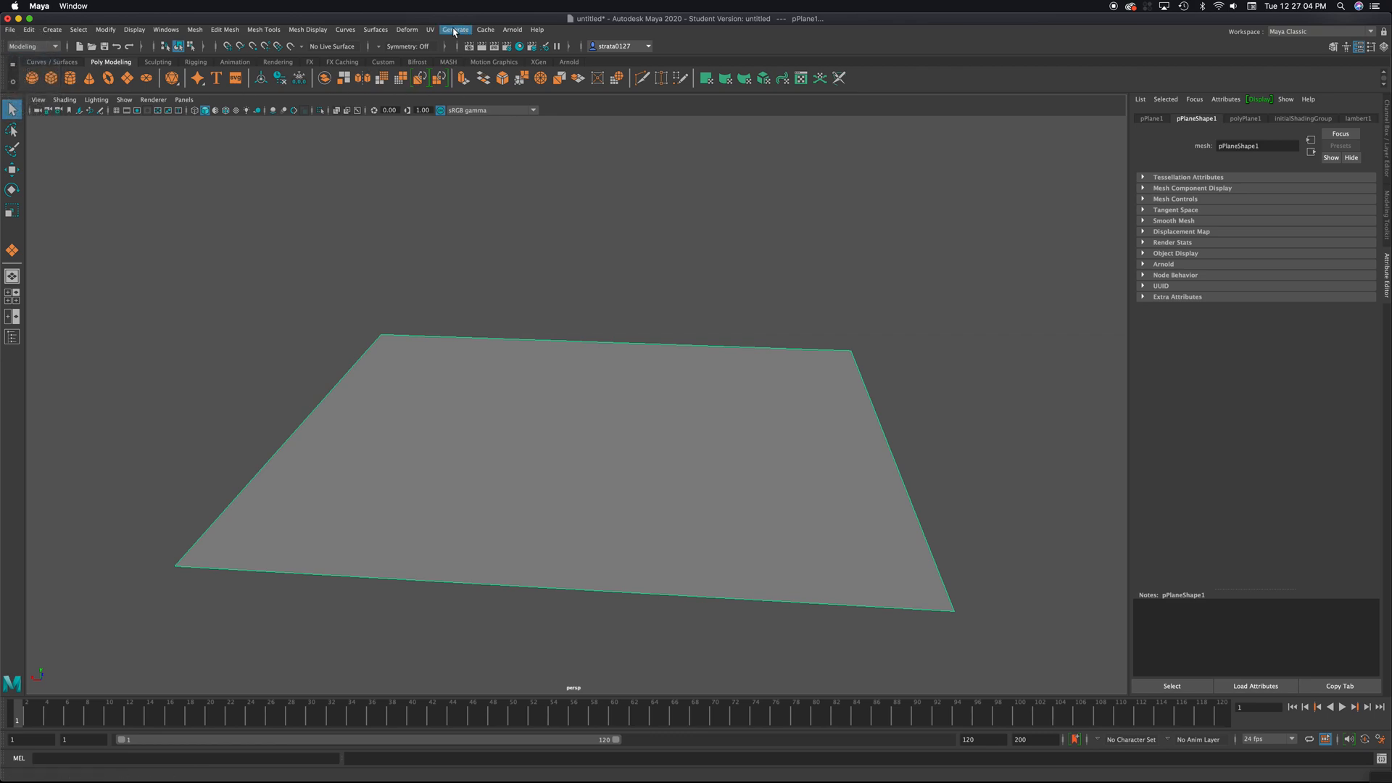
Choose Generate > Get Brush to bring up the Content Browser of Paint Effects brushes
click(455, 29)
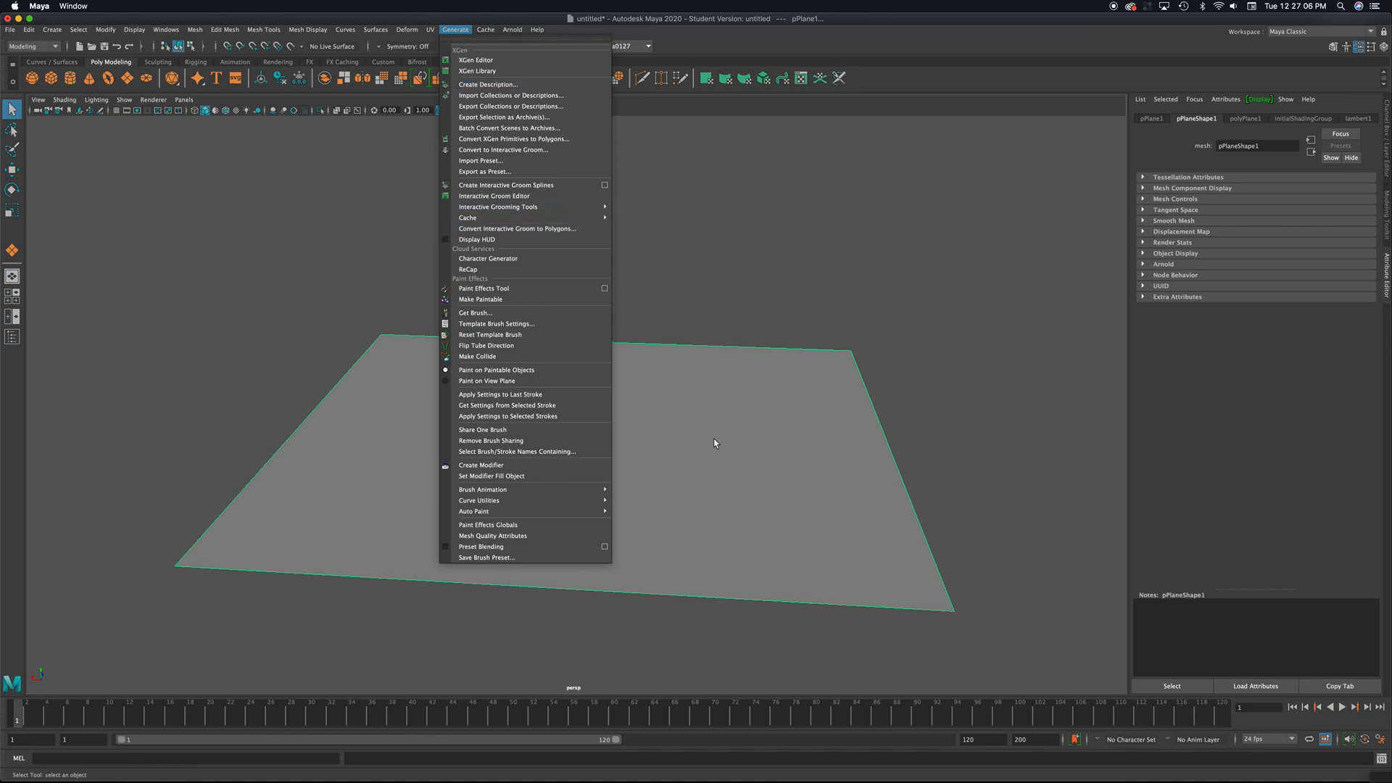
mouse_move(477, 313)
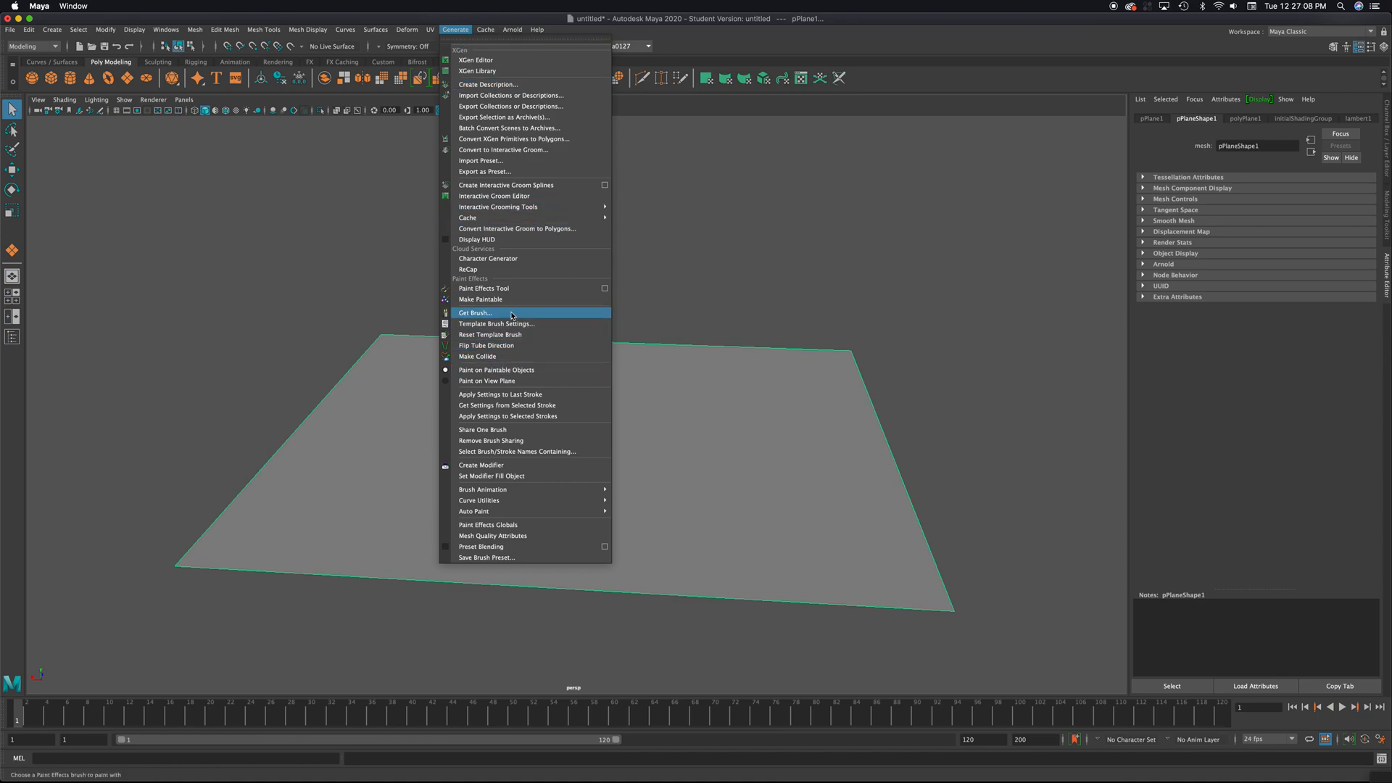
mouse_move(480, 298)
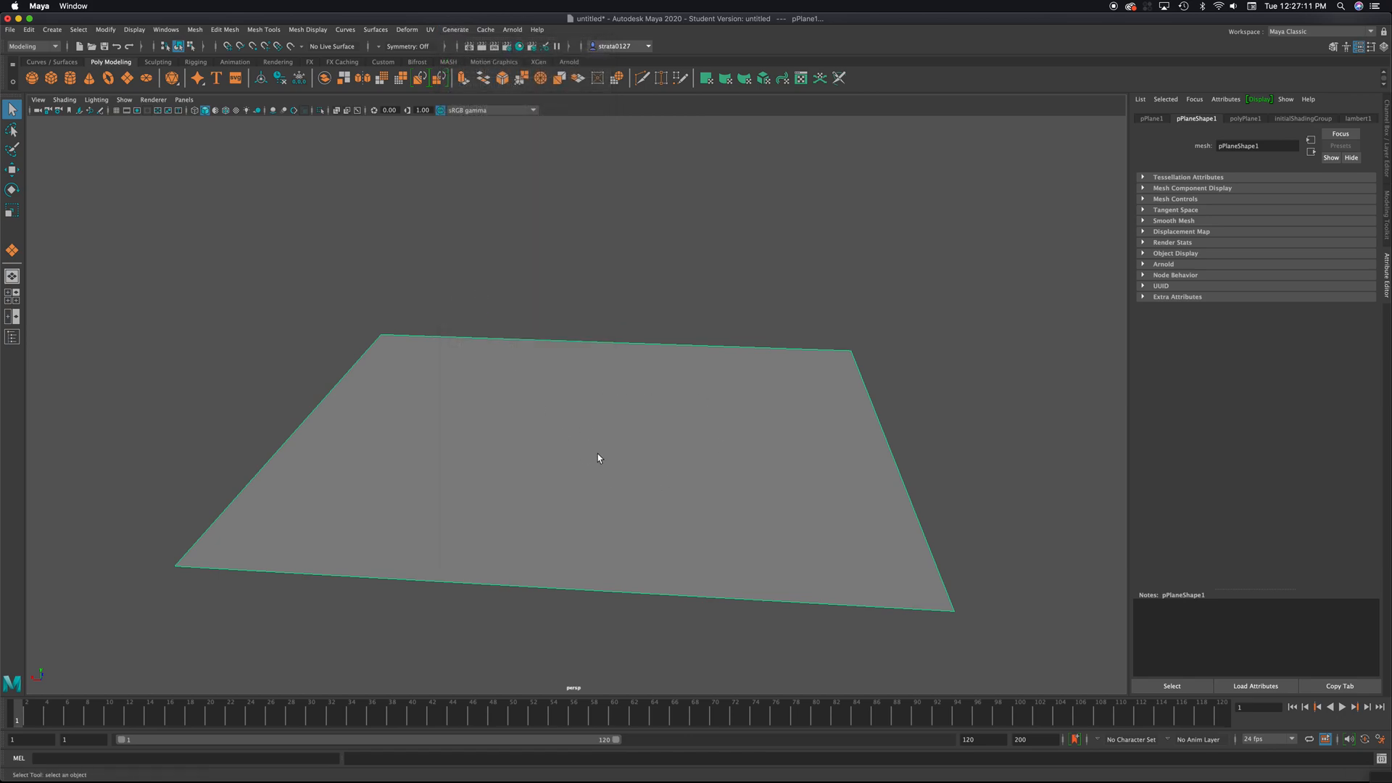
mouse_move(564, 396)
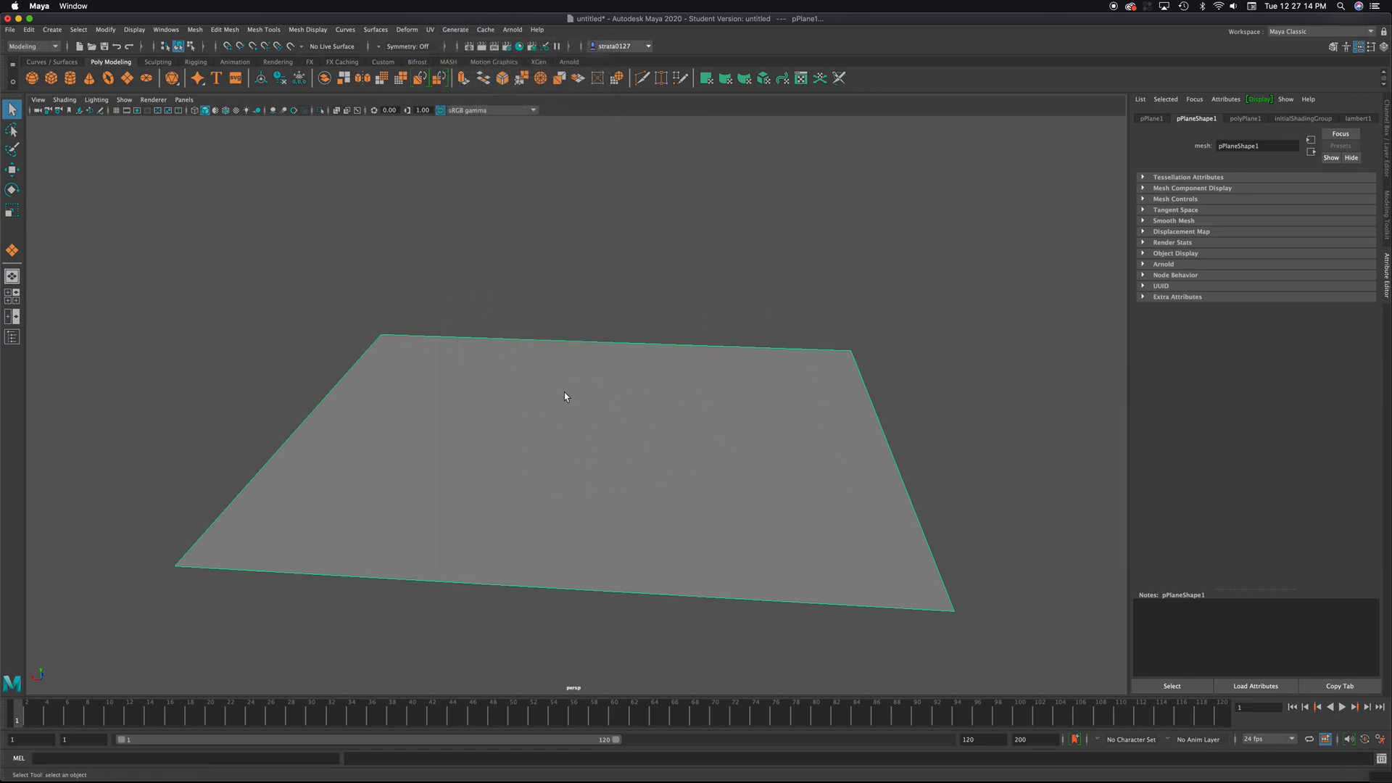
click(455, 29)
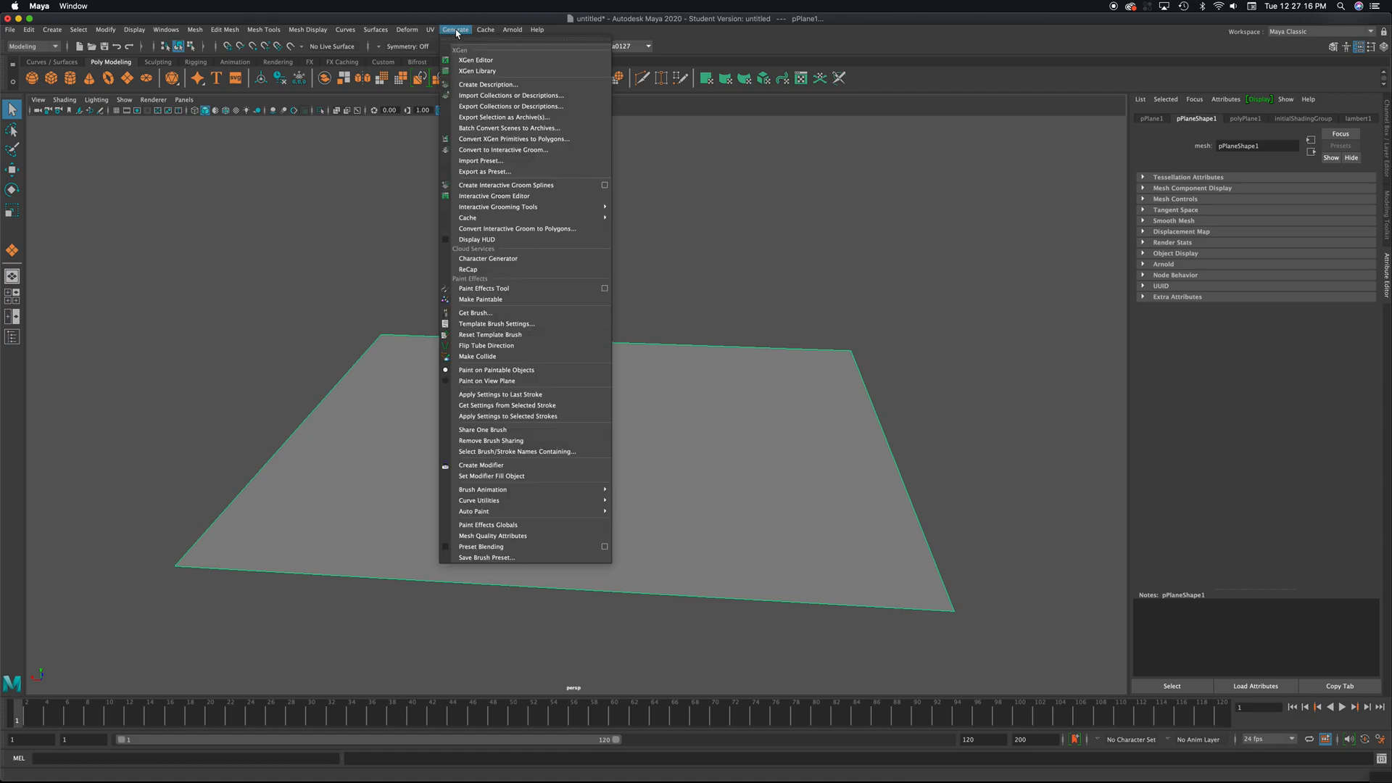
mouse_move(476, 313)
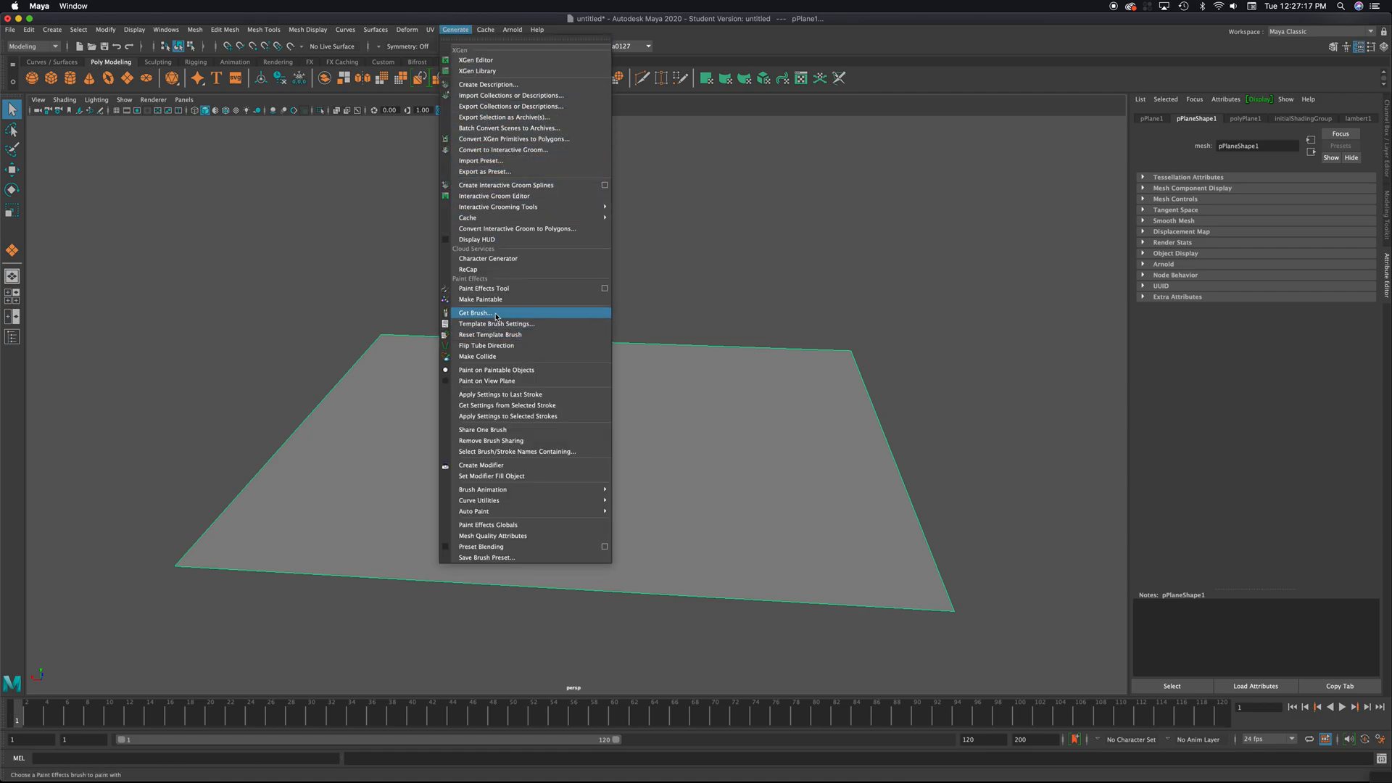
click(475, 313)
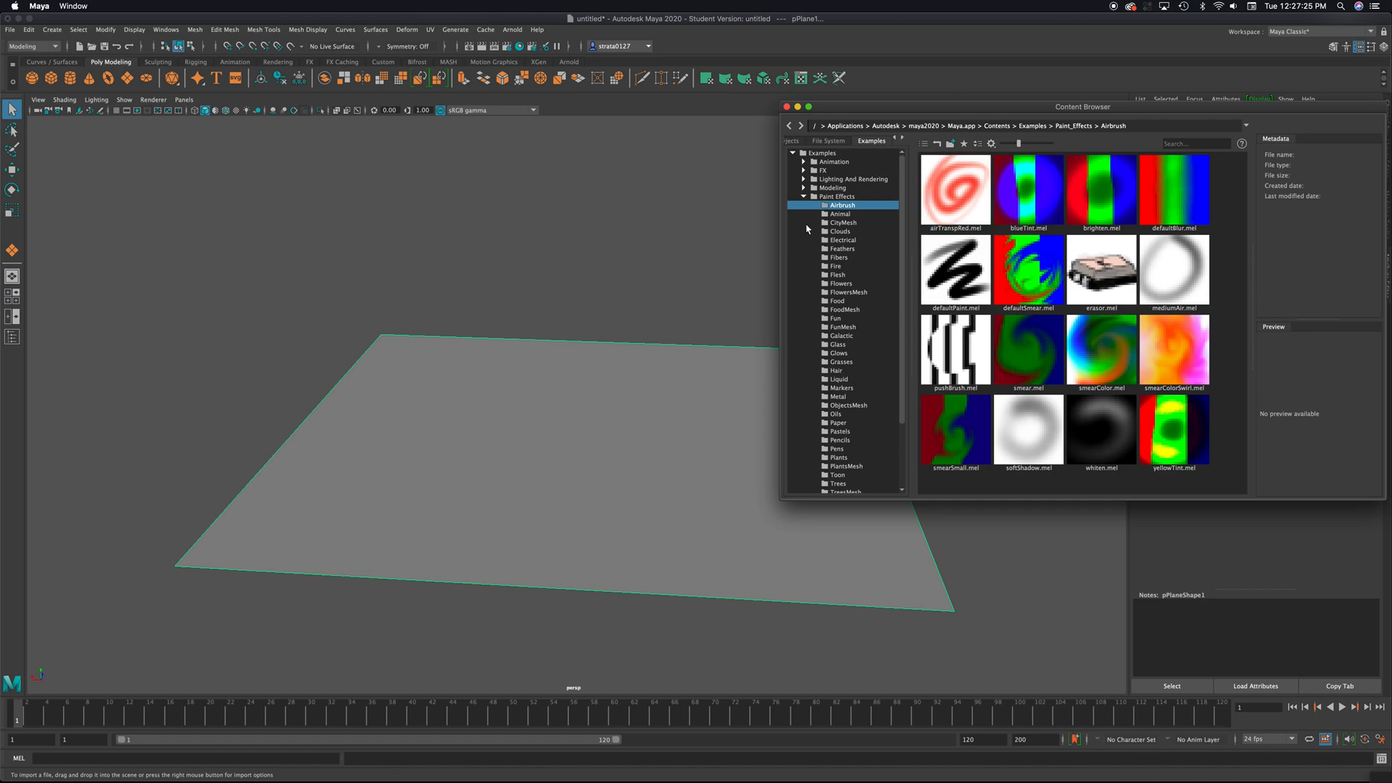
Try the CityMesh chicagoTower and town brushes on the plane, then clear the strokes
click(841, 222)
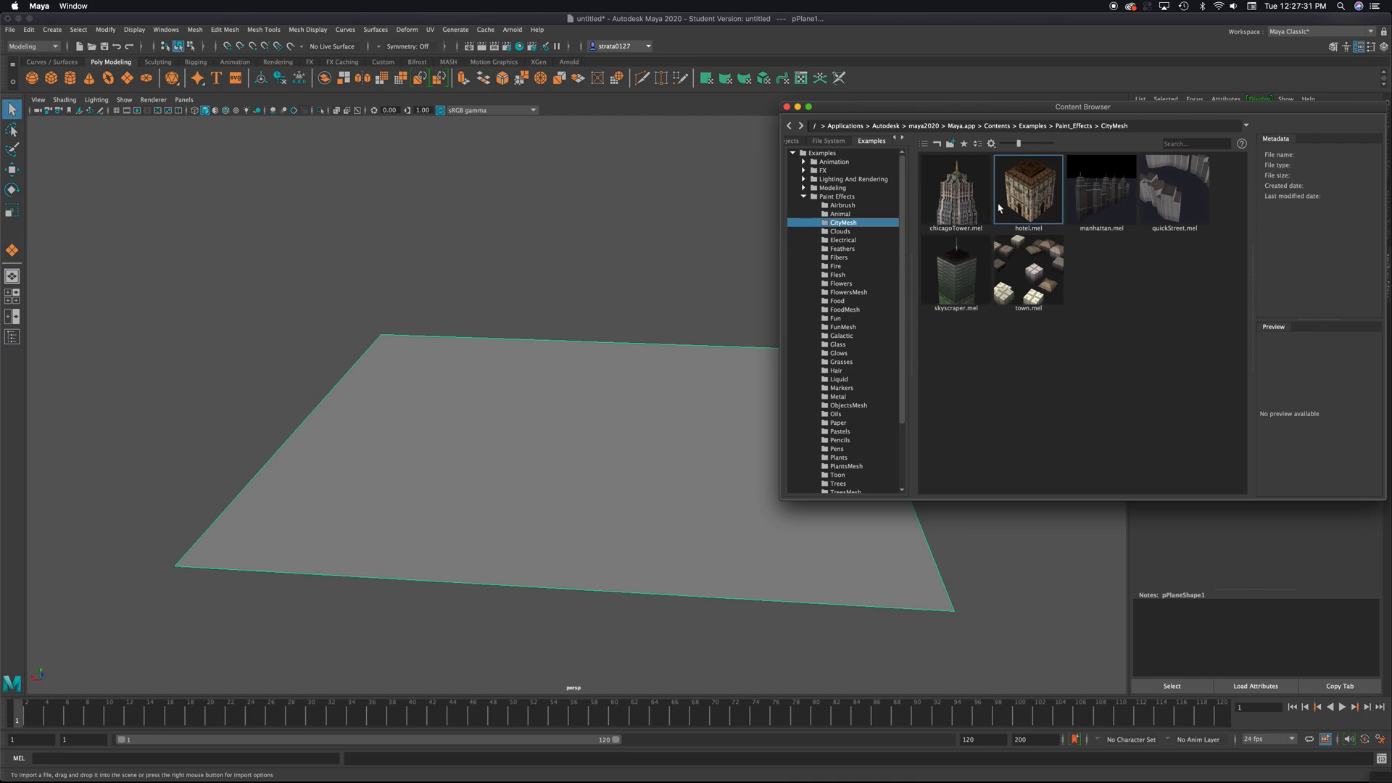
click(955, 188)
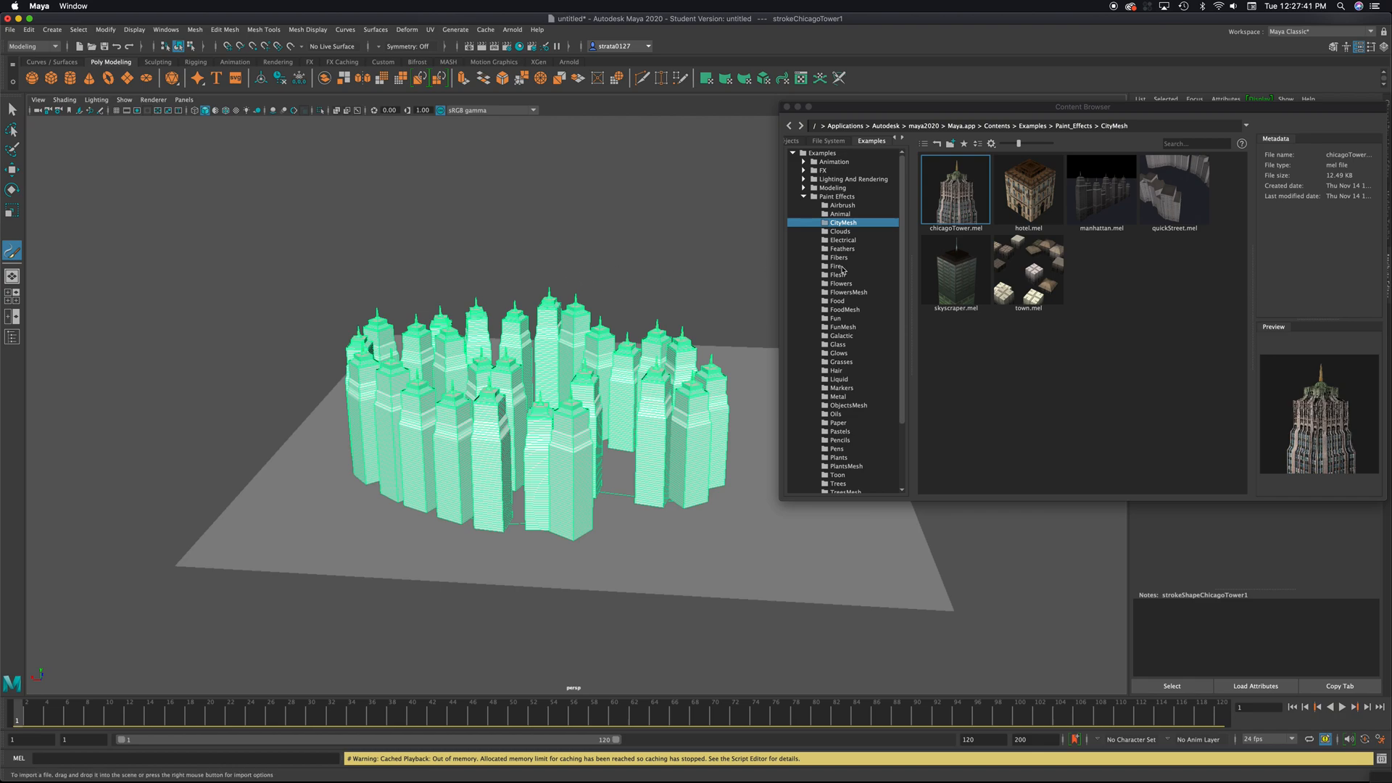
click(1026, 269)
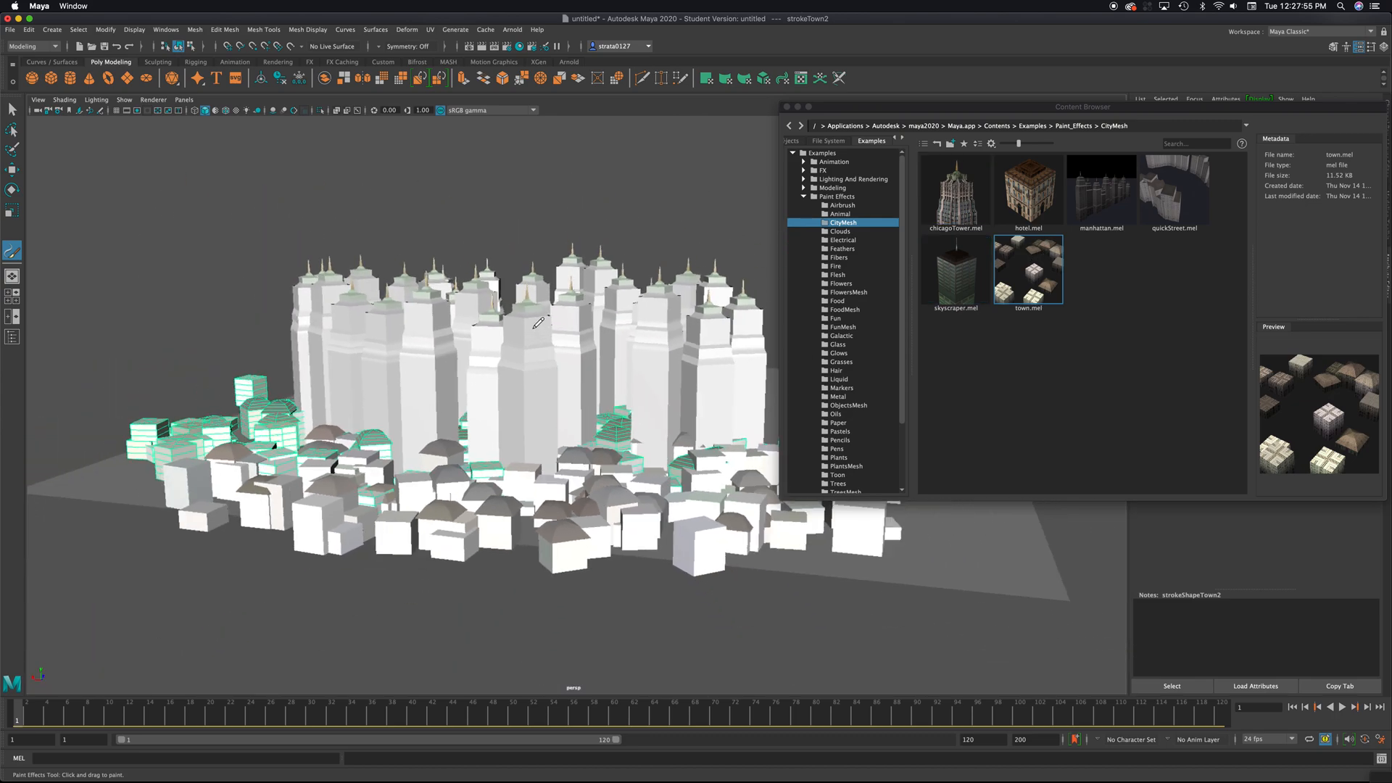
double_click(955, 188)
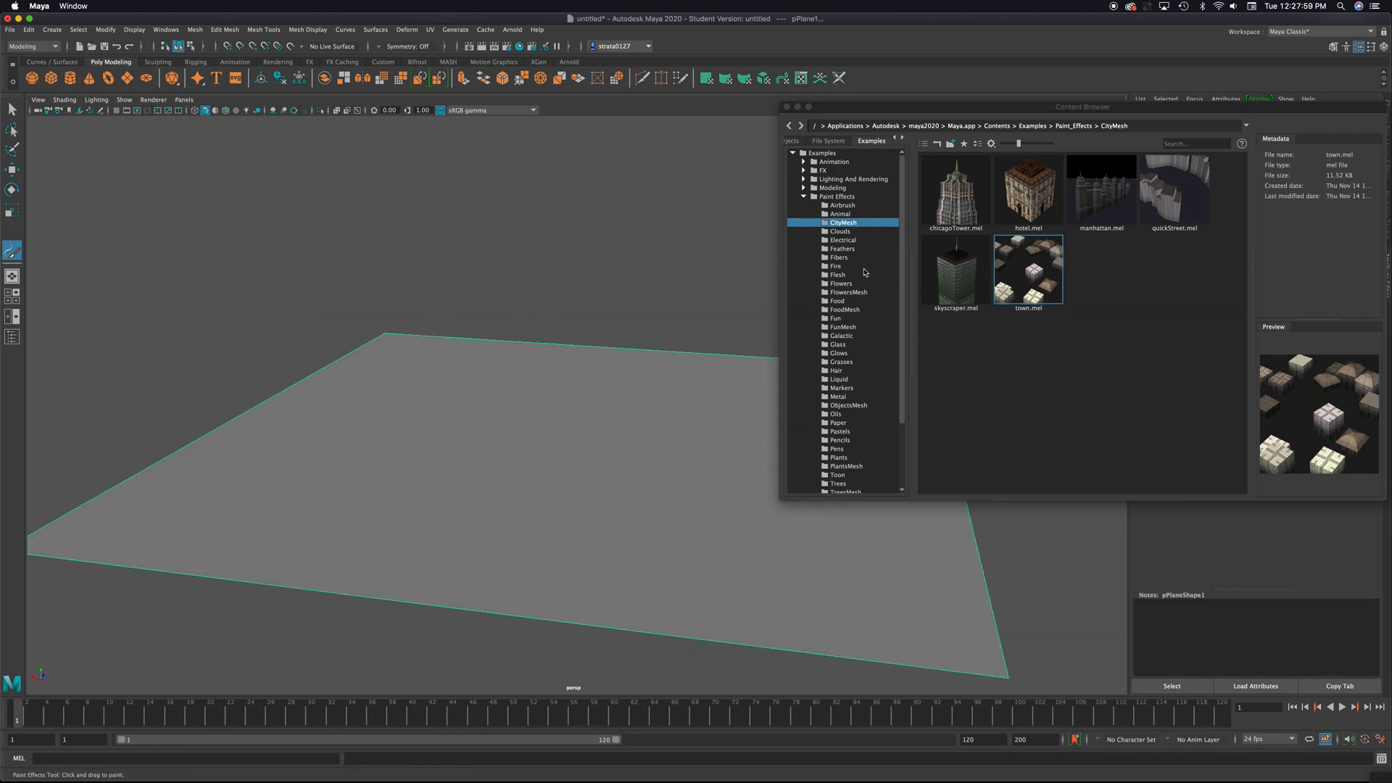
Paint flameCoarse strokes from the Fire brushes, play the animation, then delete them
click(835, 267)
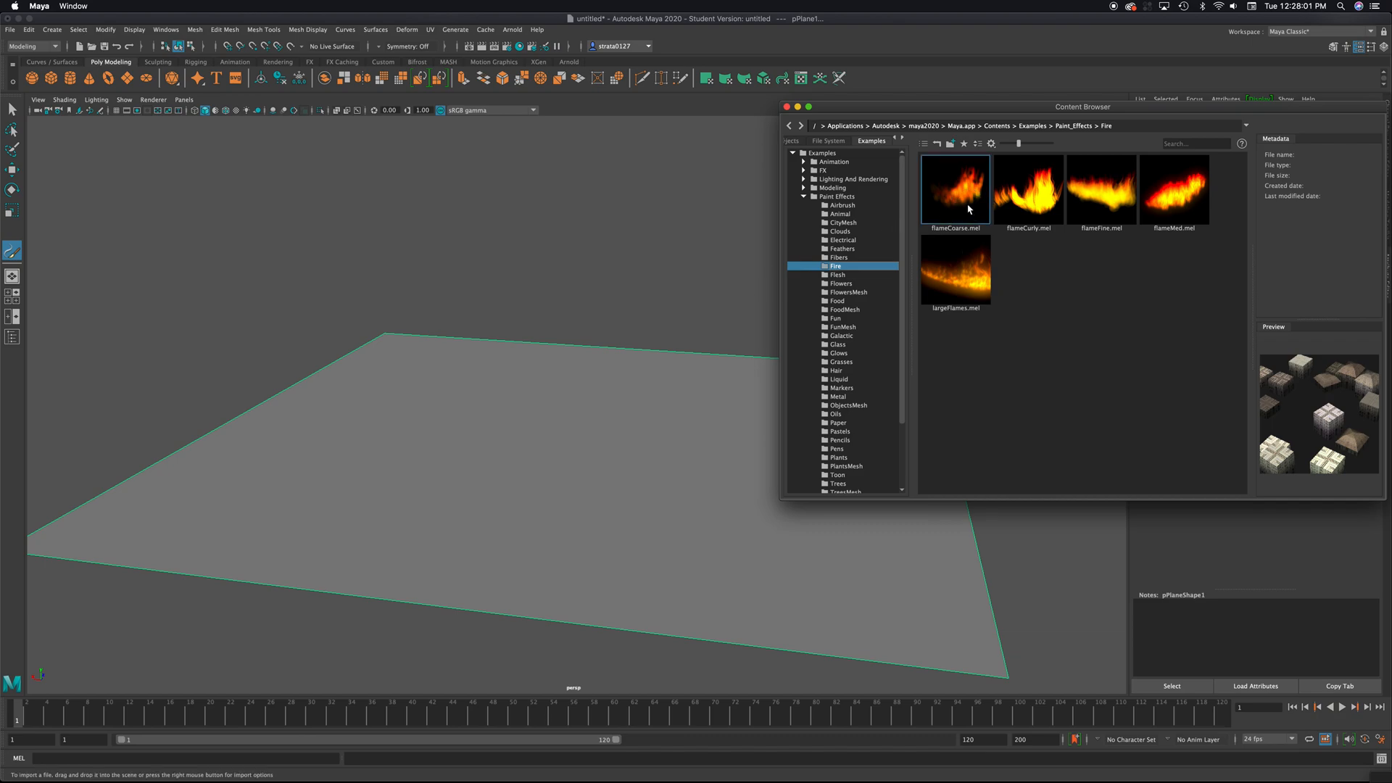
double_click(955, 189)
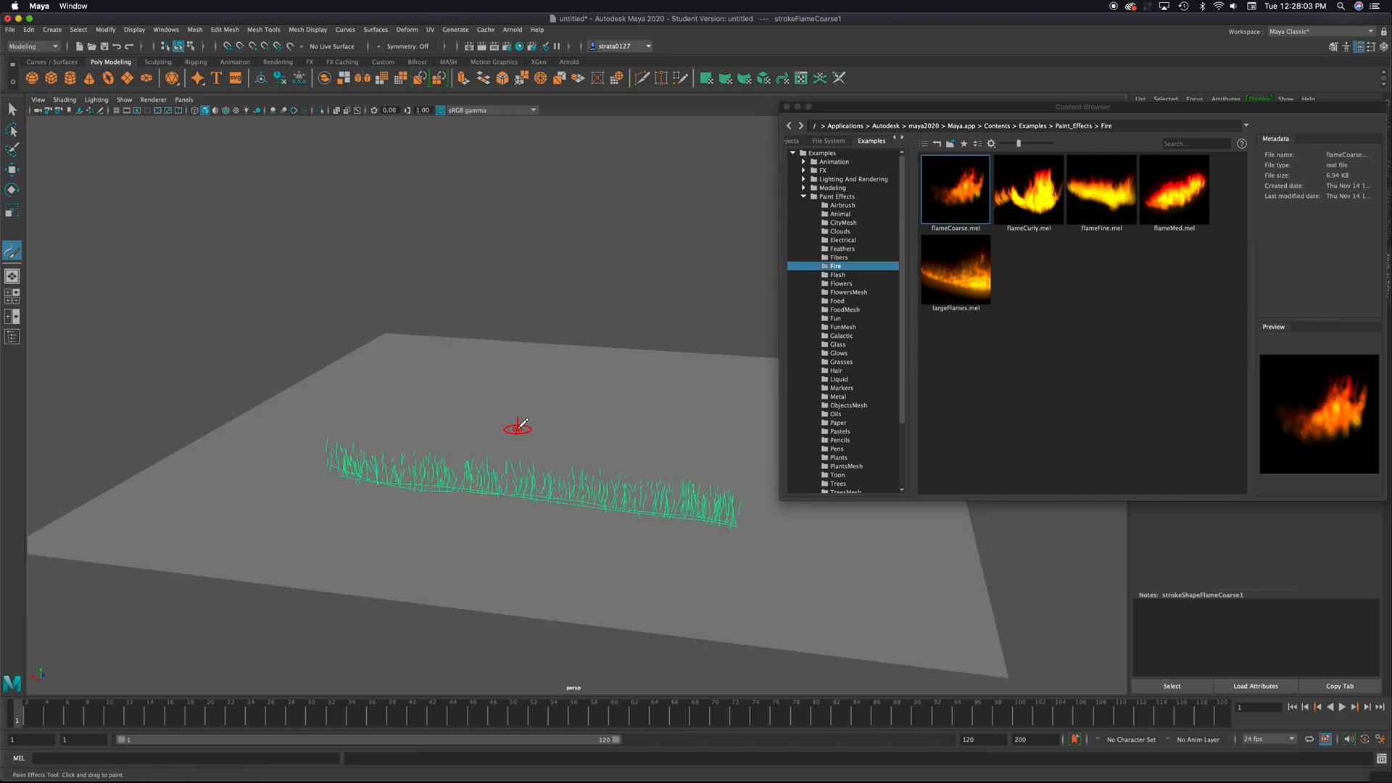
mouse_move(1260, 761)
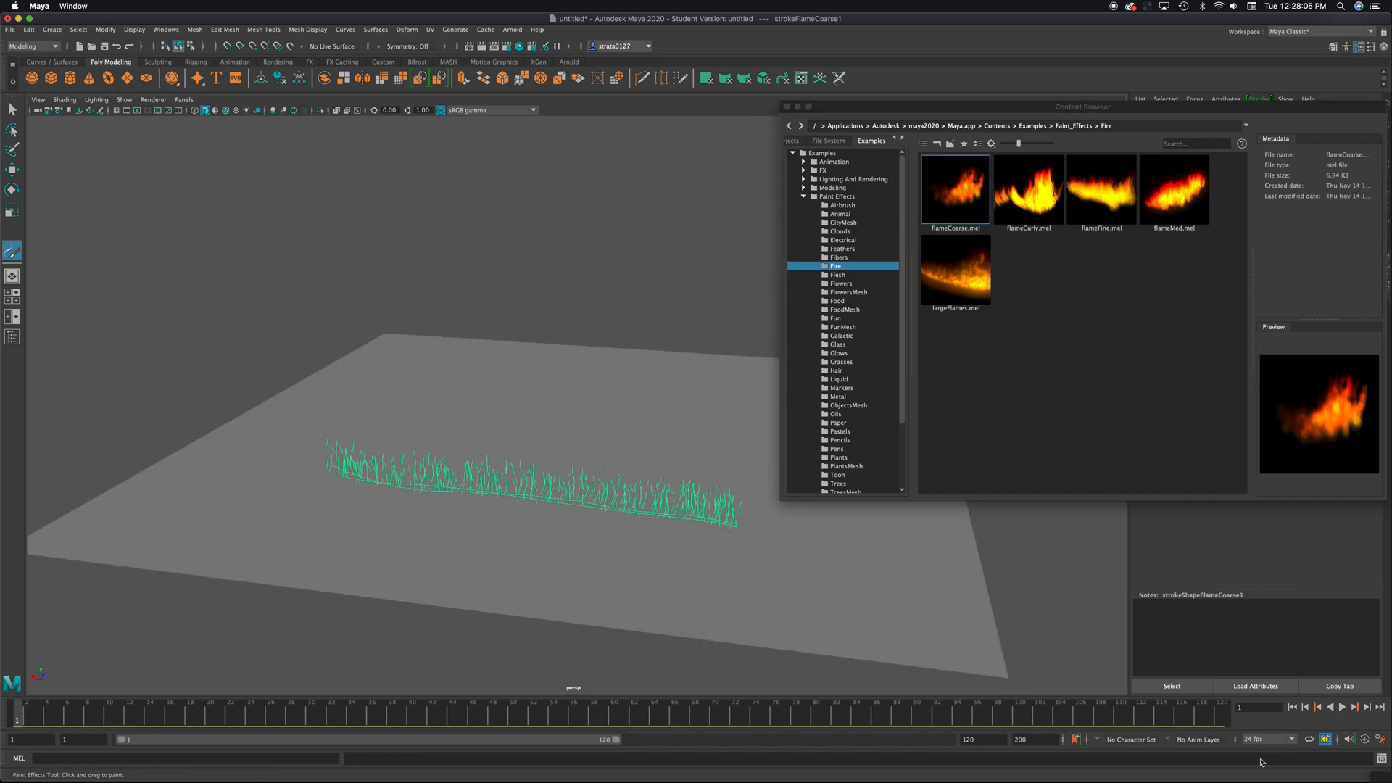
click(1342, 708)
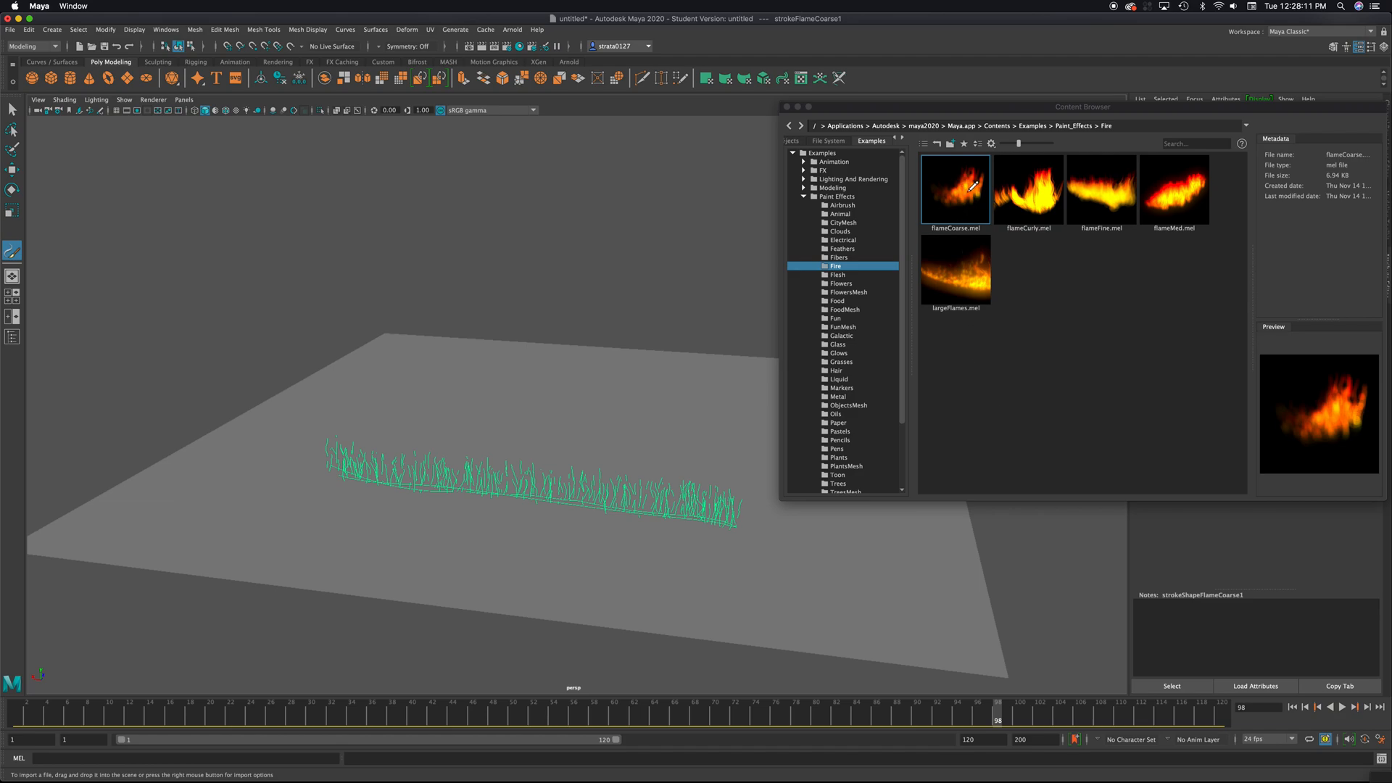
mouse_move(531, 471)
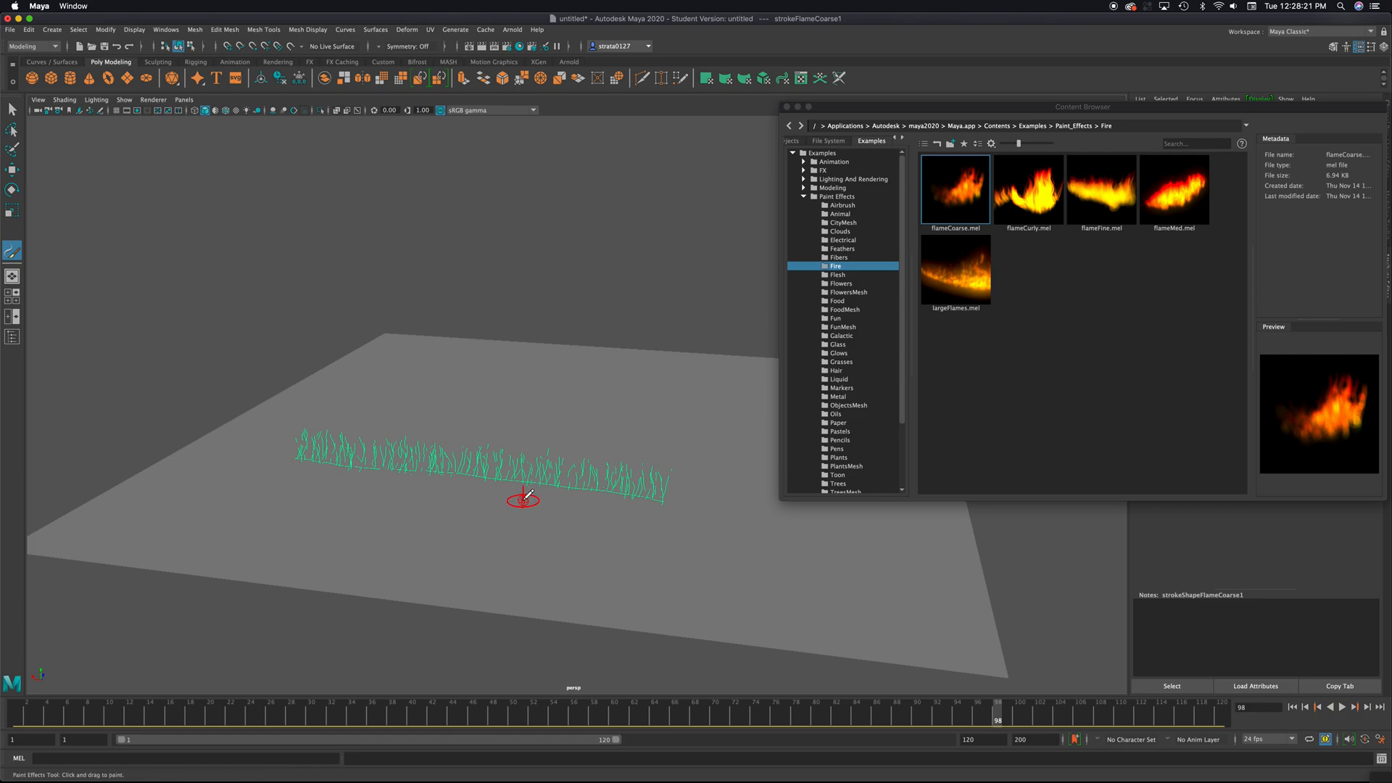
mouse_move(476, 503)
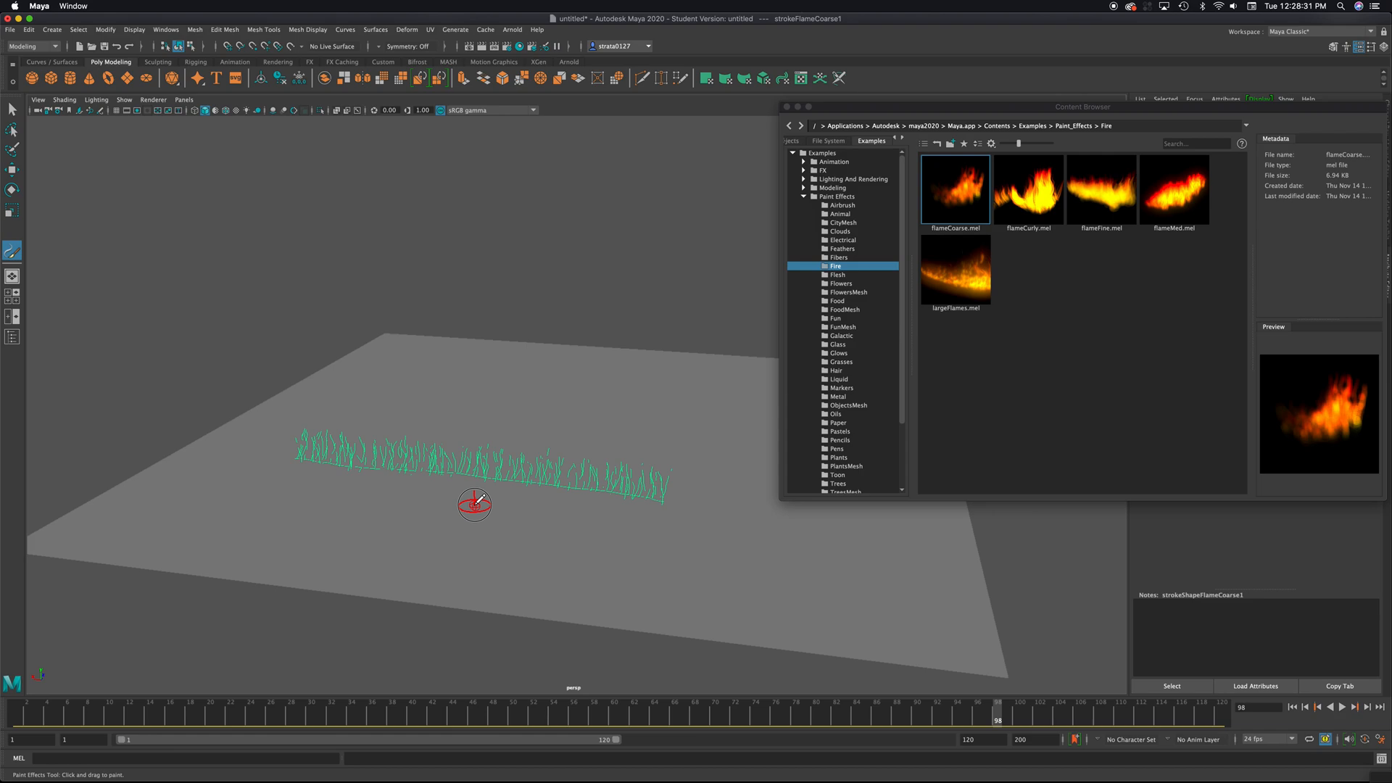
click(474, 503)
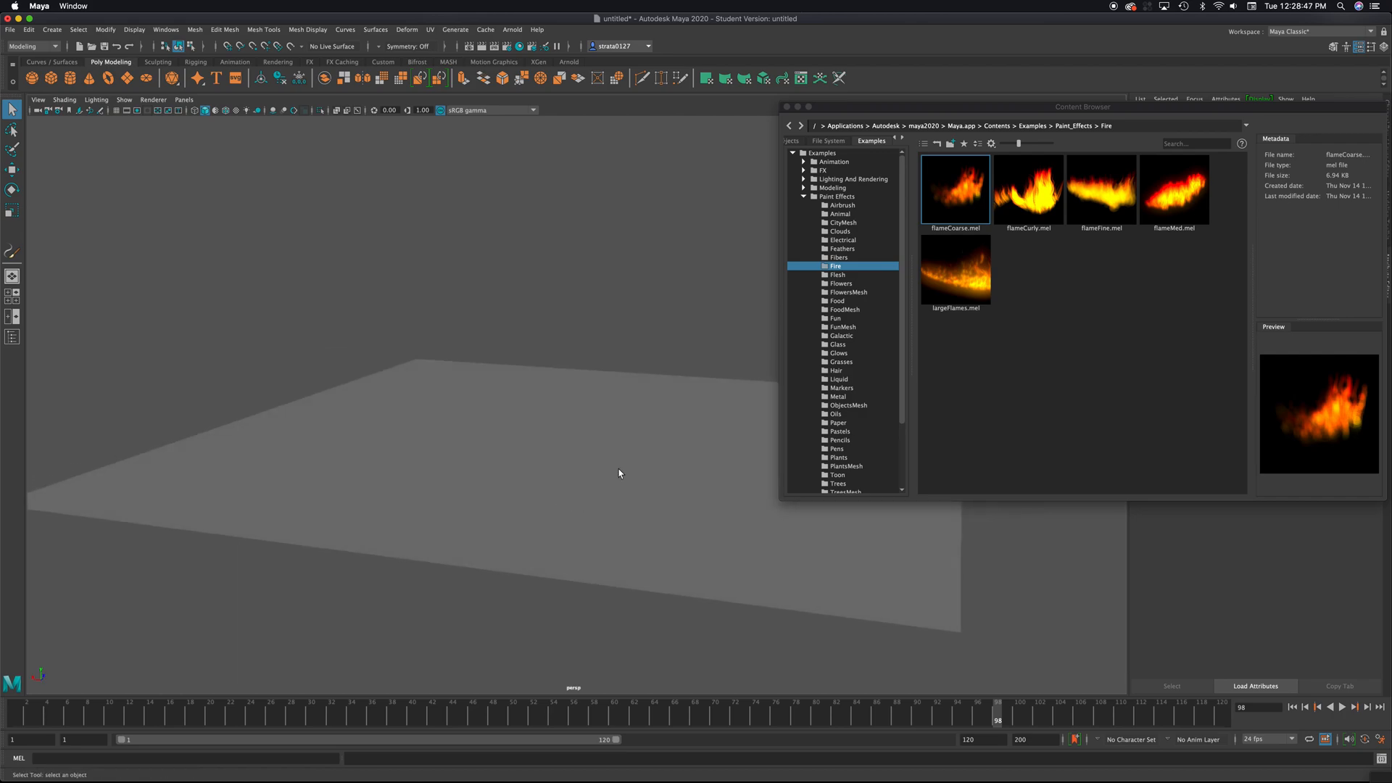
Browse Flesh, Flowers and Trees brushes and paint a row of alienTree strokes on the plane
click(836, 274)
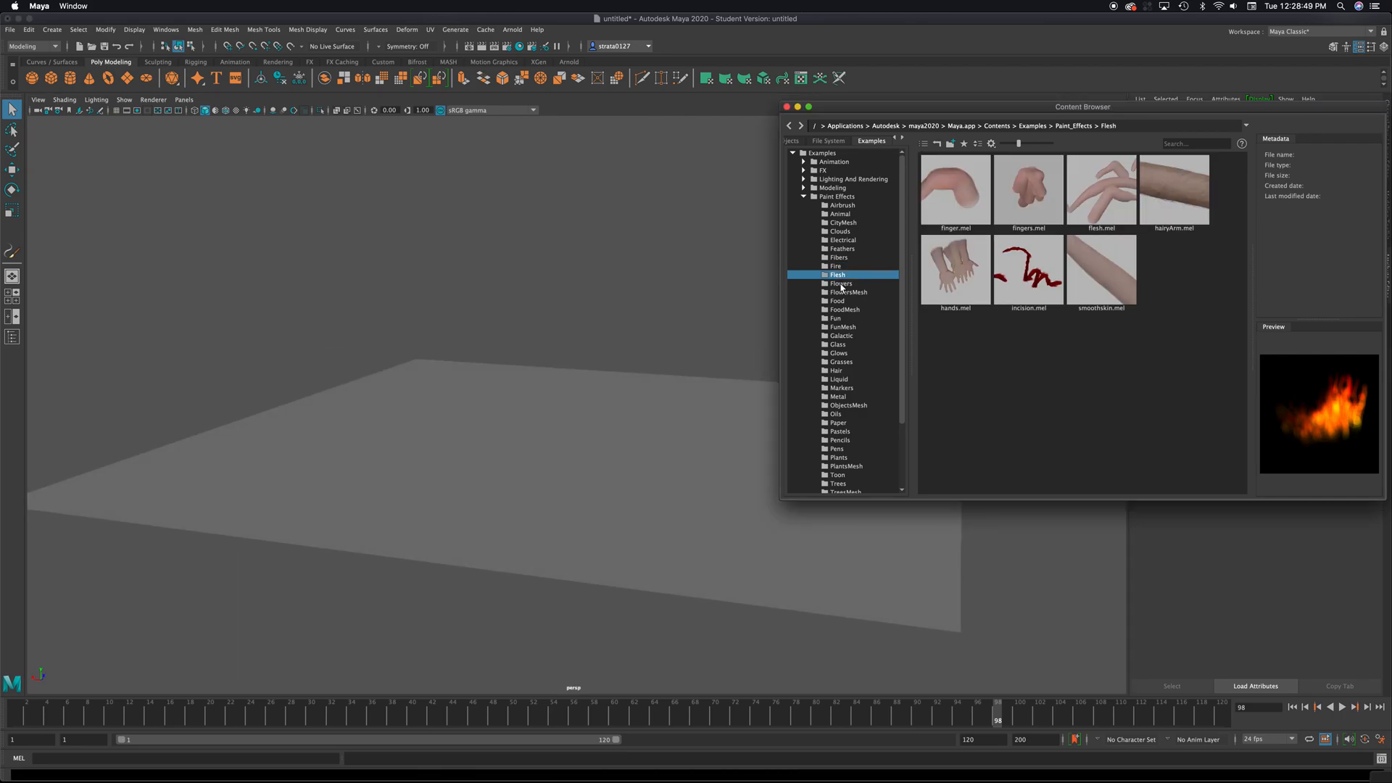
click(841, 283)
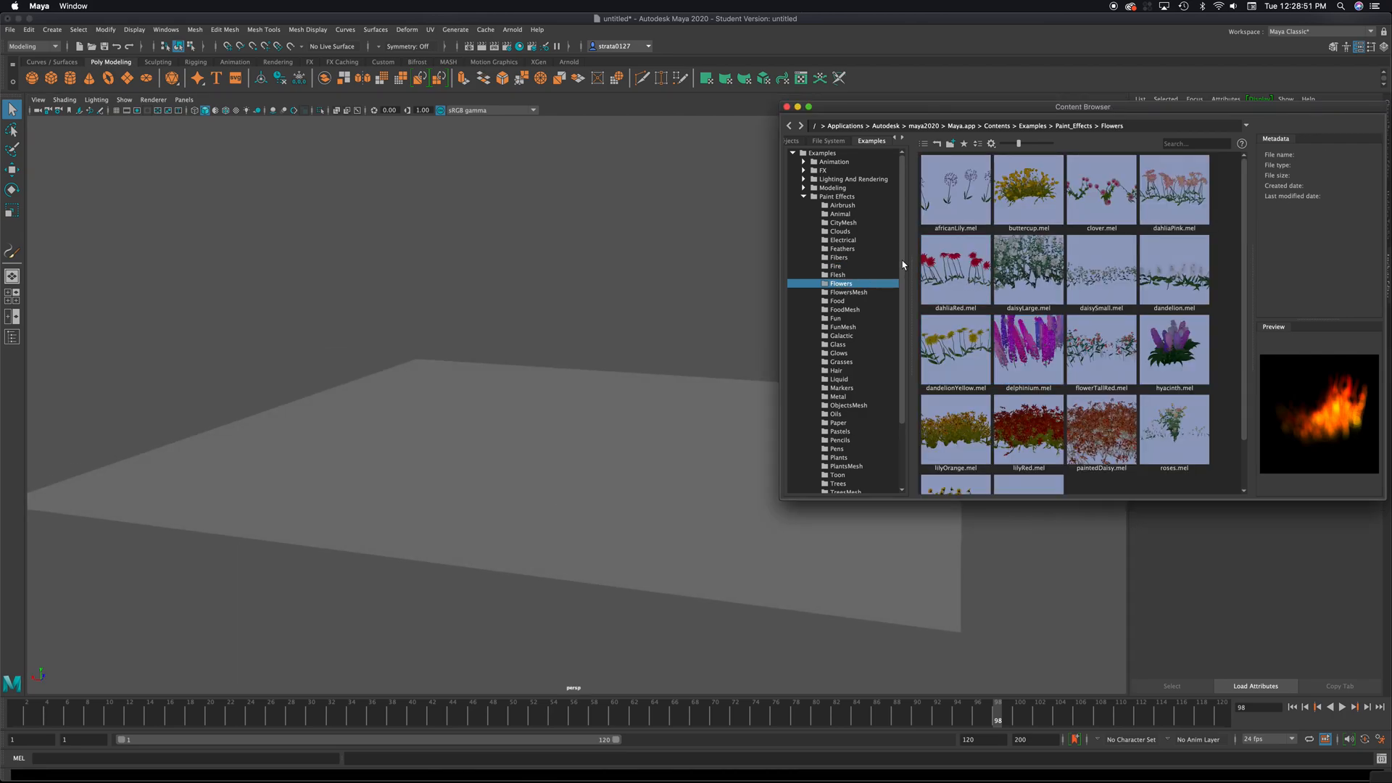
scroll(down, 3)
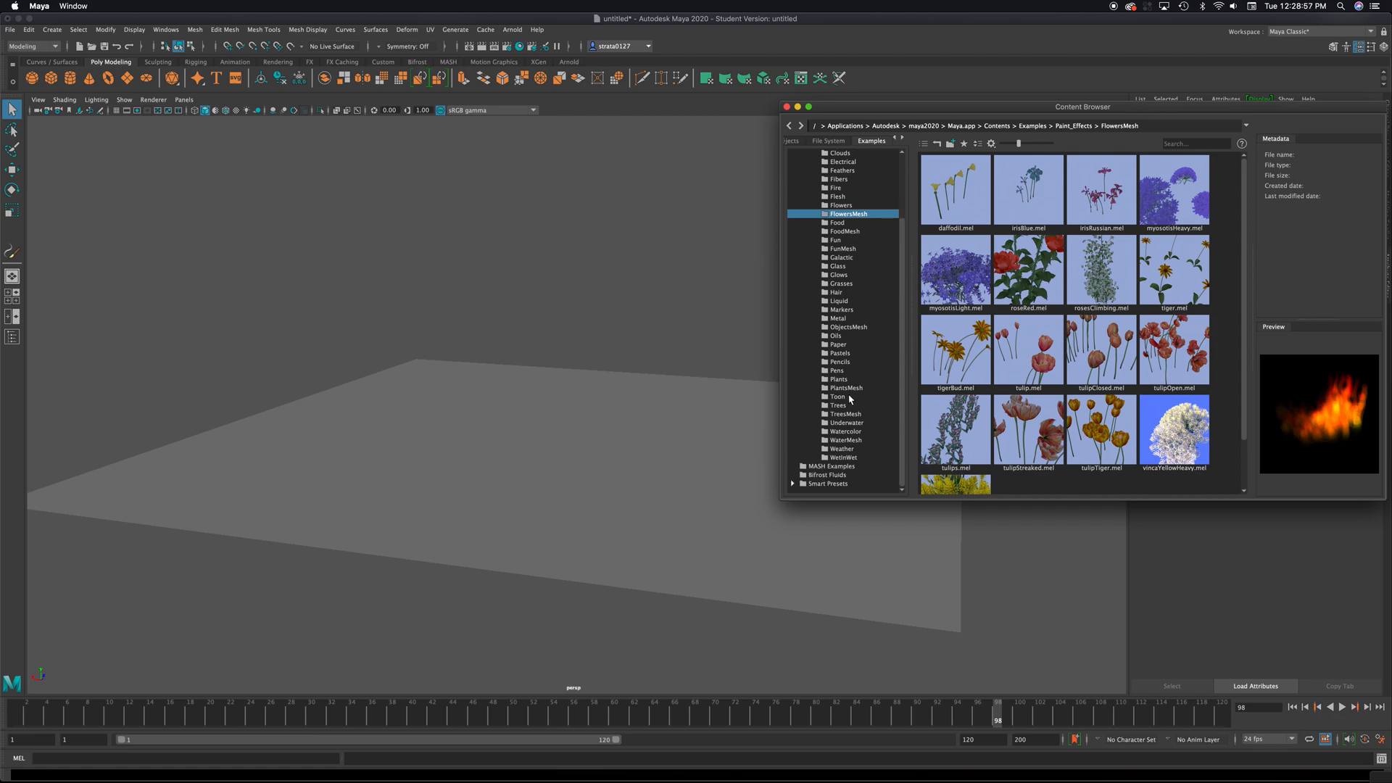
click(836, 405)
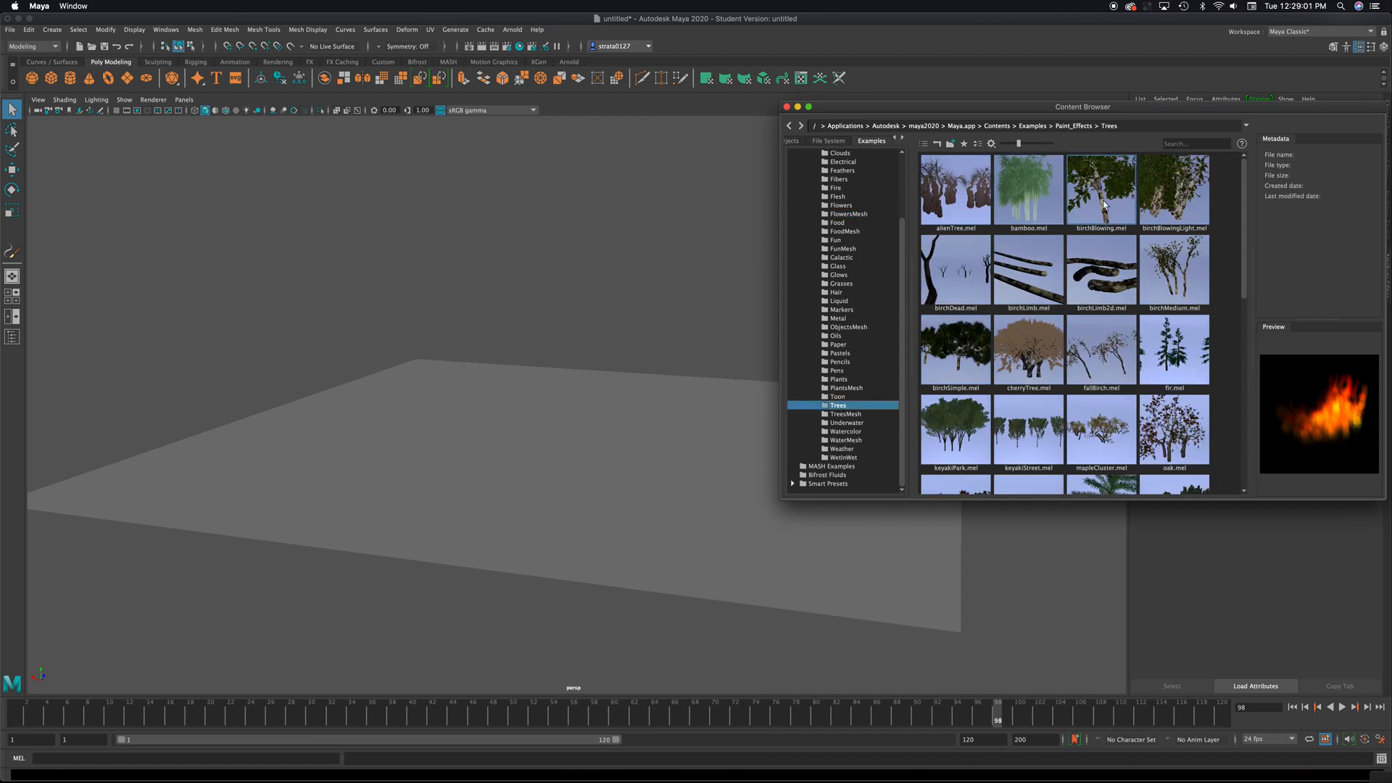
mouse_move(955, 278)
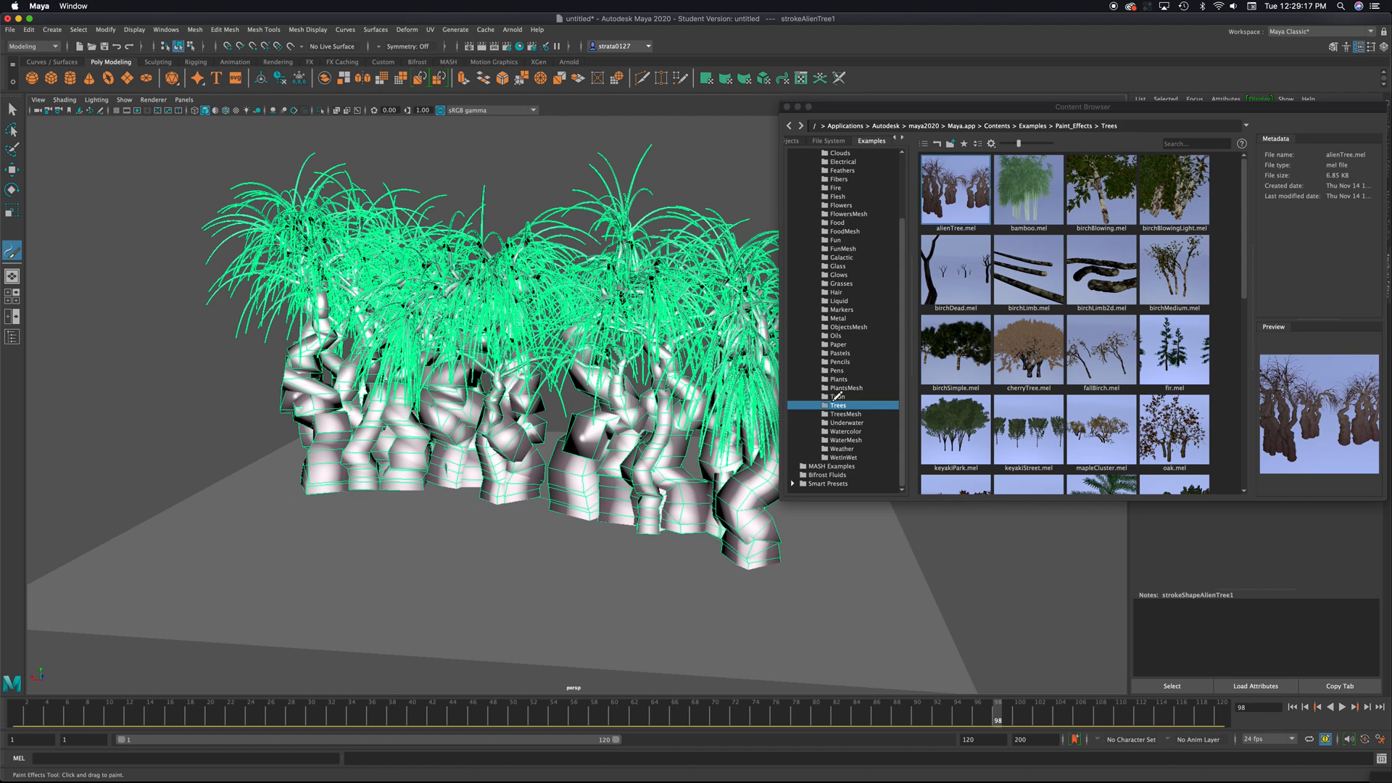
click(844, 413)
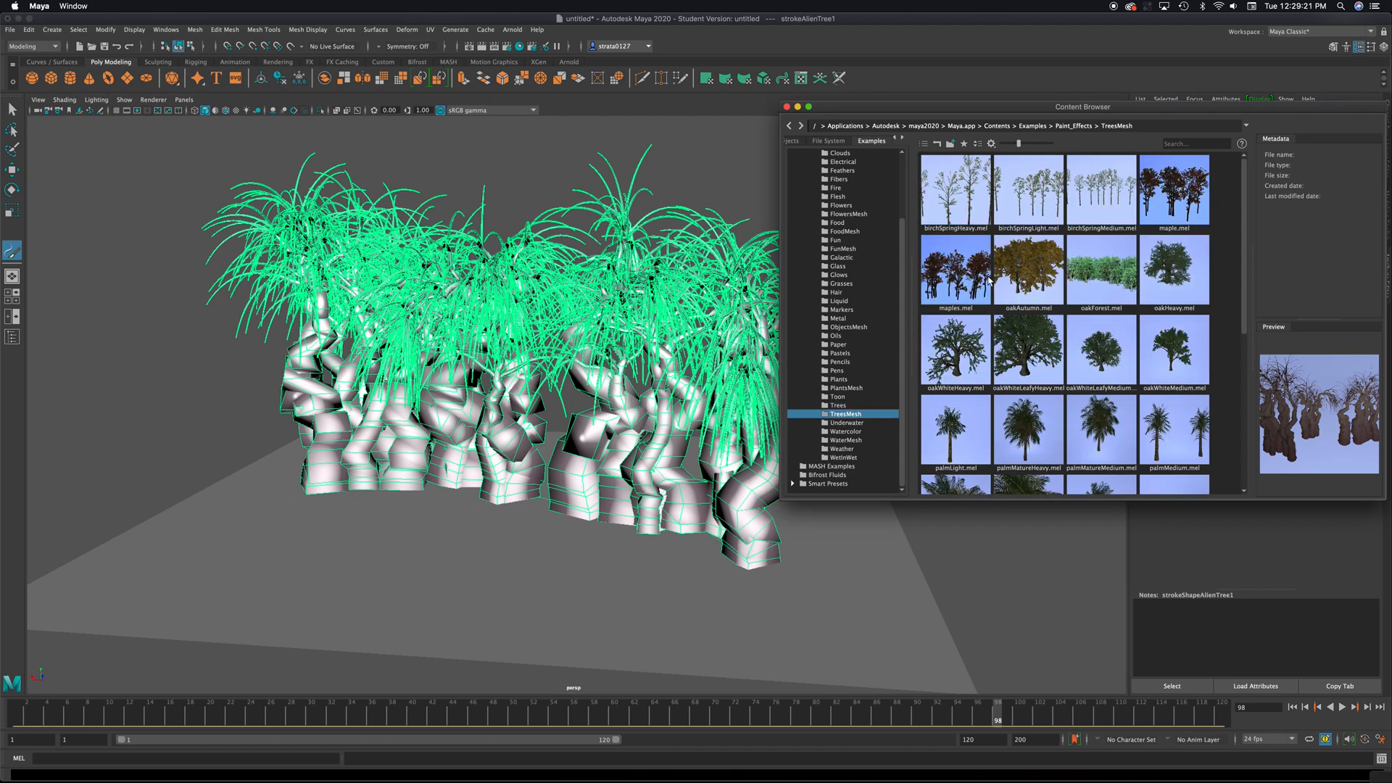
Add TreesMesh maple and oakAutumn trees to the scene
click(955, 270)
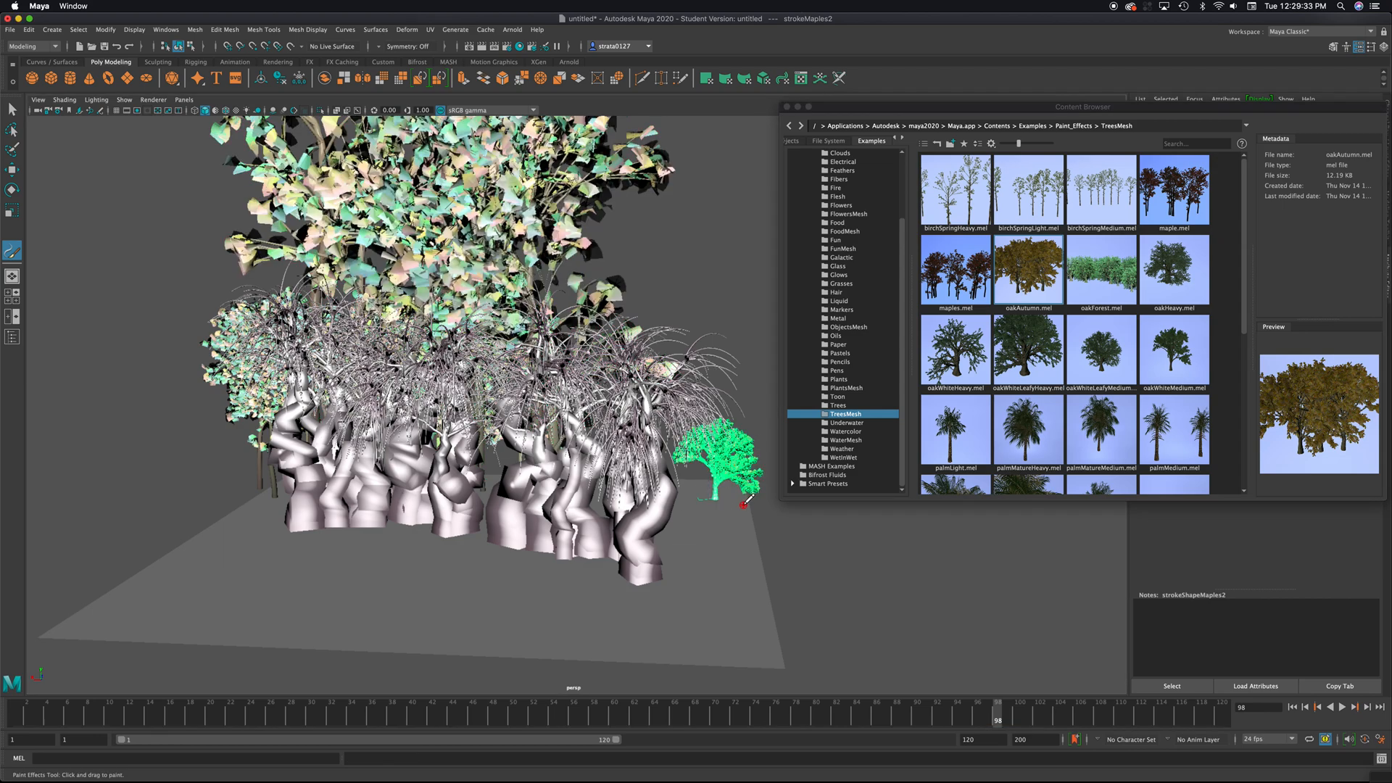
click(706, 484)
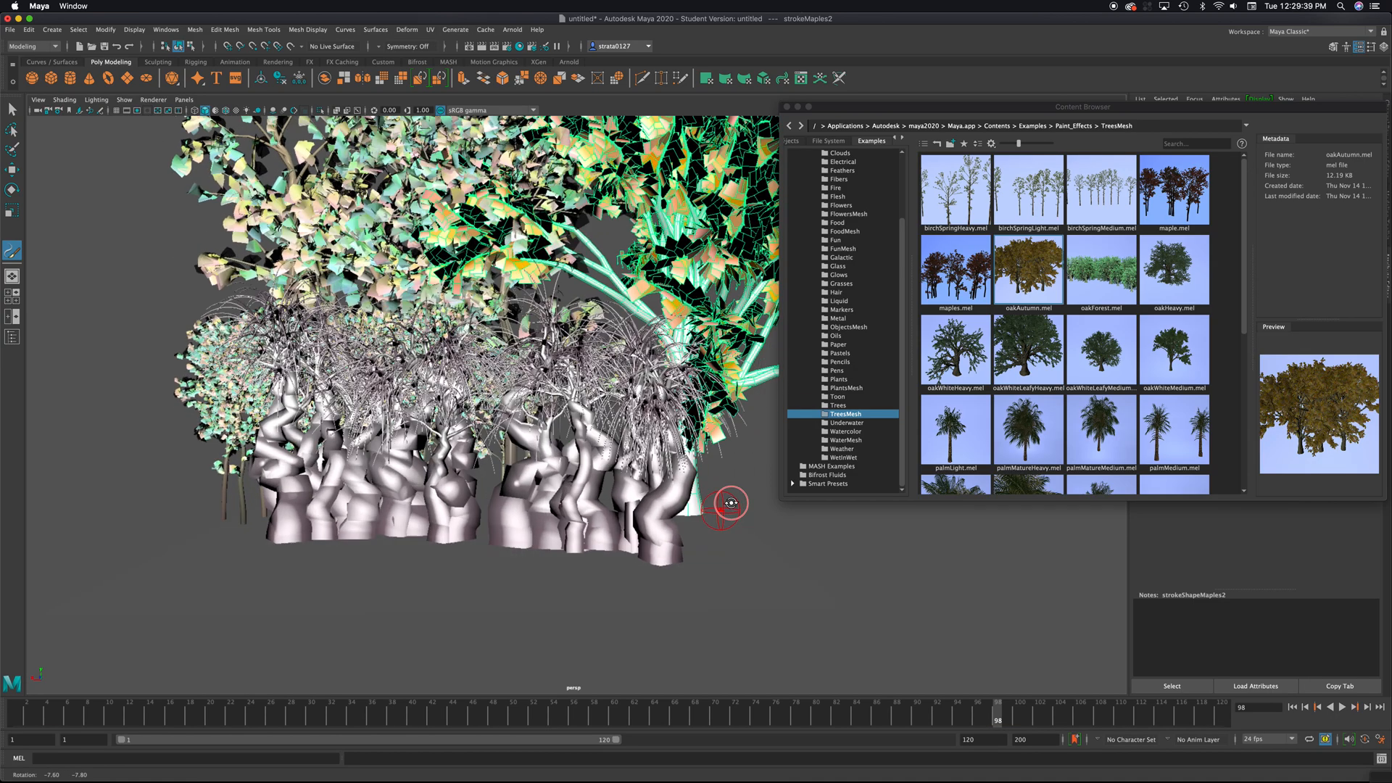
double_click(1027, 271)
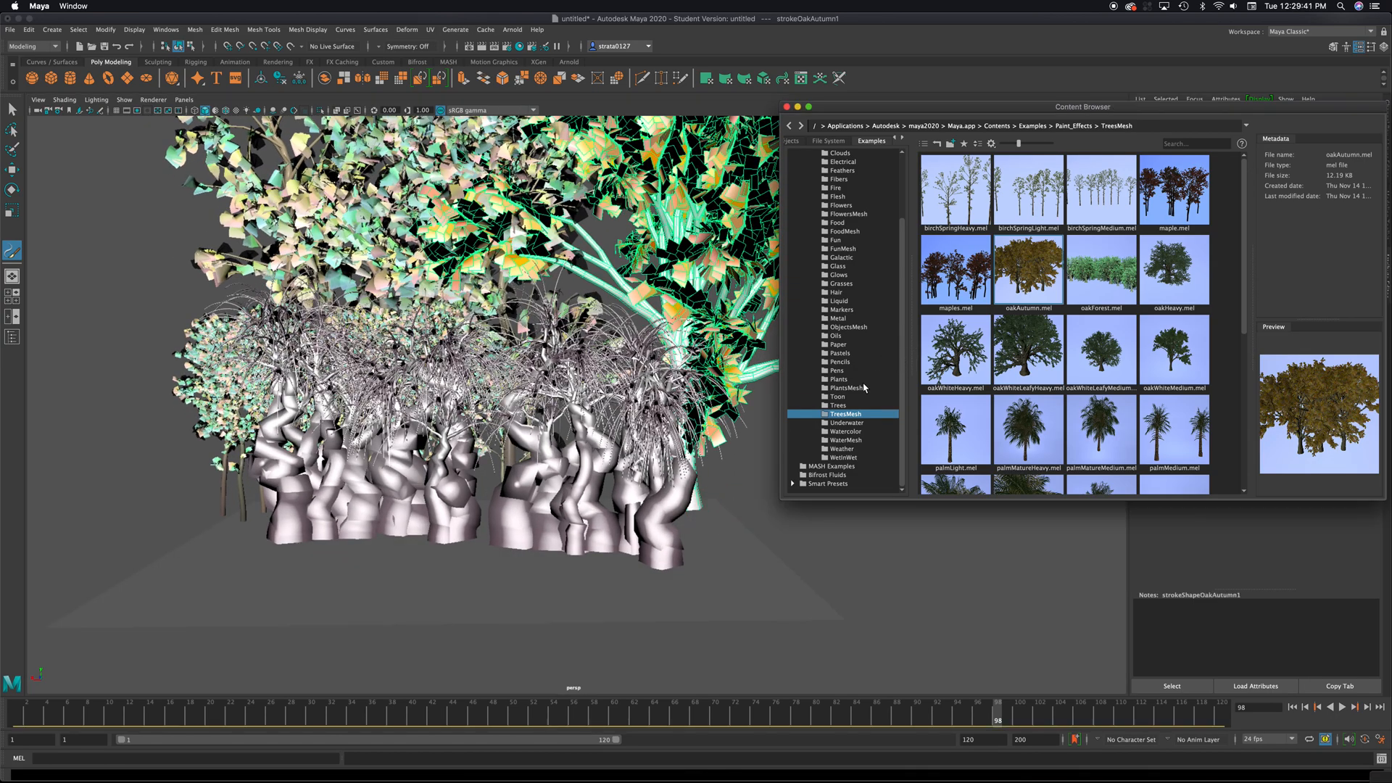
Add bladderFern strokes from PlantsMesh and move on to the Grasses brushes
click(846, 389)
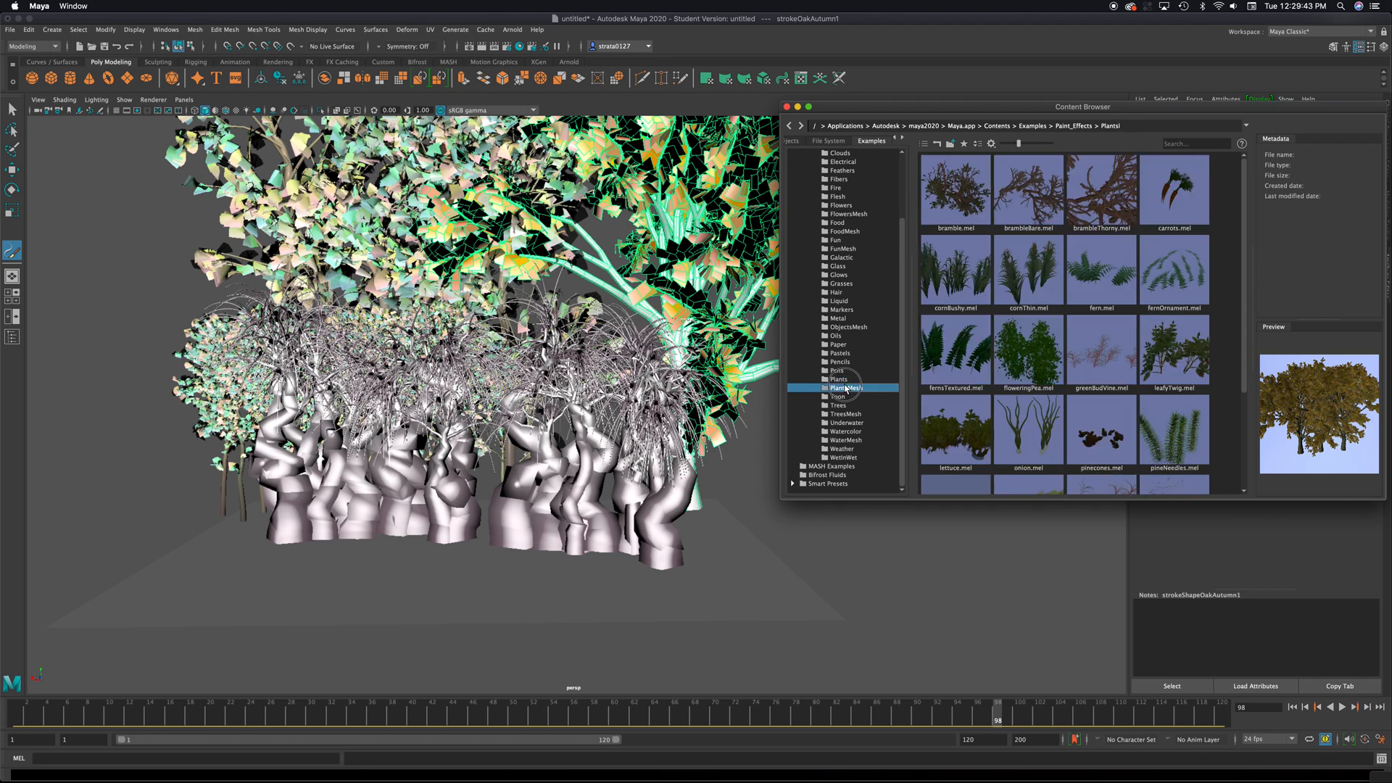
click(845, 389)
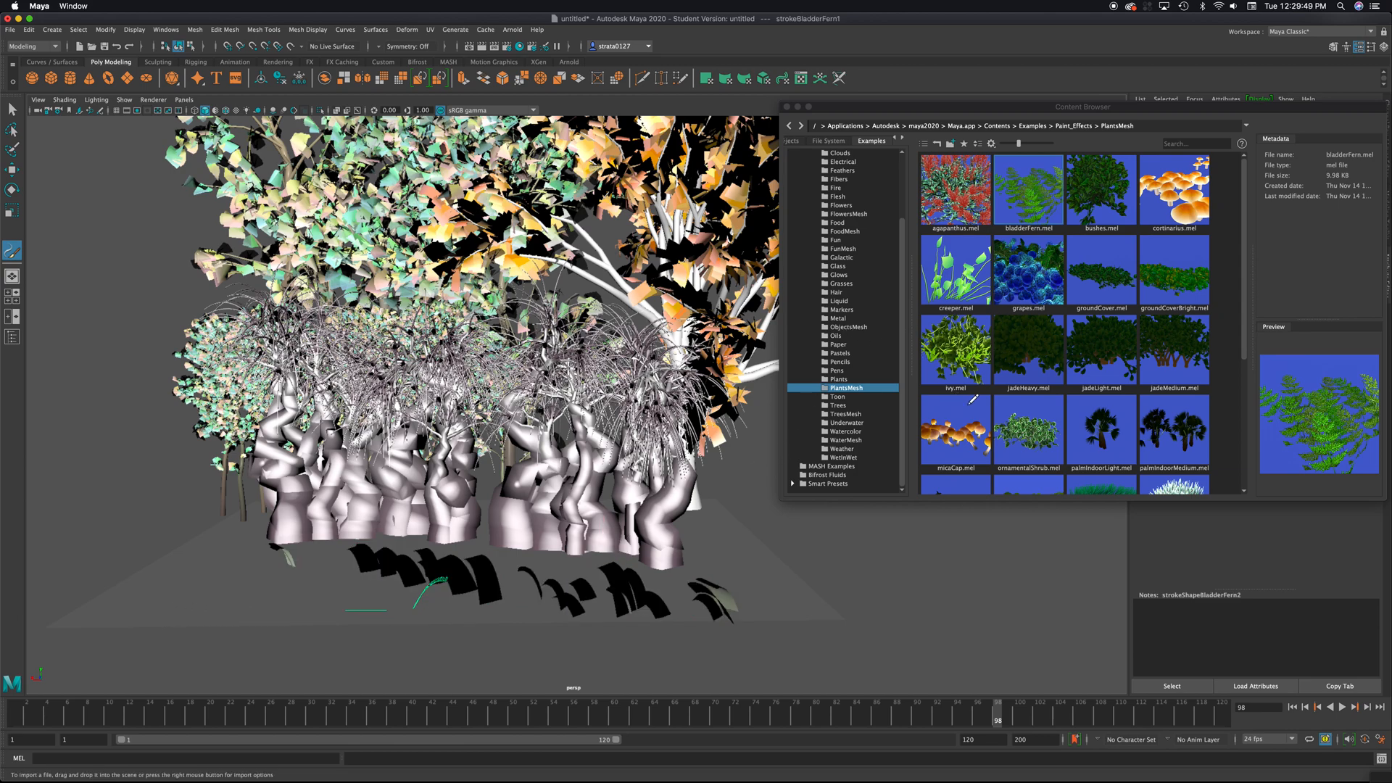
scroll(down, 3)
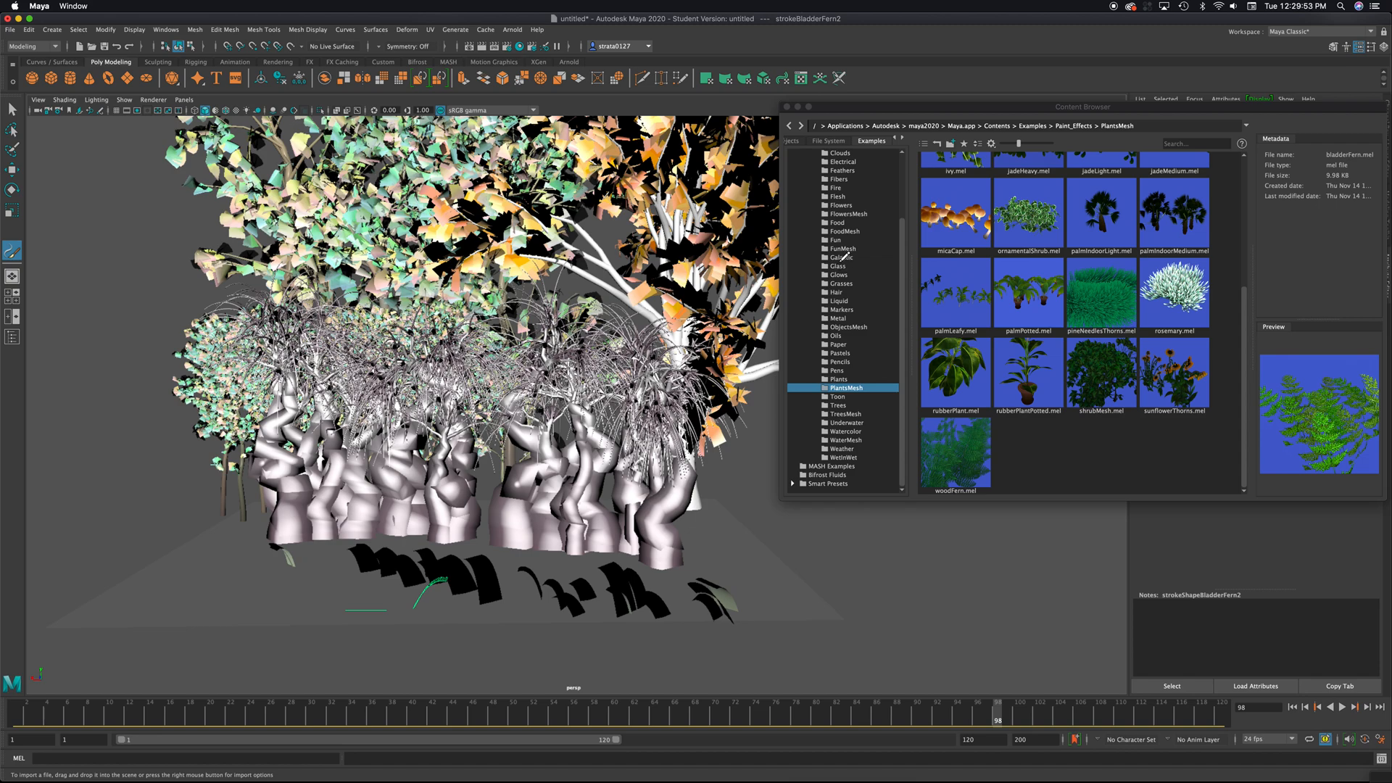
click(839, 284)
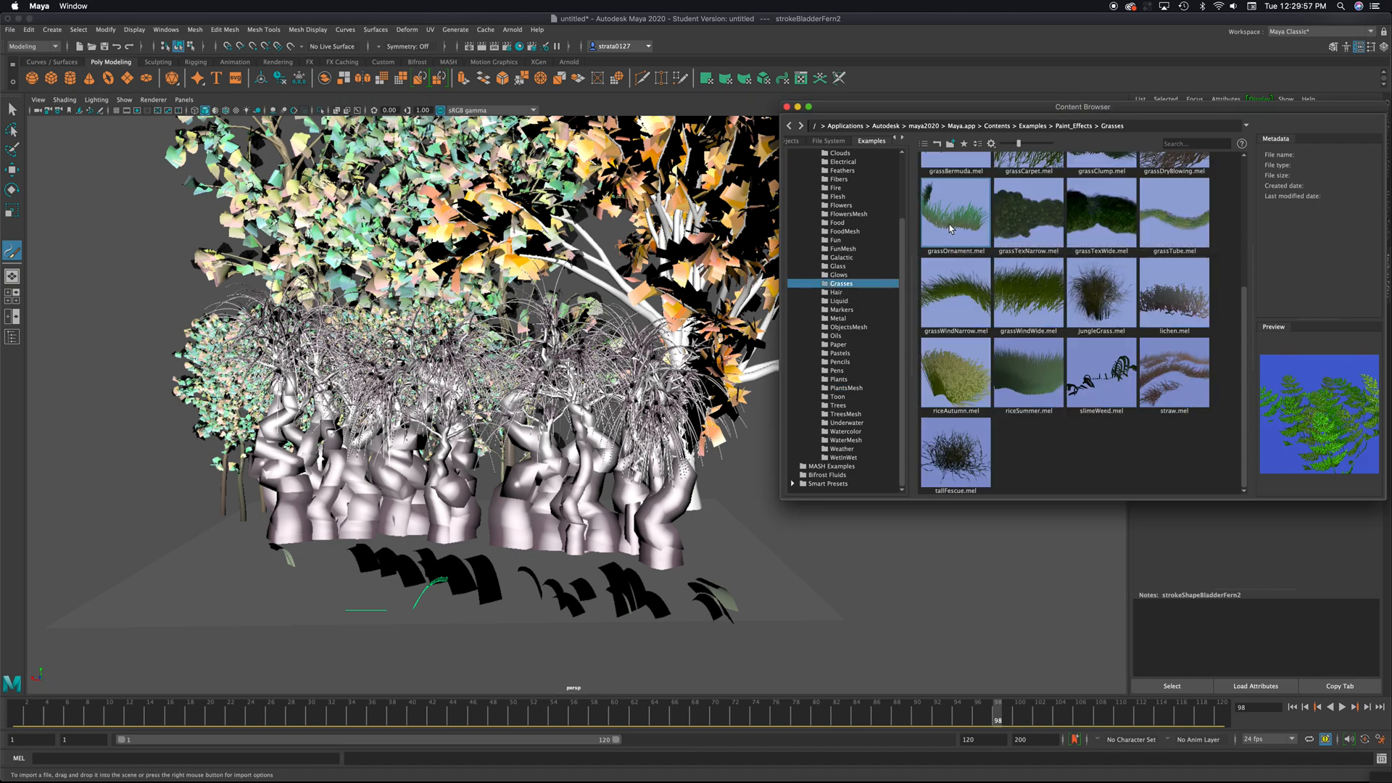
mouse_move(960, 217)
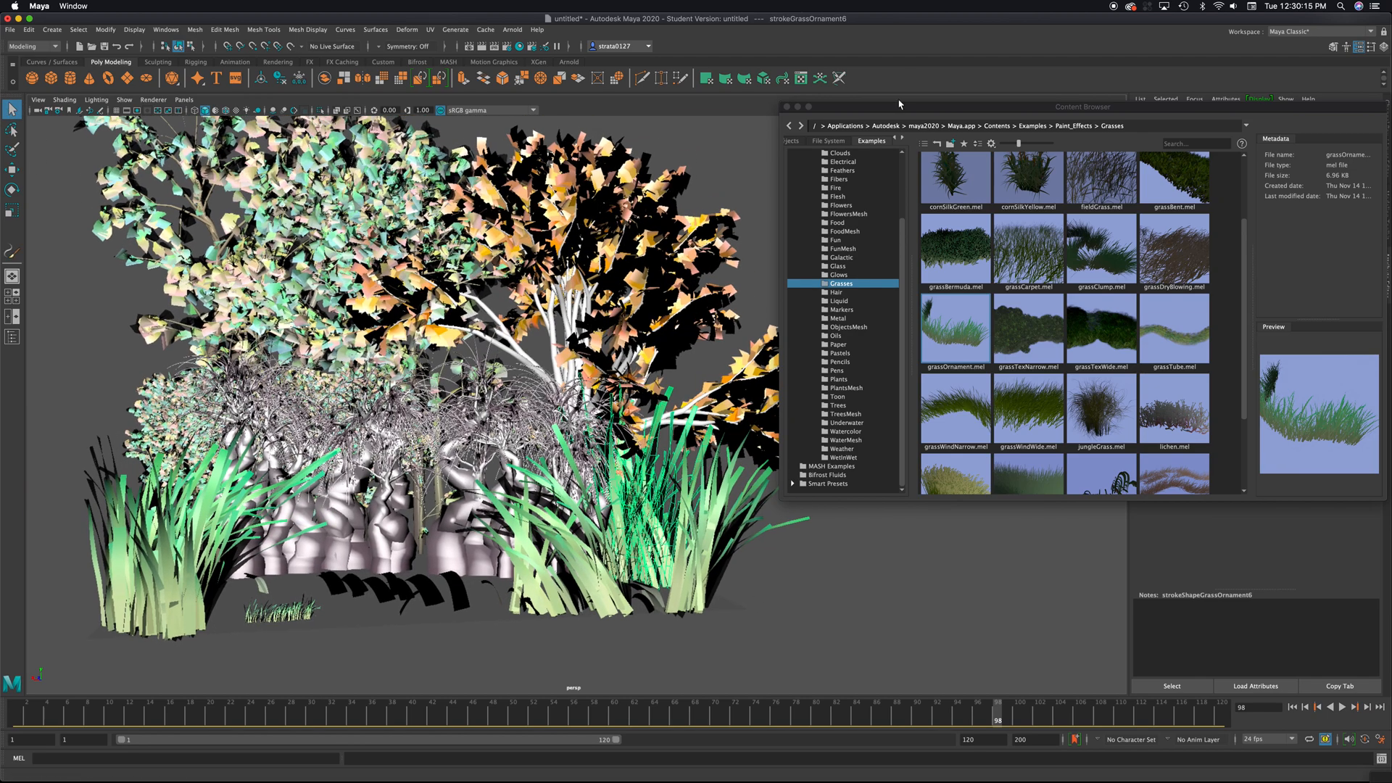
Paint grassOrnament clumps around the trees and close the Content Browser
click(784, 106)
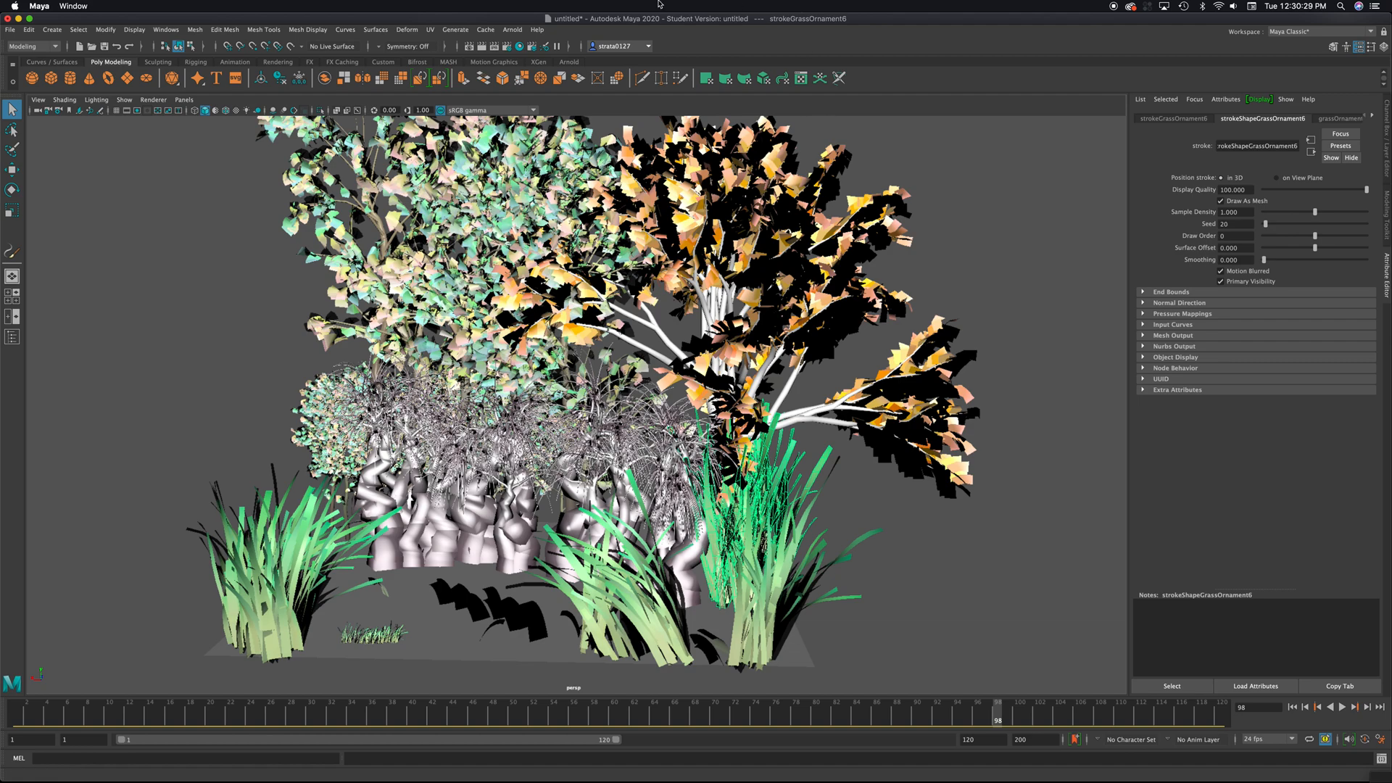
Add an Arnold skydome light, aiSkyDomeLight1, and show the Outliner
click(512, 29)
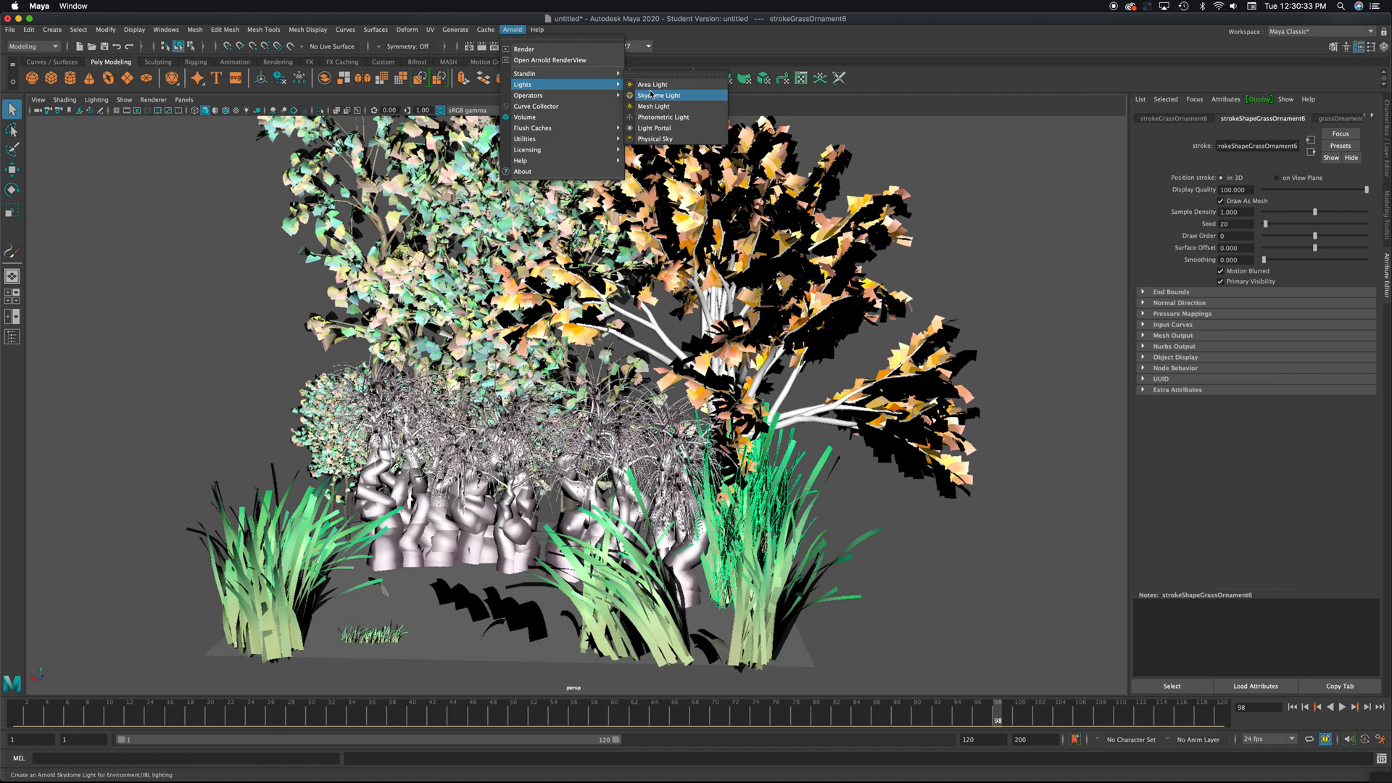
click(658, 95)
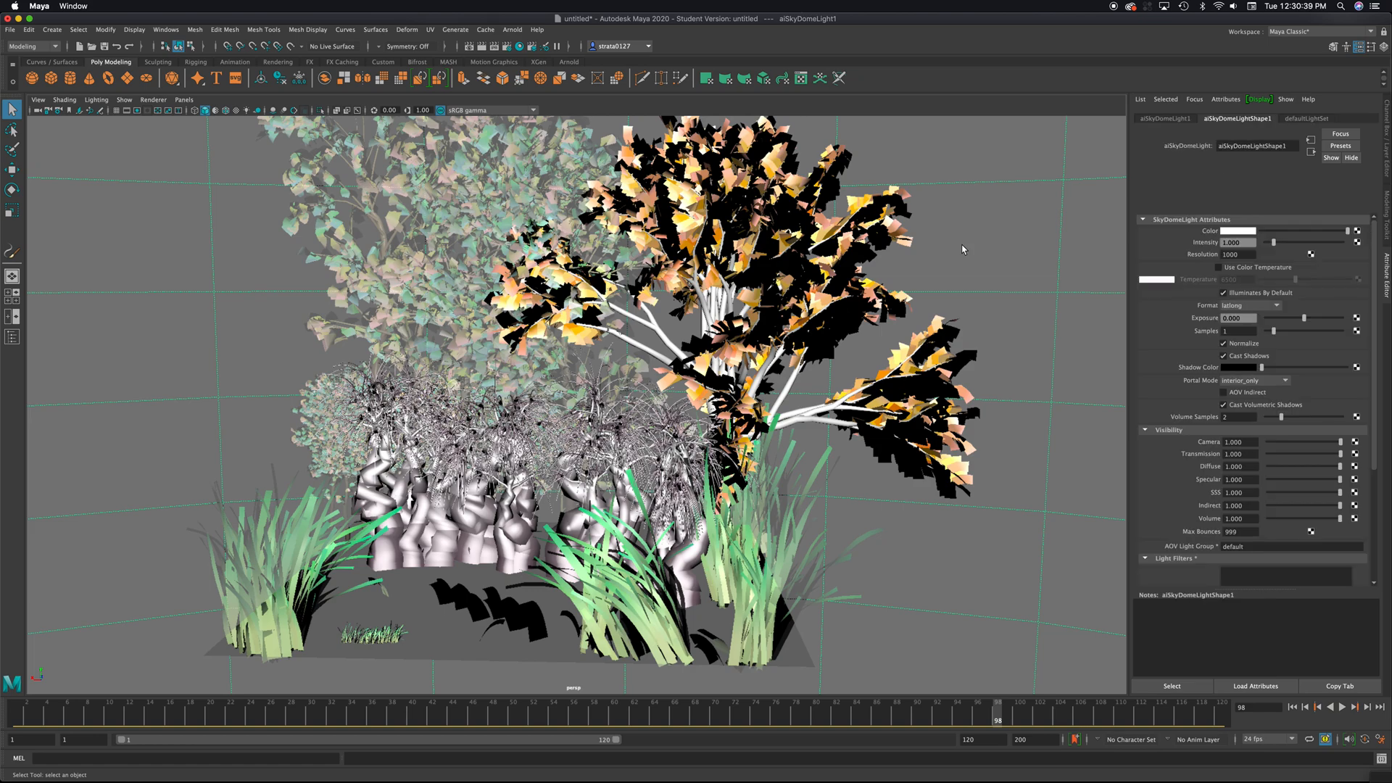
click(511, 29)
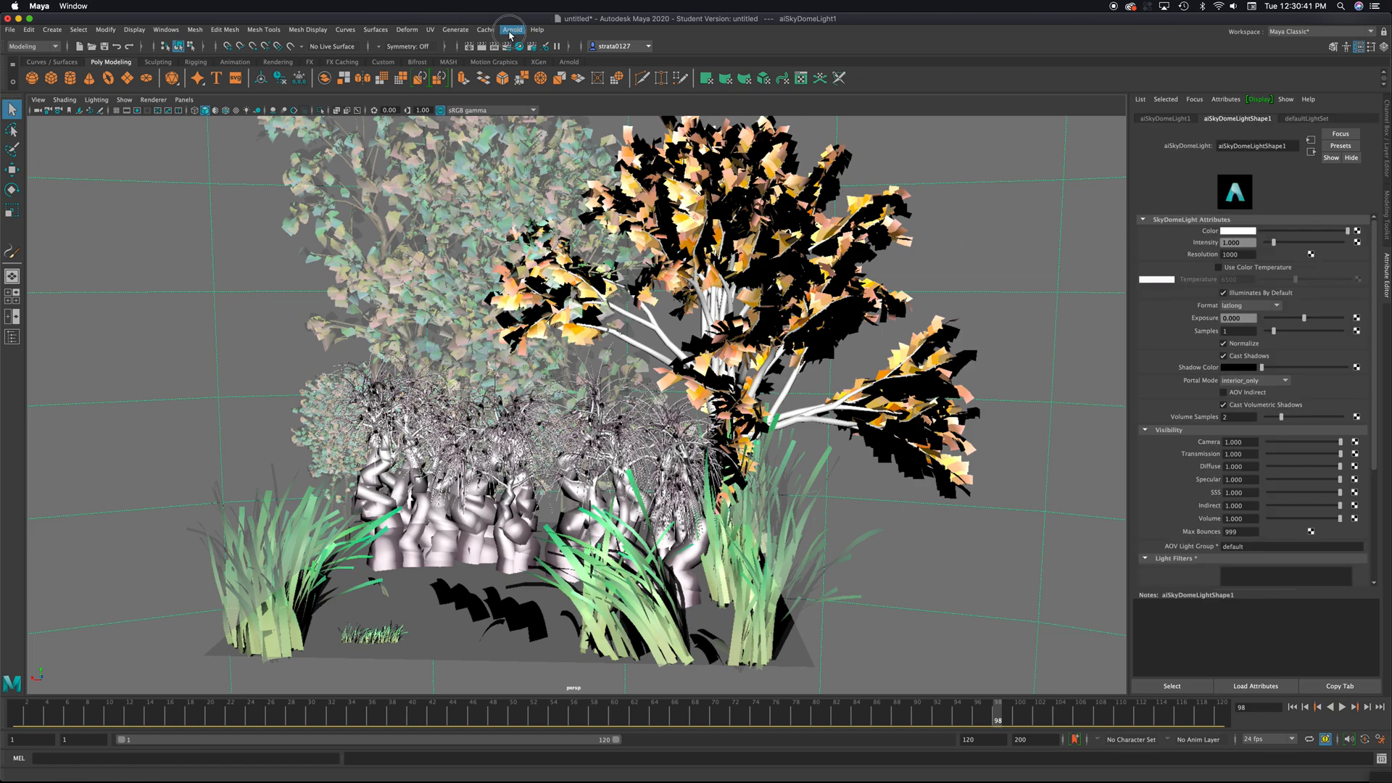
click(512, 29)
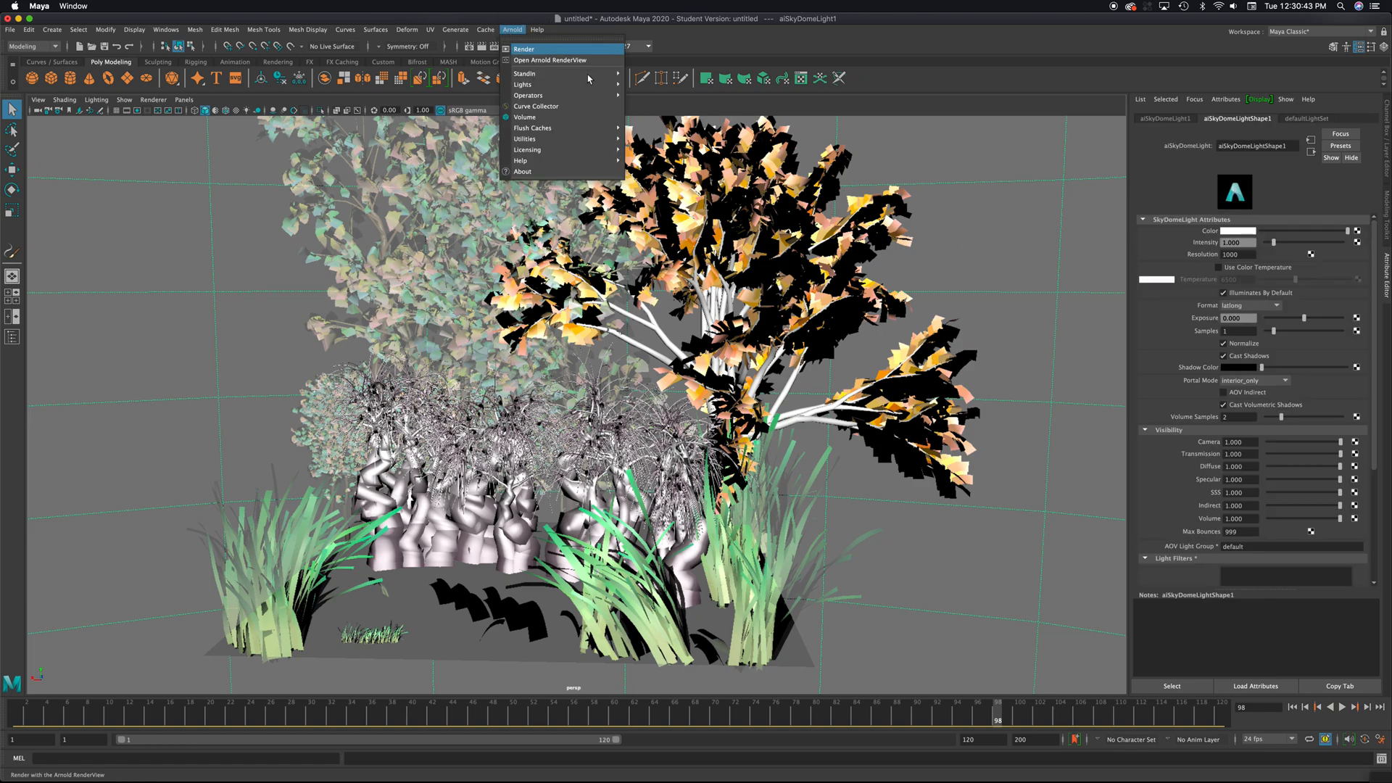
click(550, 59)
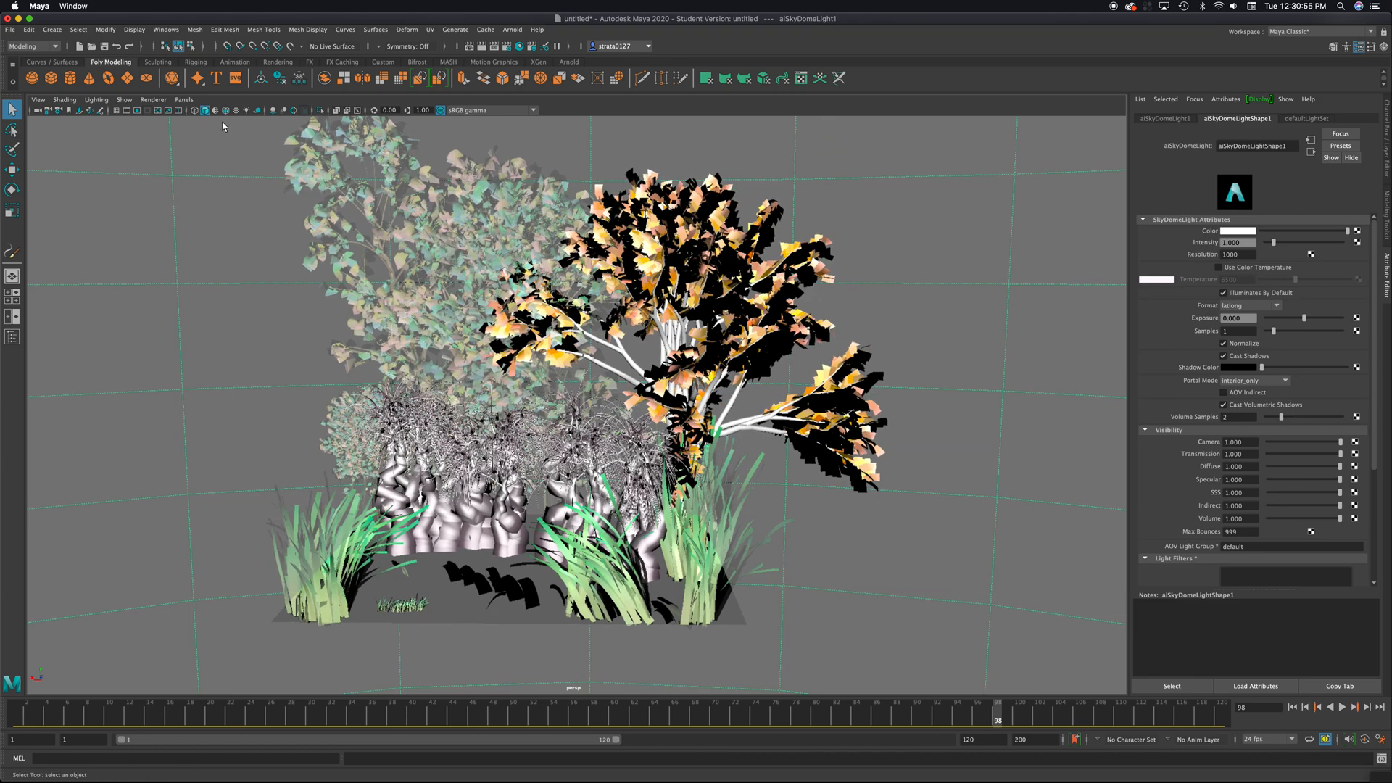
mouse_move(13, 337)
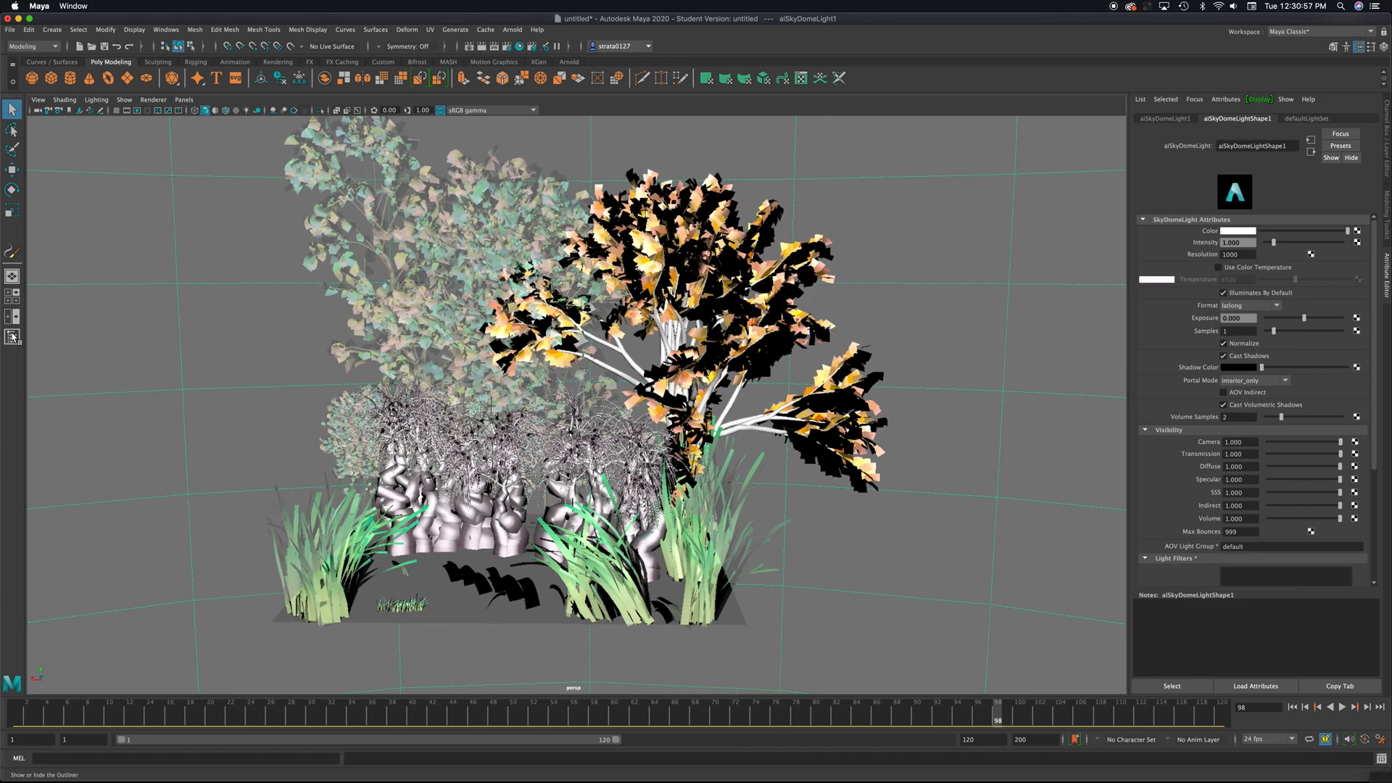
click(12, 336)
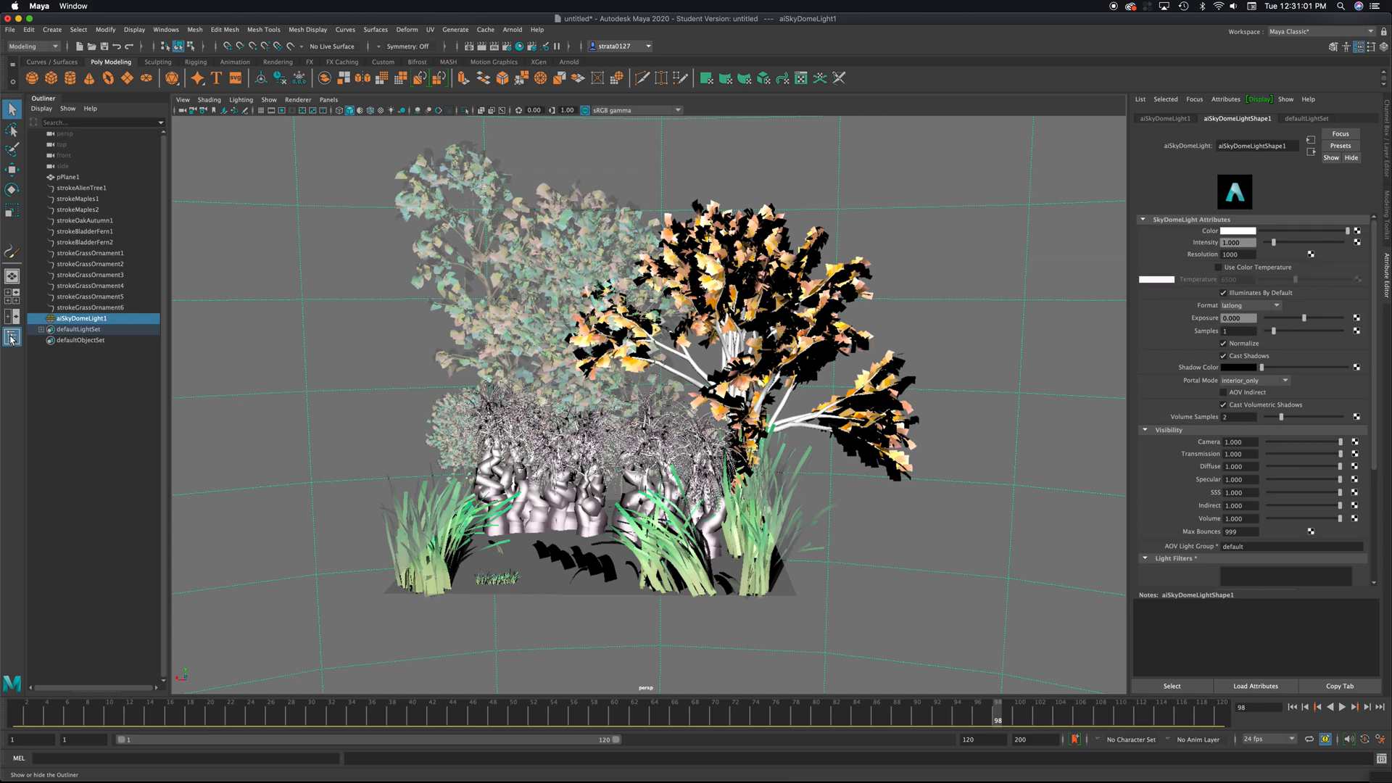
Select every stroke in the Outliner from strokeAlienTree1 through strokeGrassOrnament6
click(75, 209)
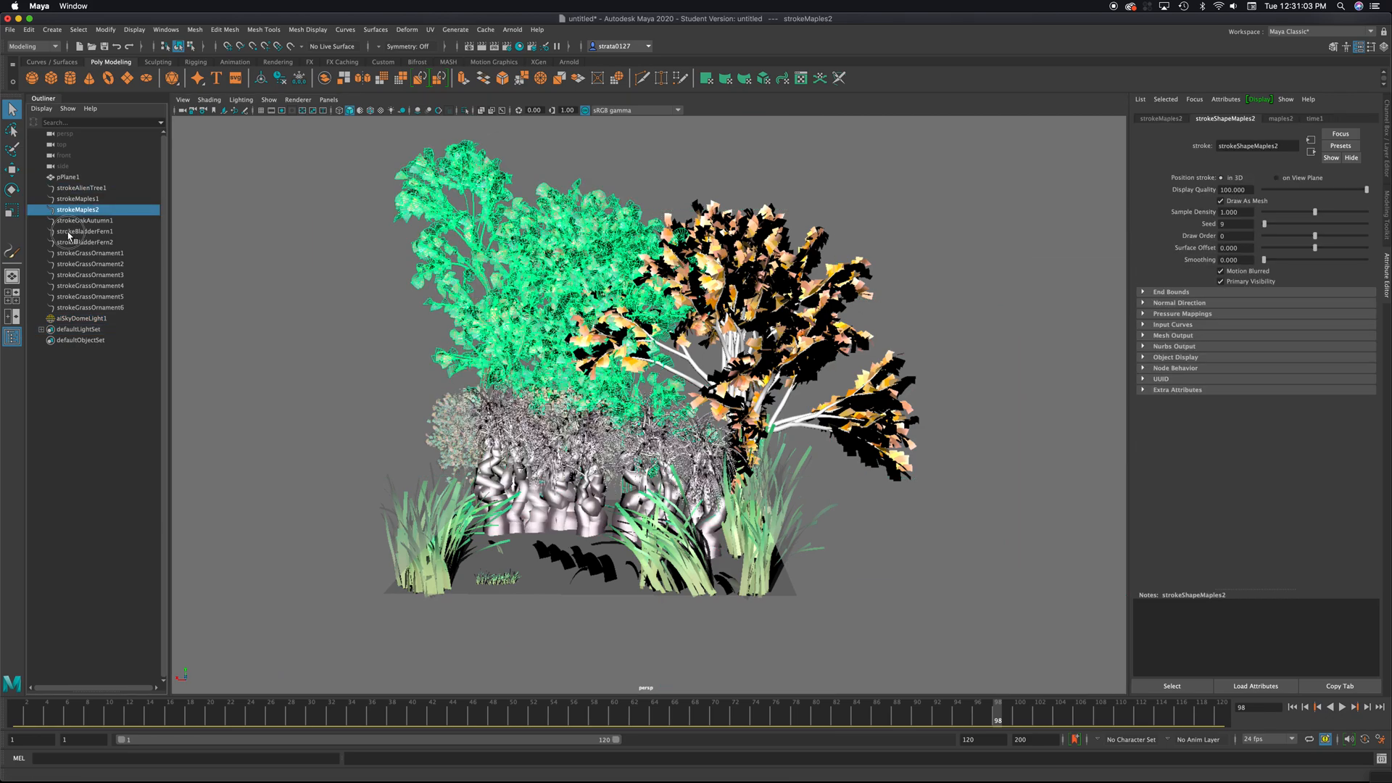
click(89, 295)
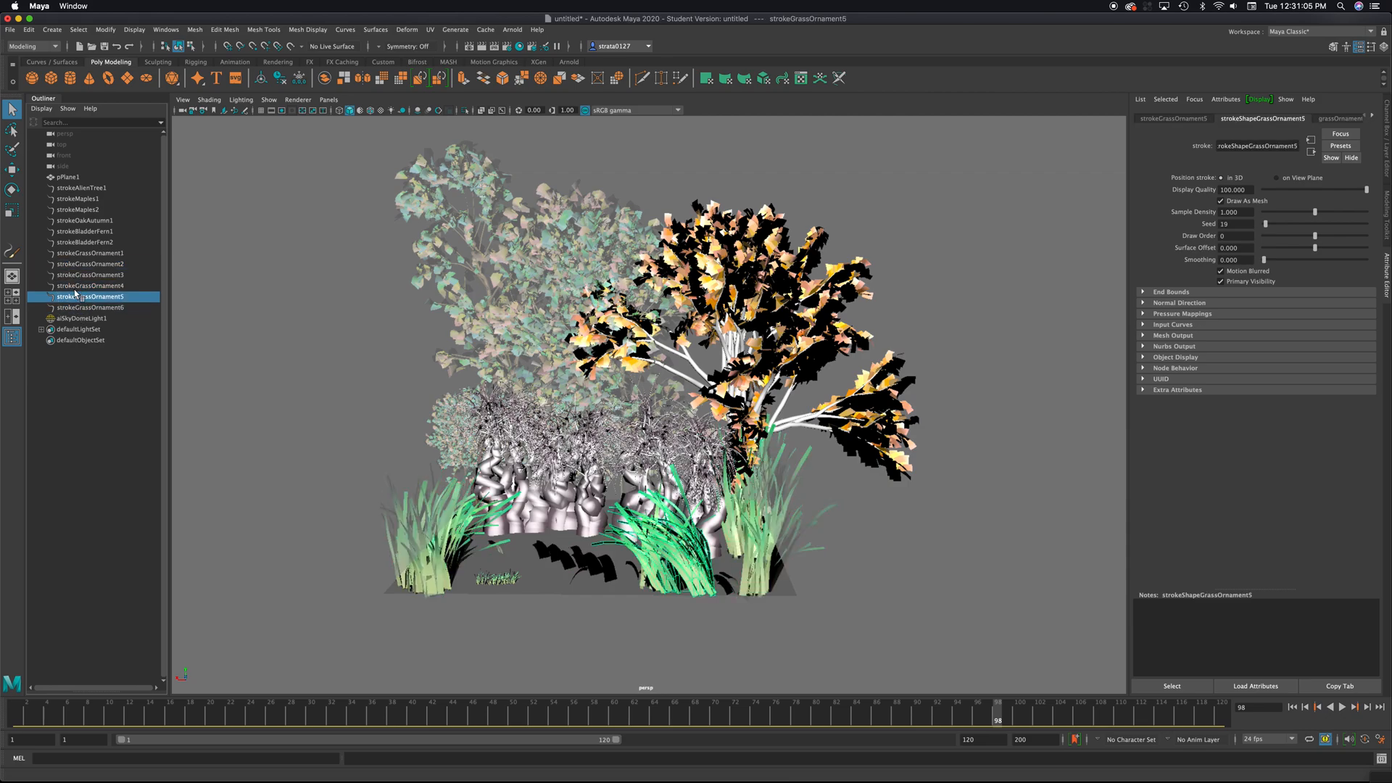
click(81, 187)
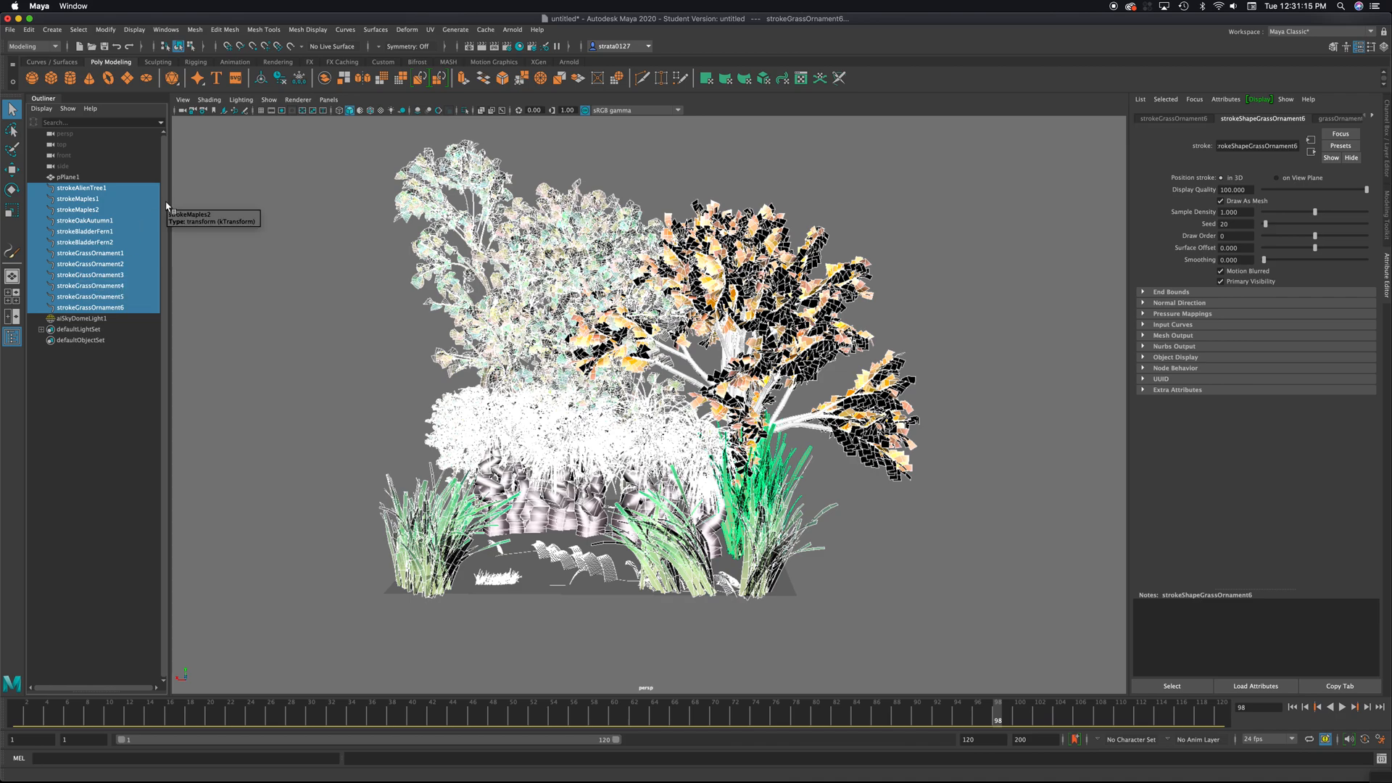
mouse_move(355, 175)
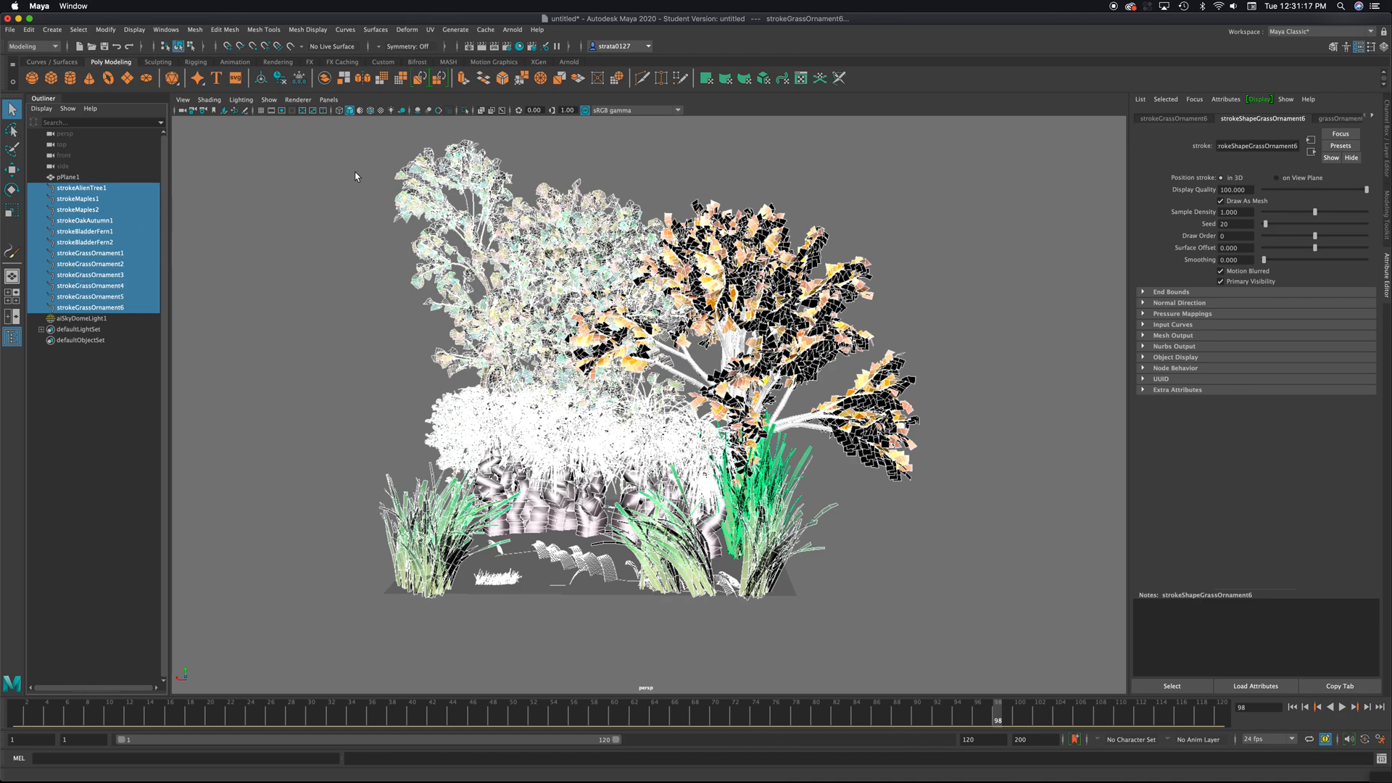
mouse_move(78, 29)
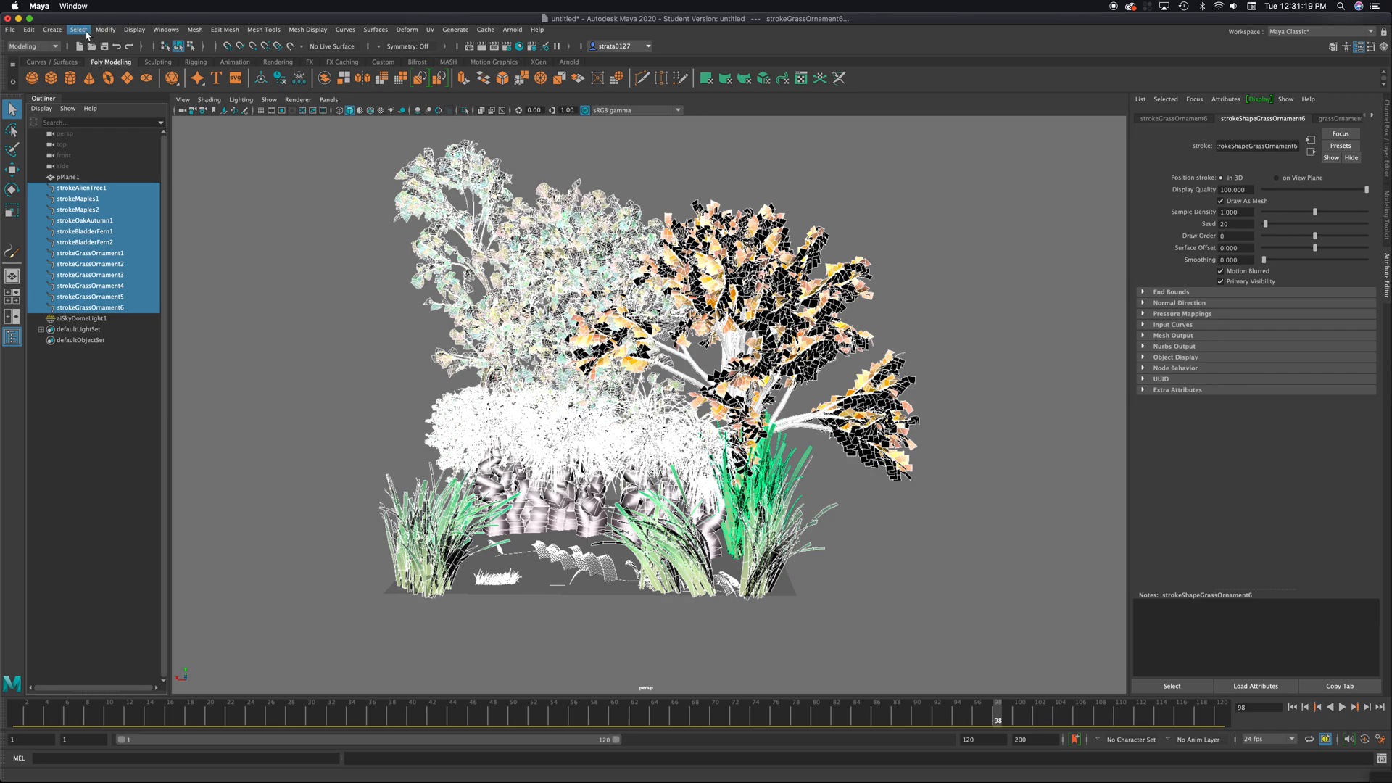
Run Modify > Convert > Paint Effects to Polygons, producing mesh groups like alienTree1MeshGroup
click(105, 29)
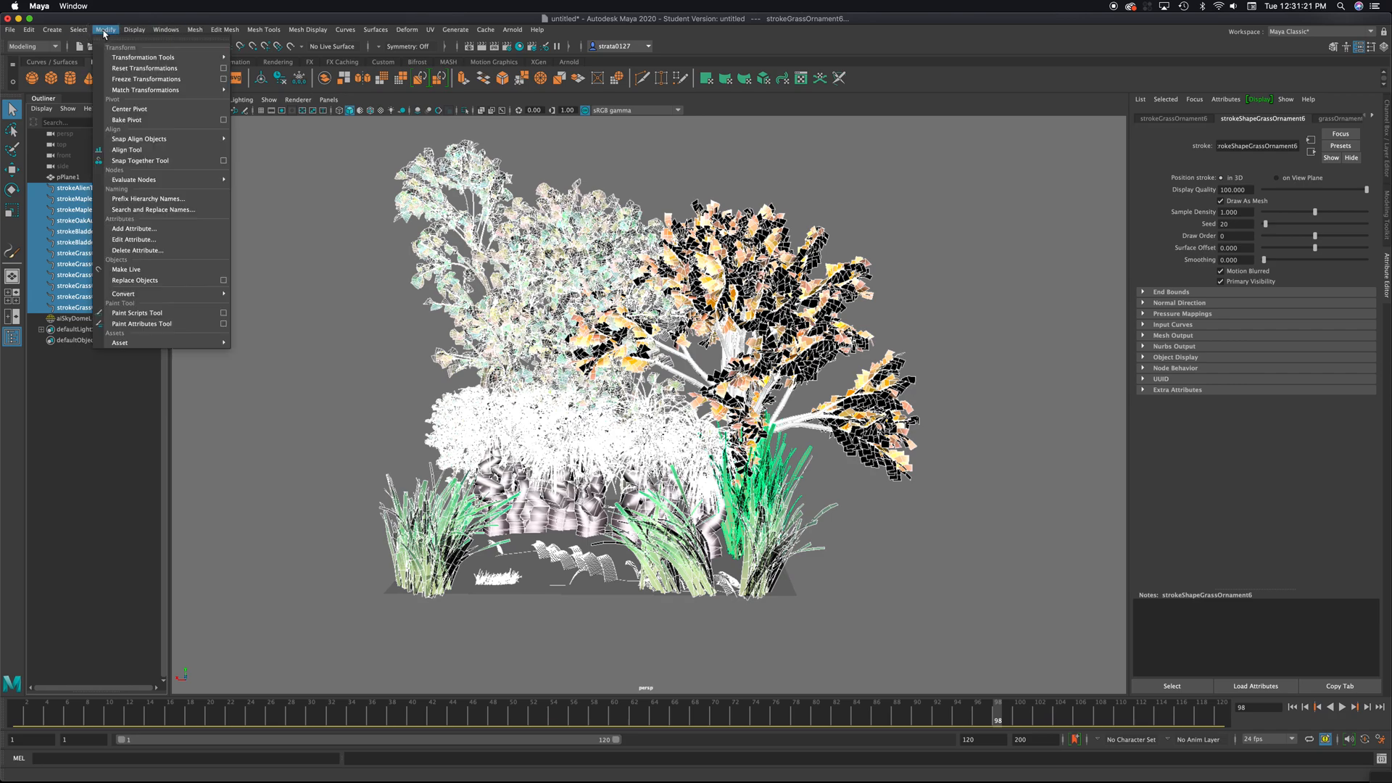
mouse_move(133, 294)
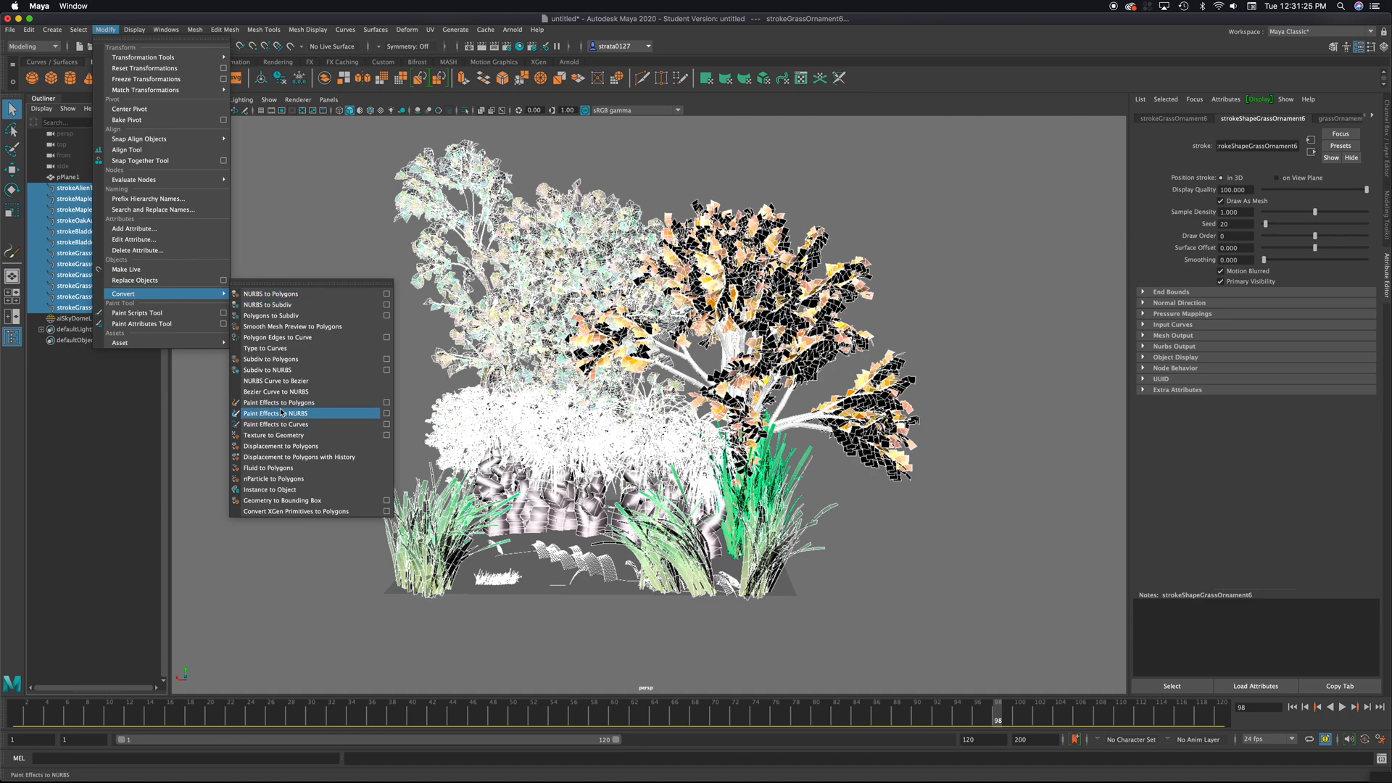
mouse_move(307, 402)
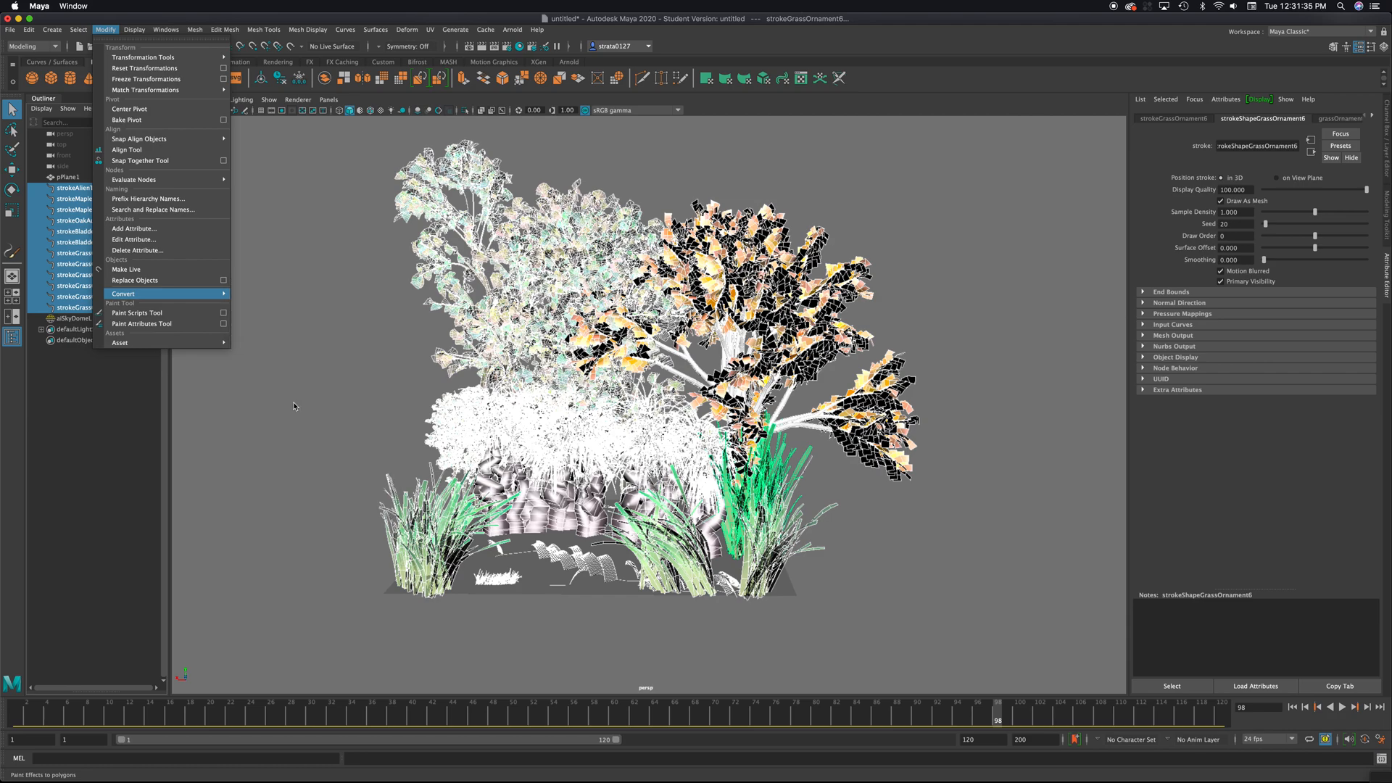
click(120, 293)
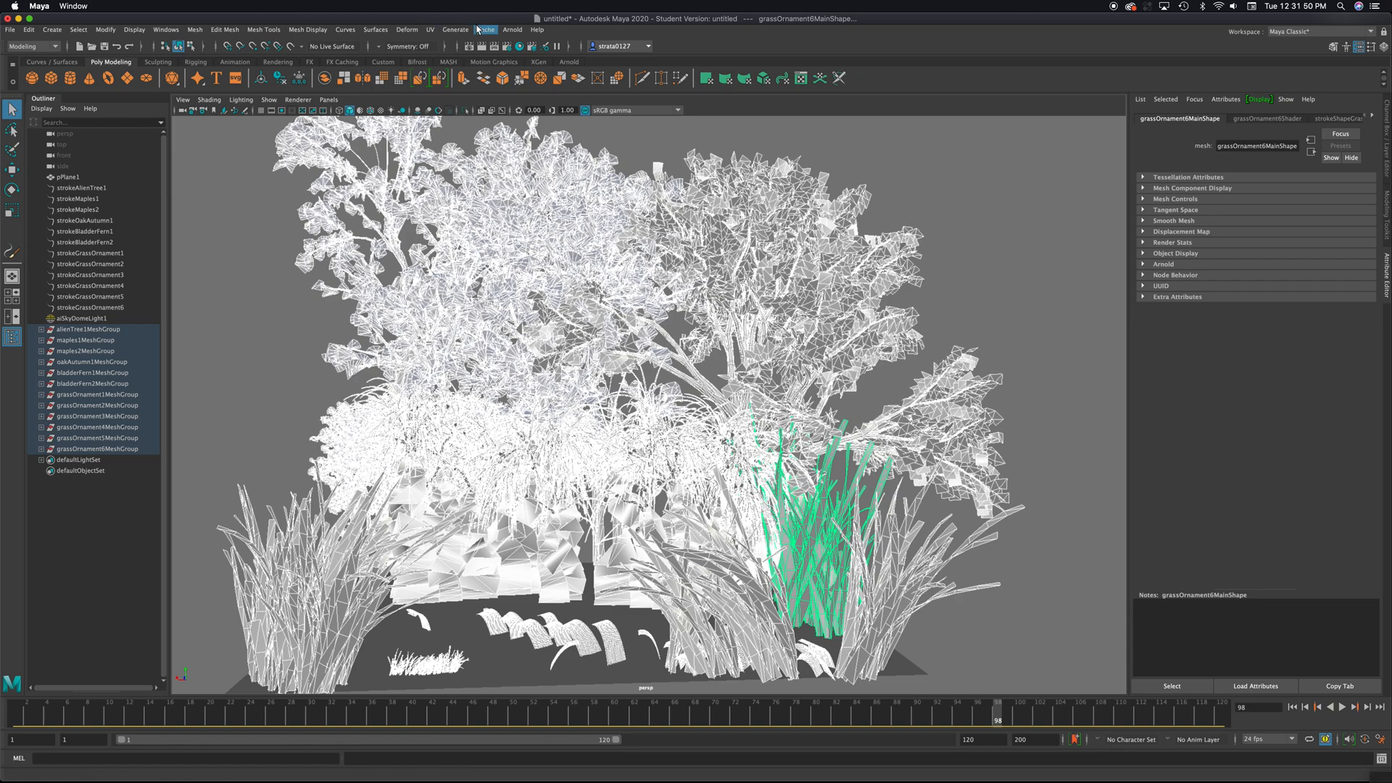
Render the converted plant scene with Arnold and close the RenderView
click(512, 29)
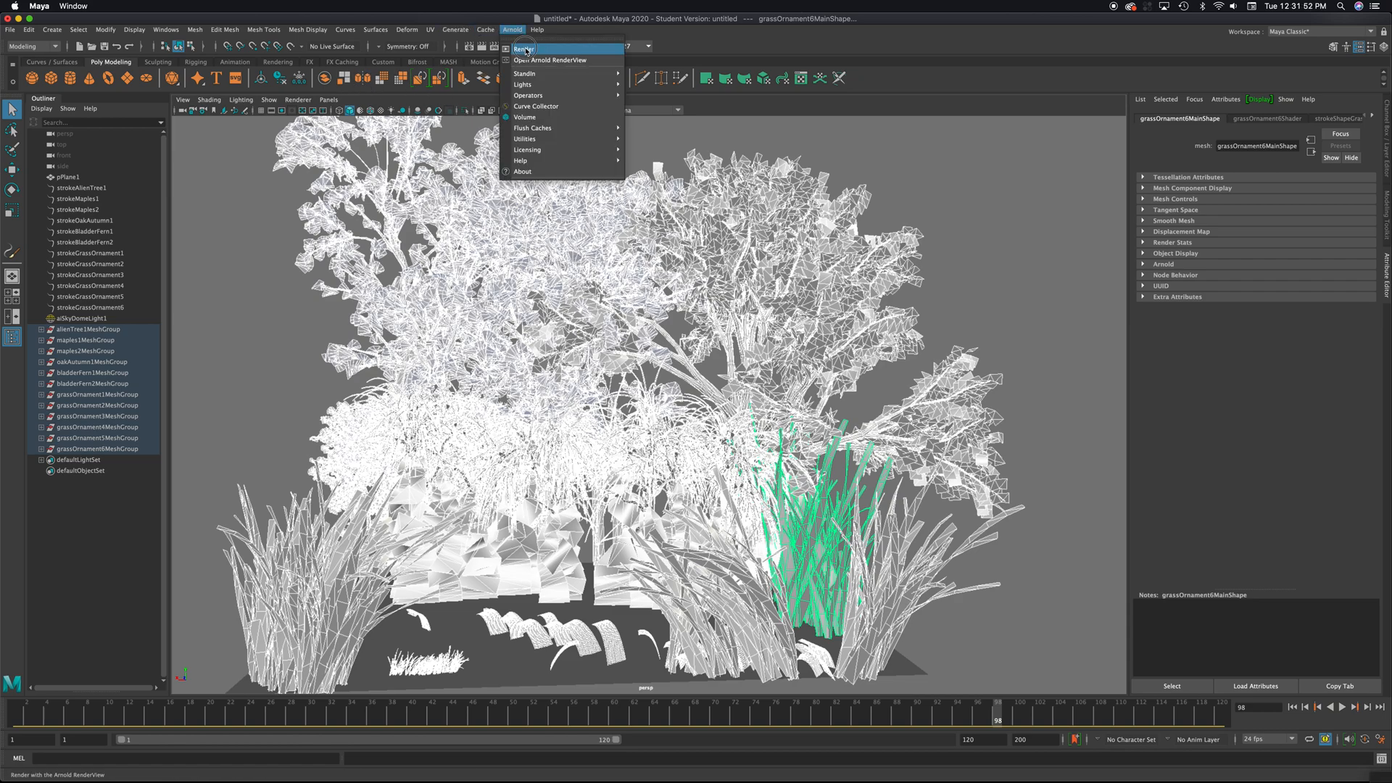
click(519, 49)
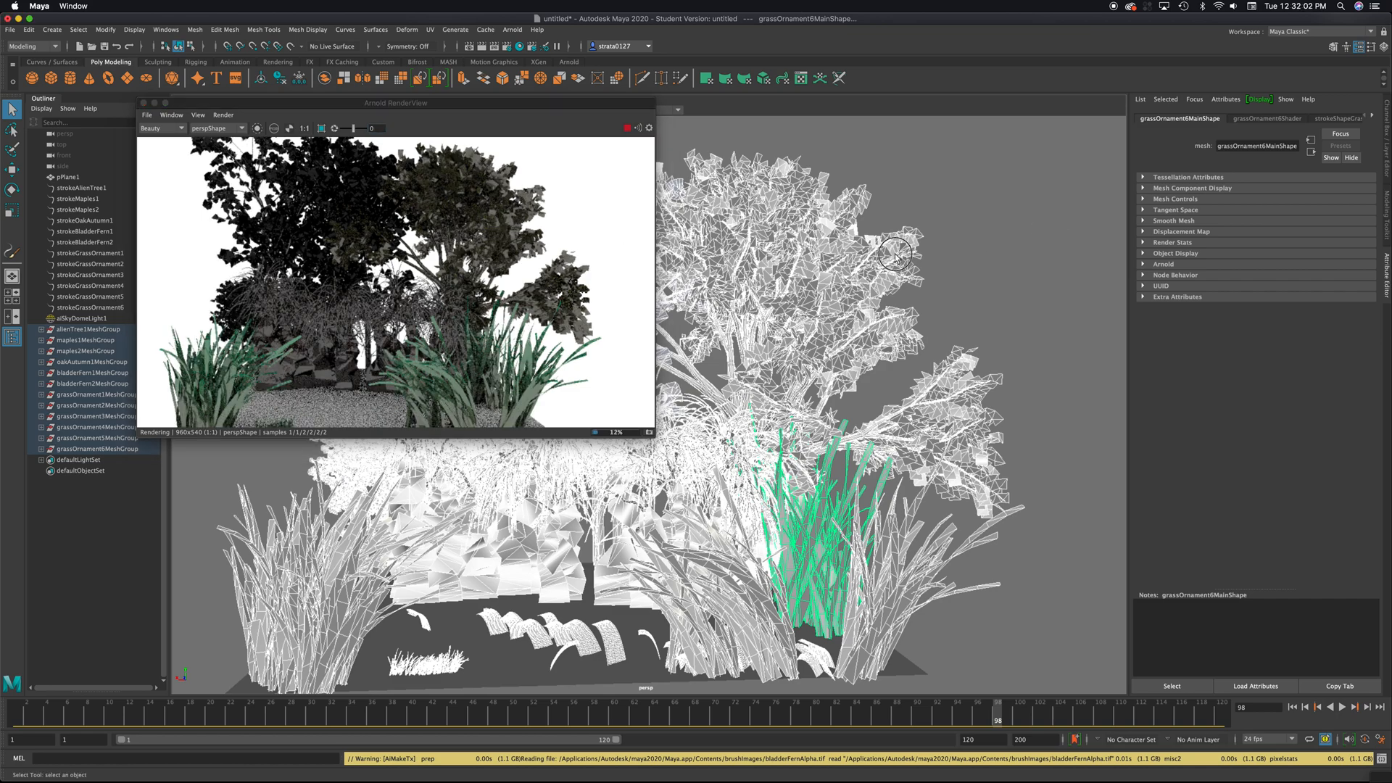
Select the oakAutumn1 and maples2 leaf meshes and view their shaders in the Attribute Editor
click(91, 361)
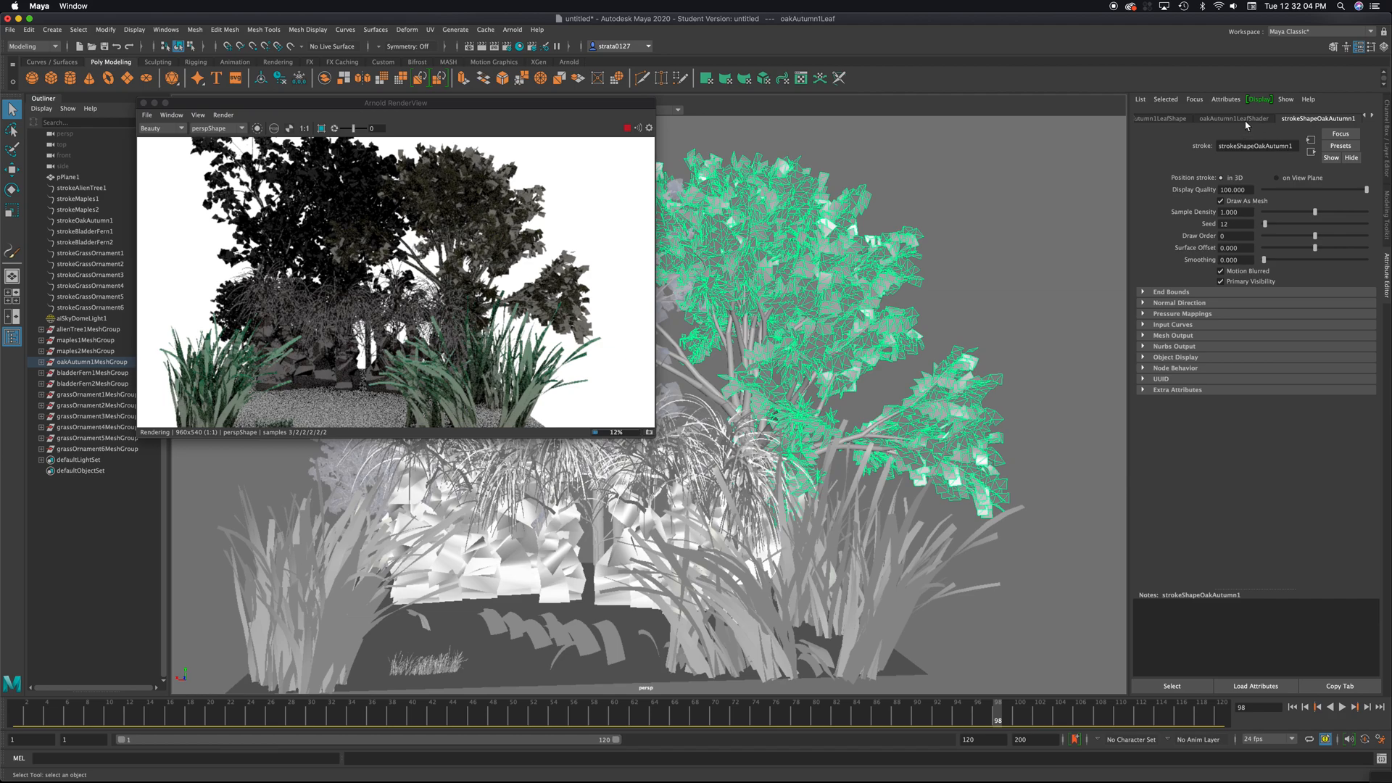
click(1232, 118)
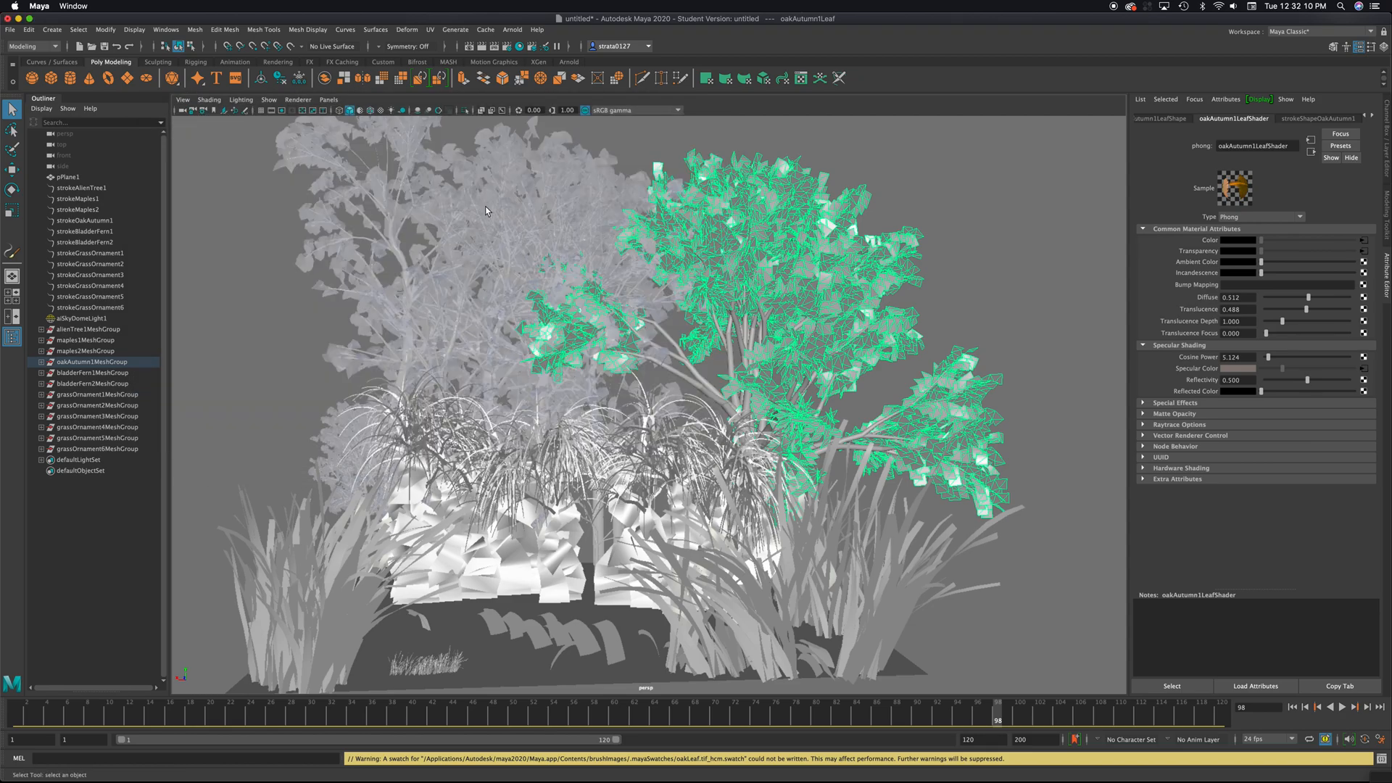
click(86, 350)
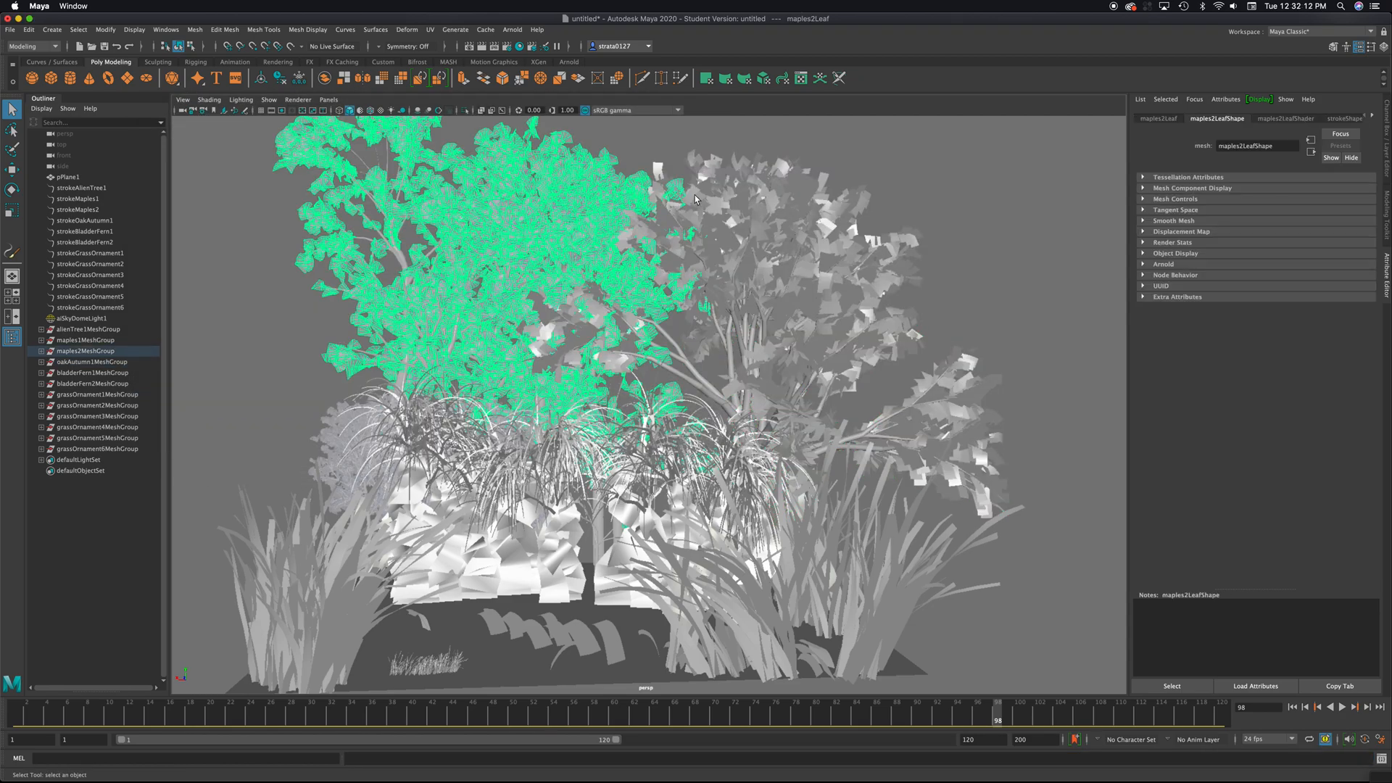
click(93, 361)
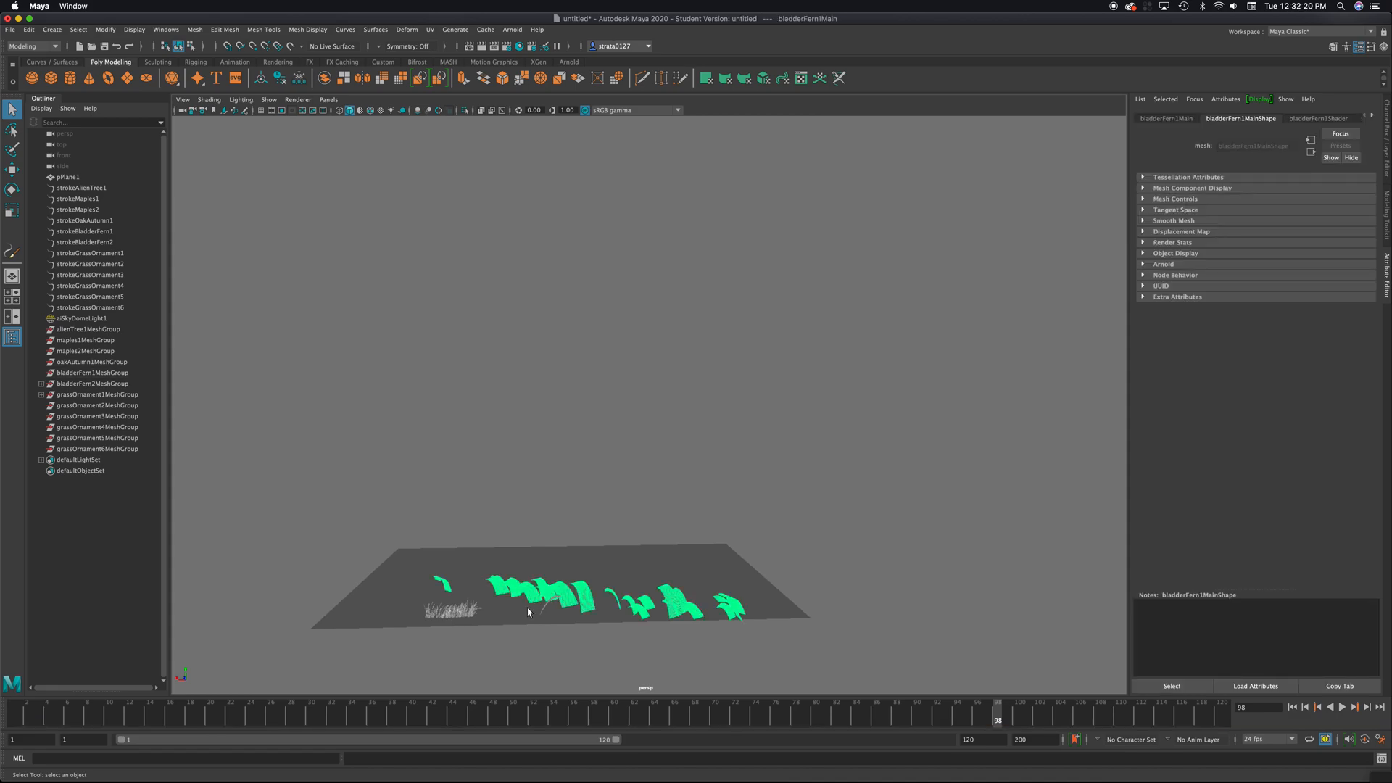
click(96, 383)
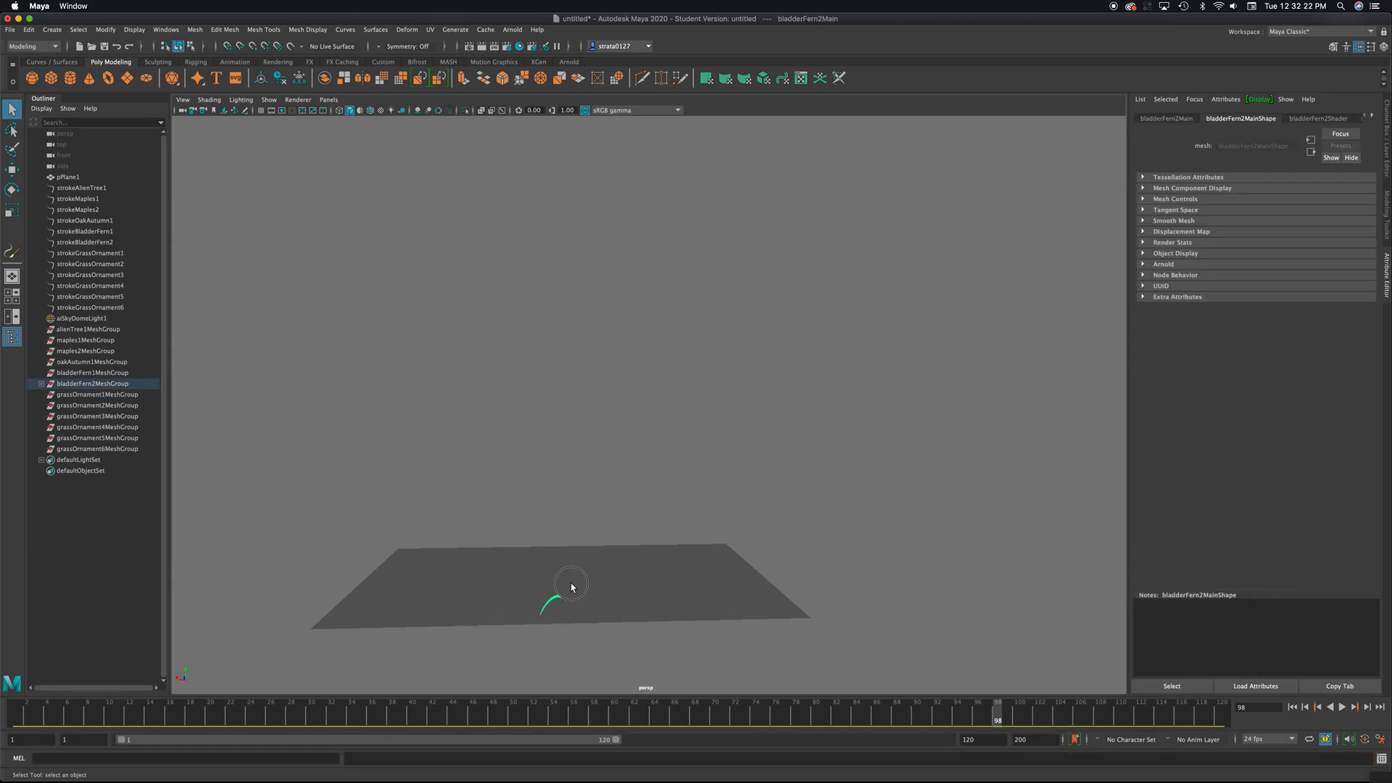
click(68, 177)
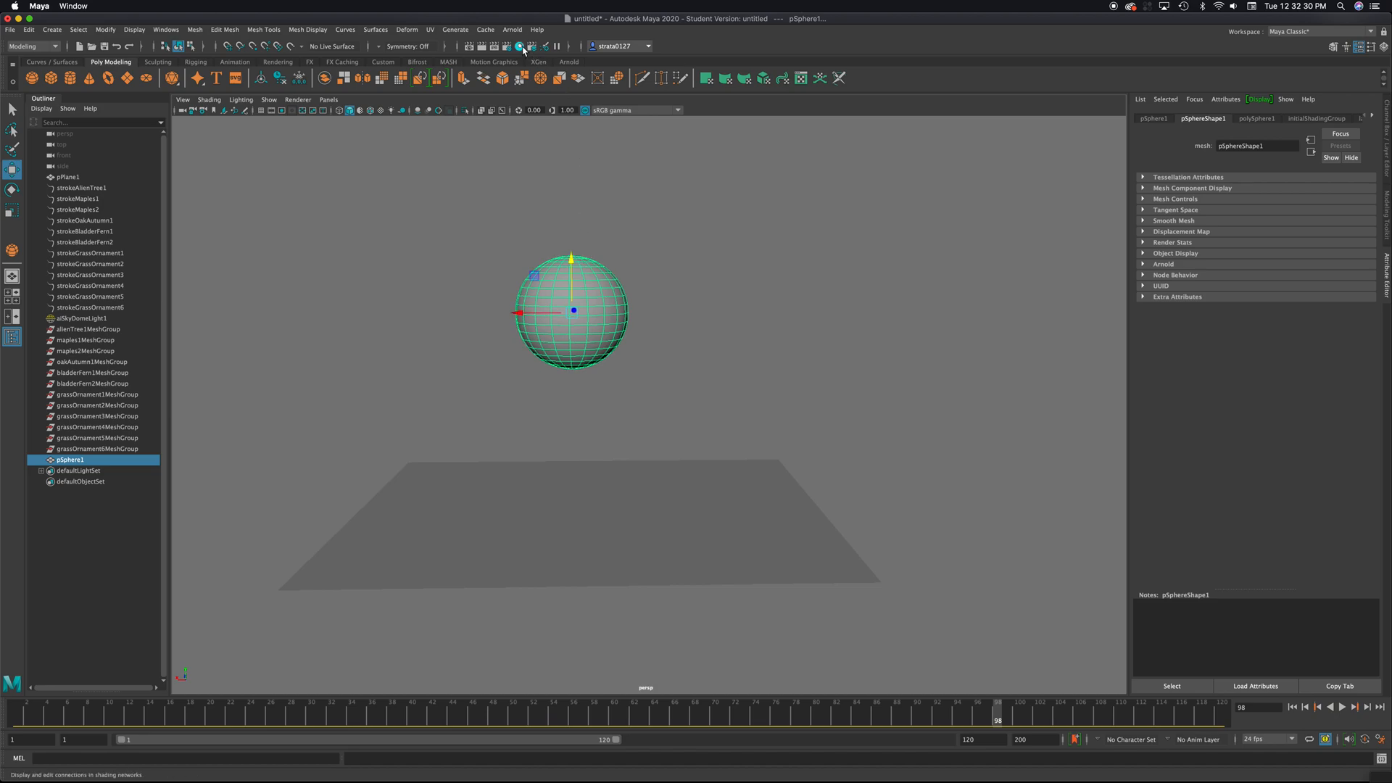
Launch the Content Browser via Get Brush, browse Paint_Effects > Trees and preview the bamboo brush
click(455, 29)
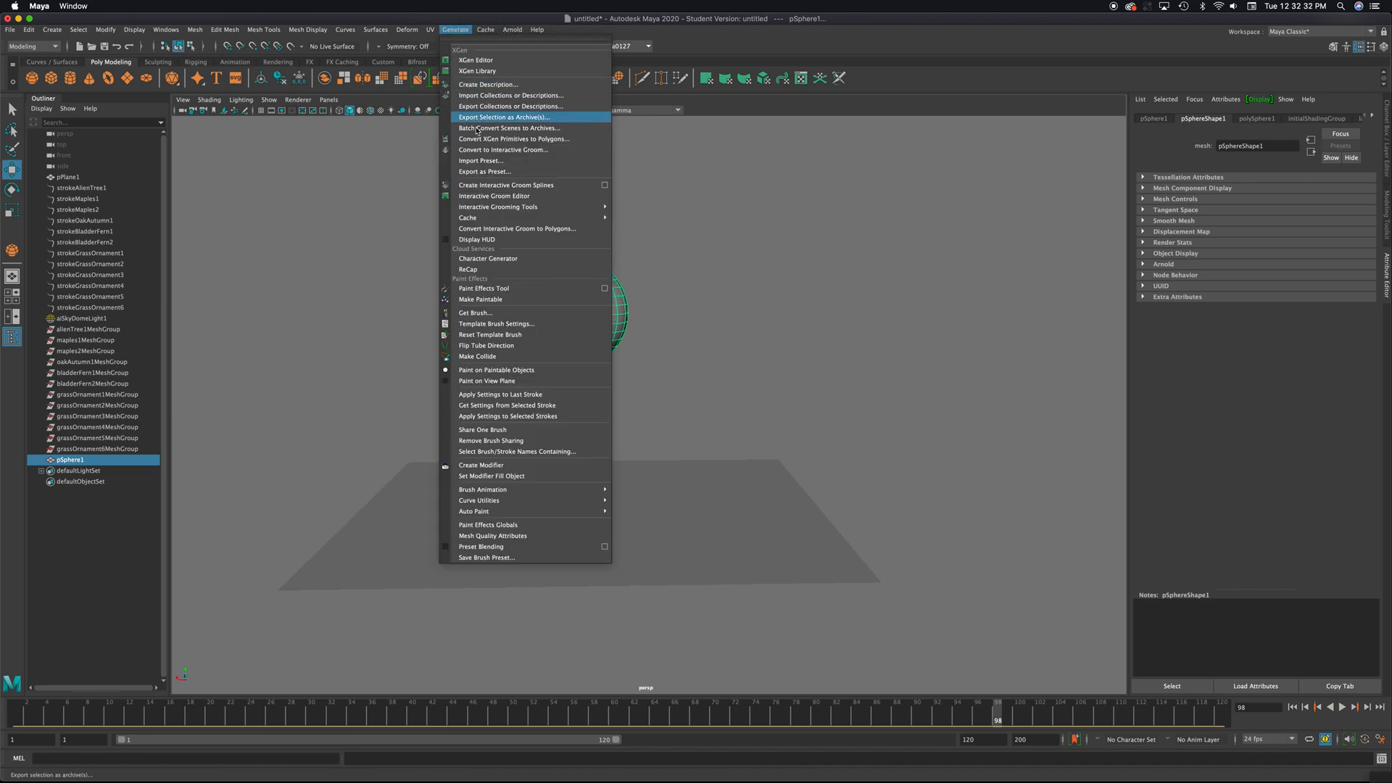
mouse_move(484, 298)
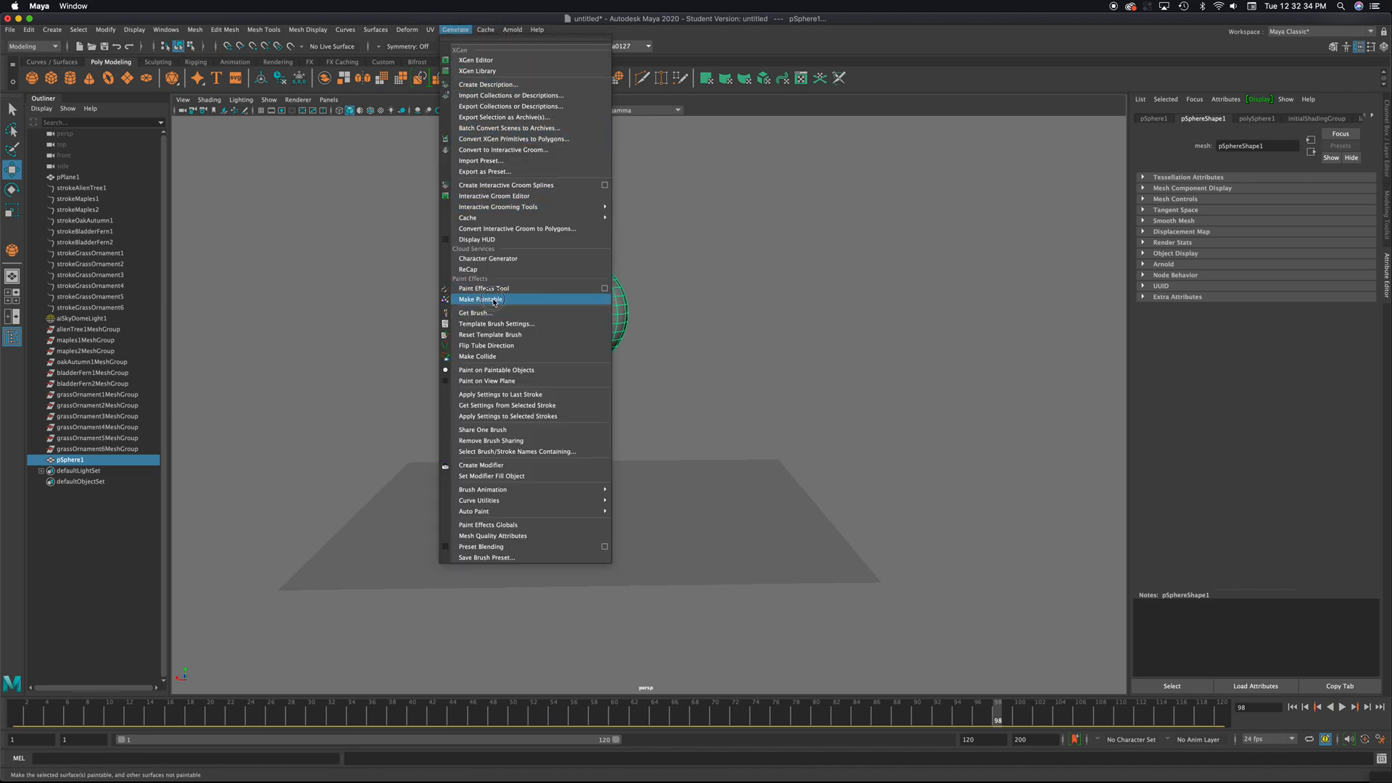
mouse_move(484, 171)
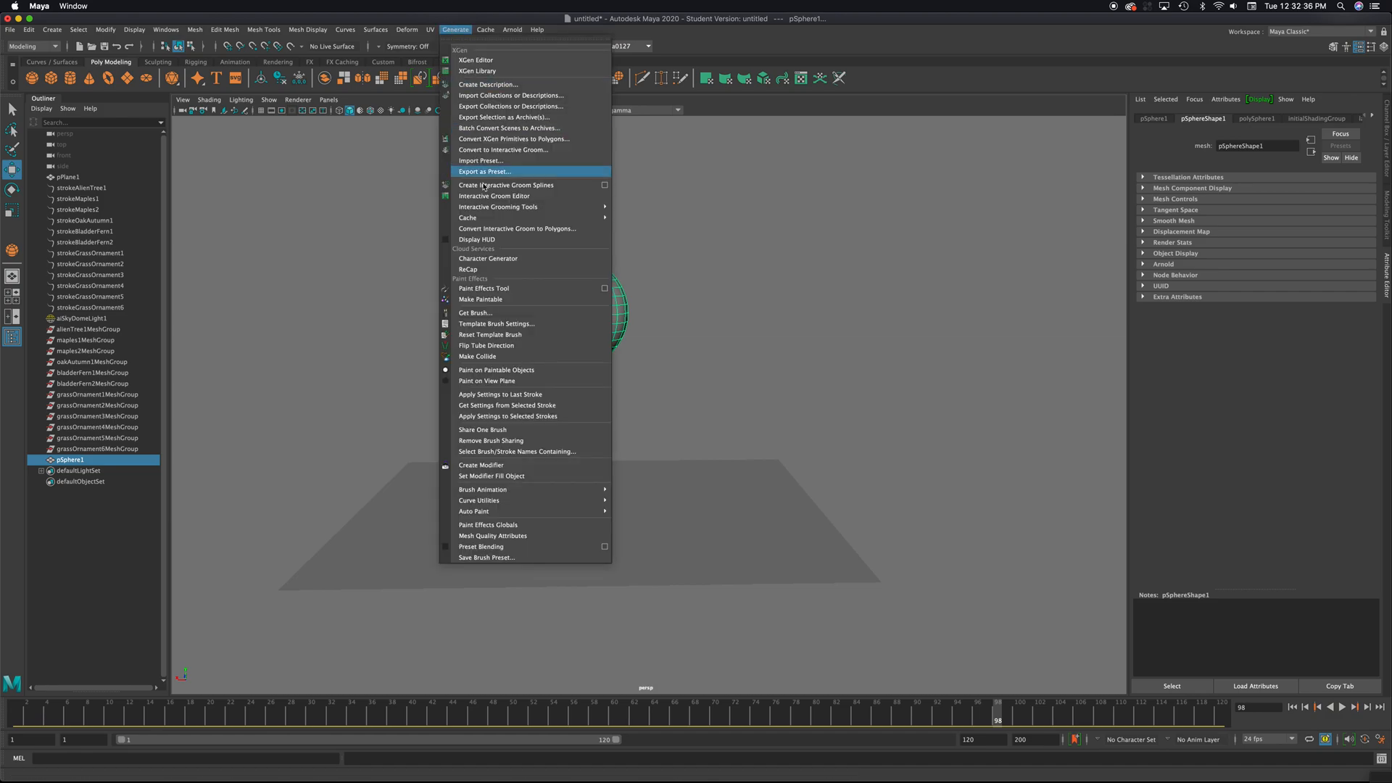
click(476, 312)
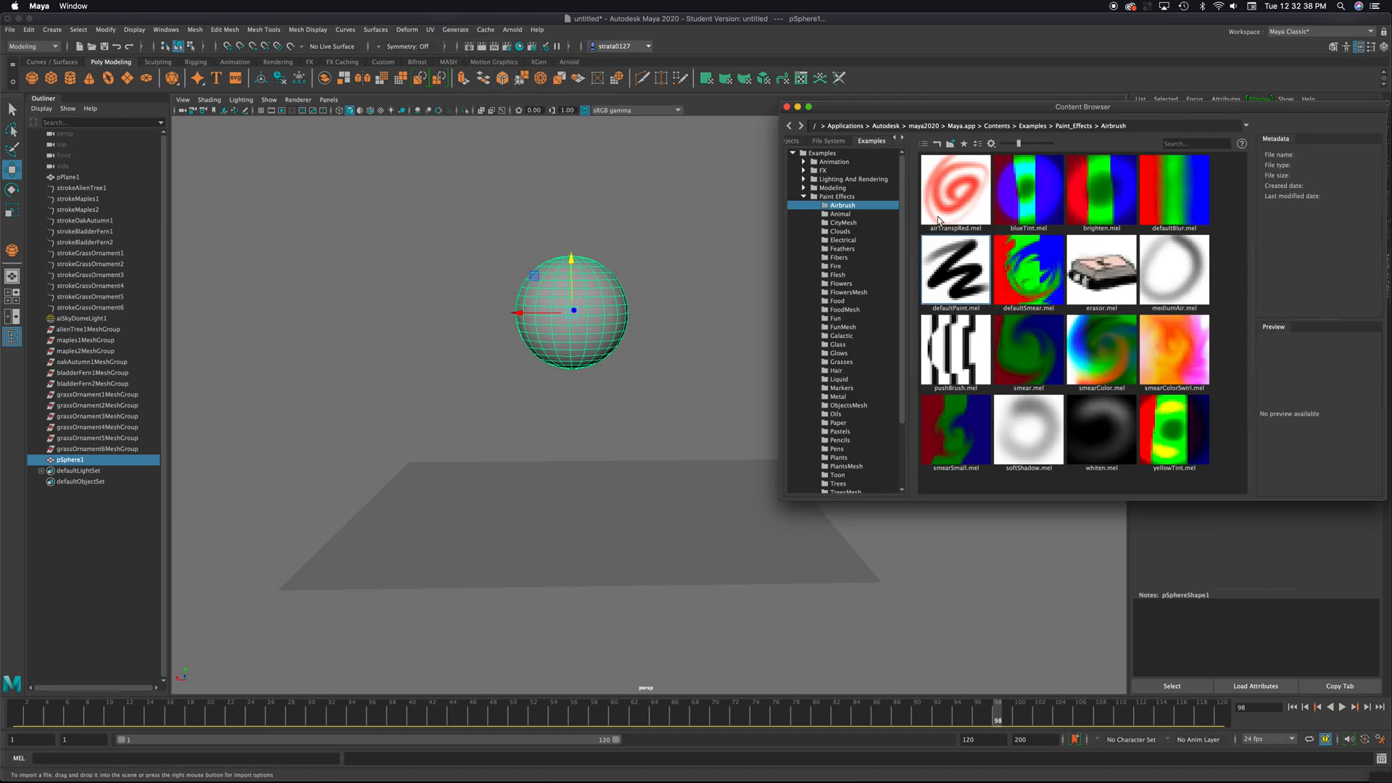
scroll(down, 3)
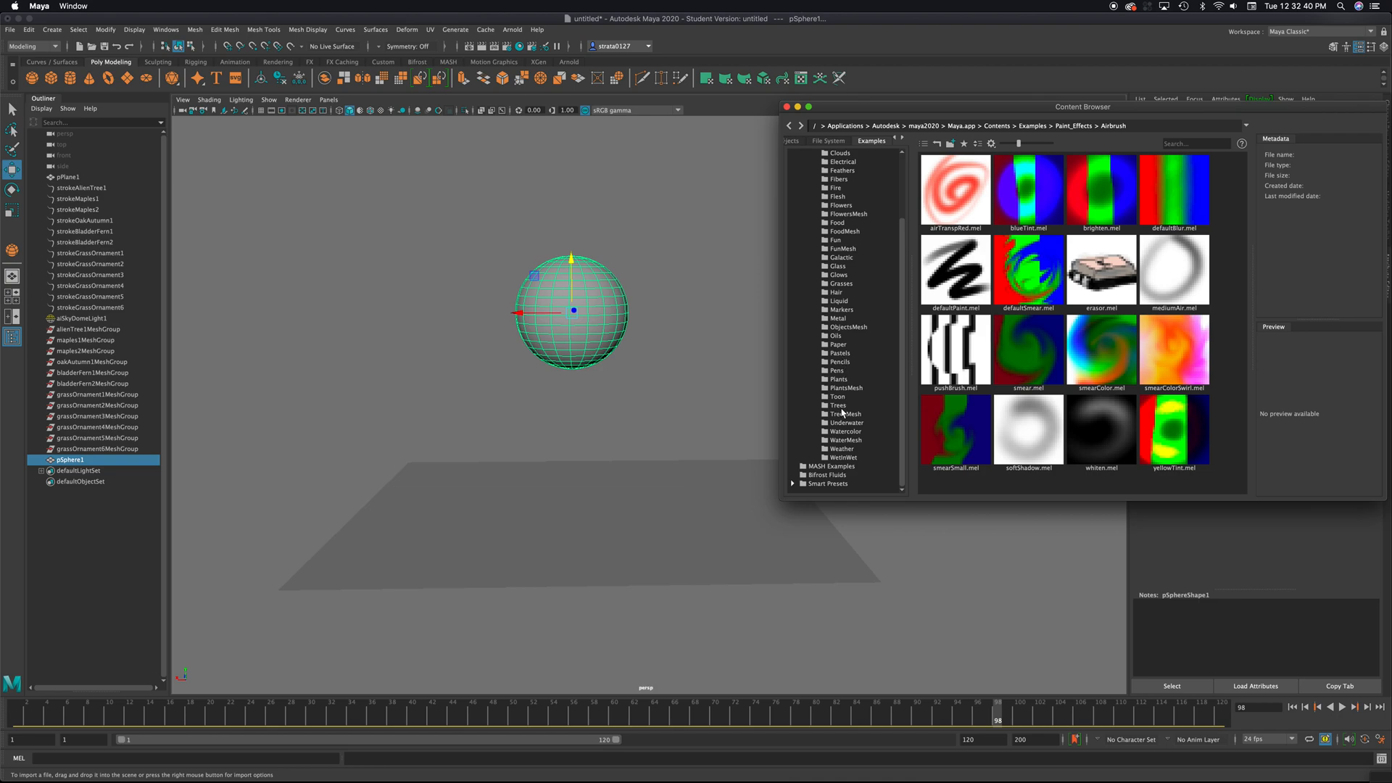
click(837, 404)
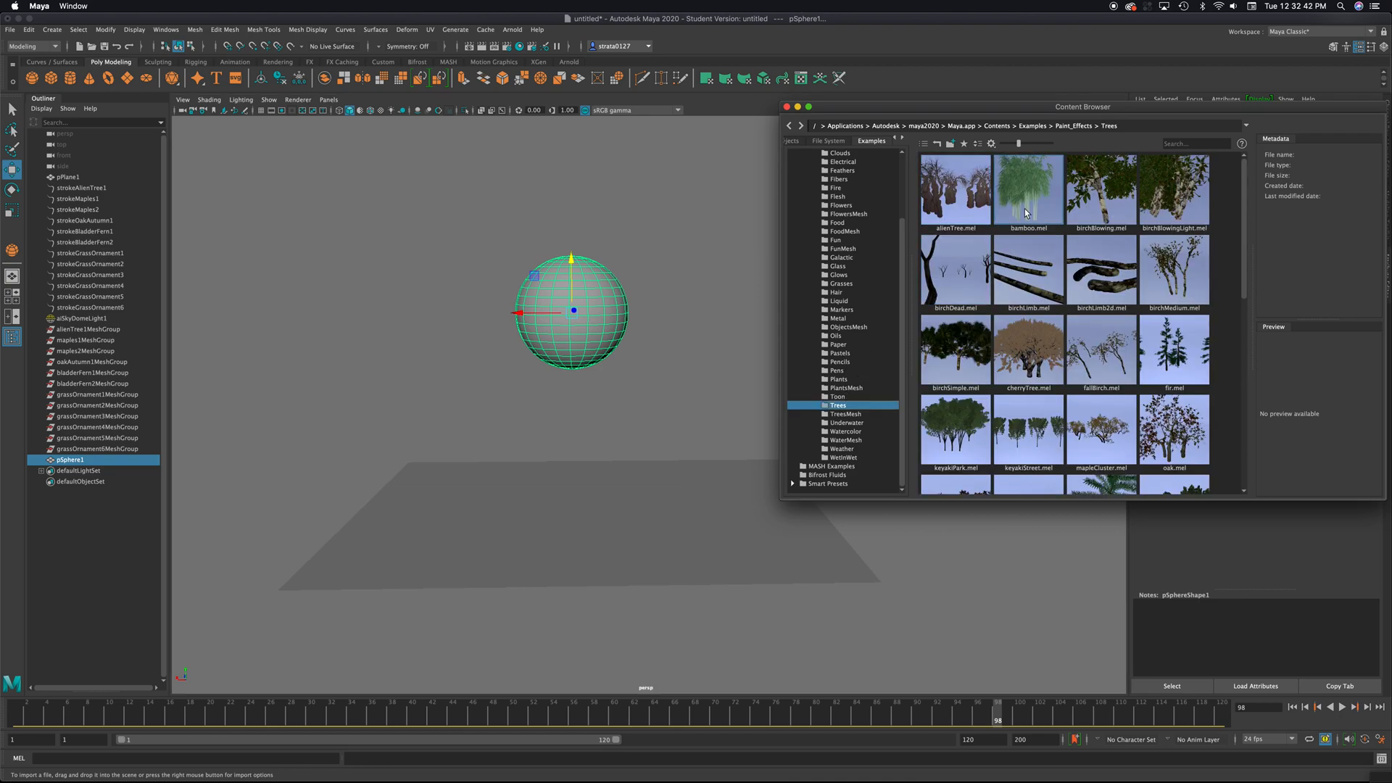
click(1026, 187)
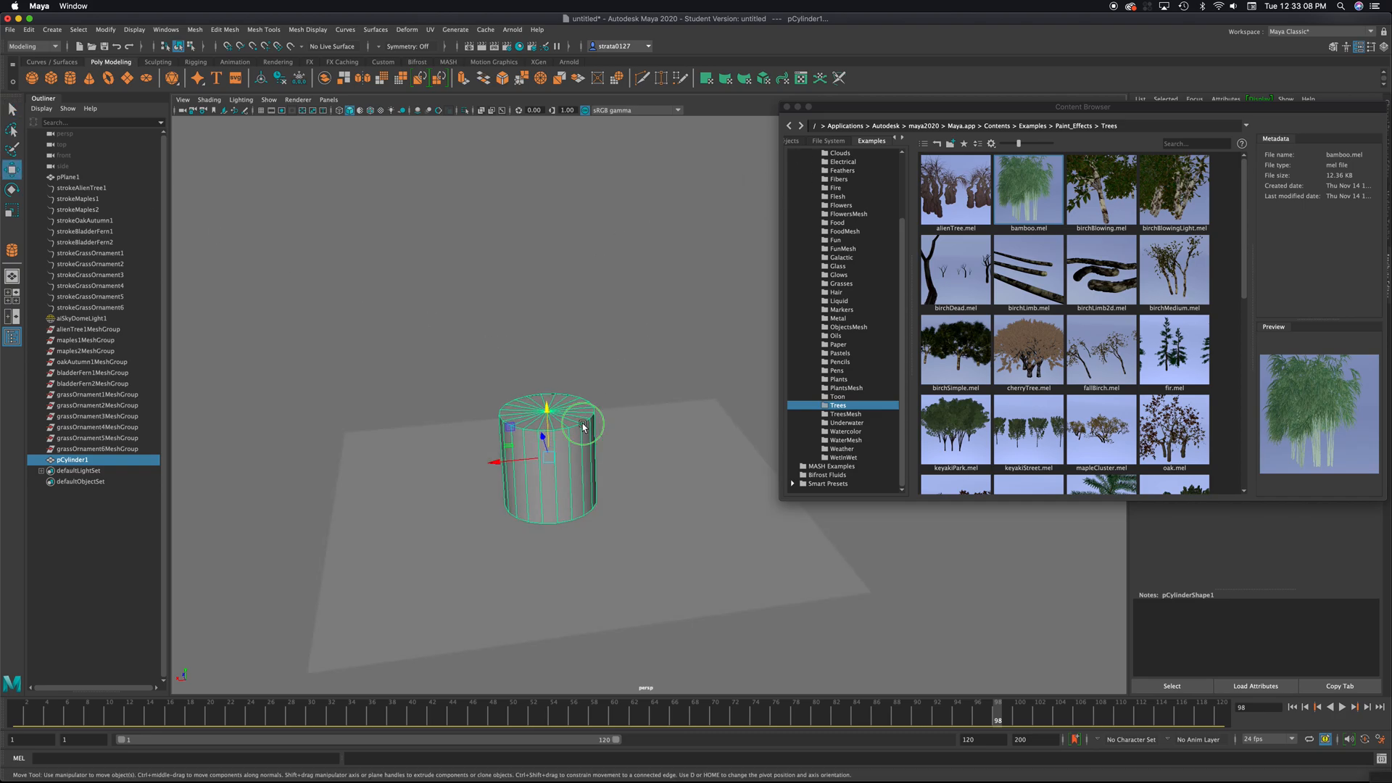
Extrude and inset the cylinder's top cap faces into a hollow pot with a thick rim
click(404, 345)
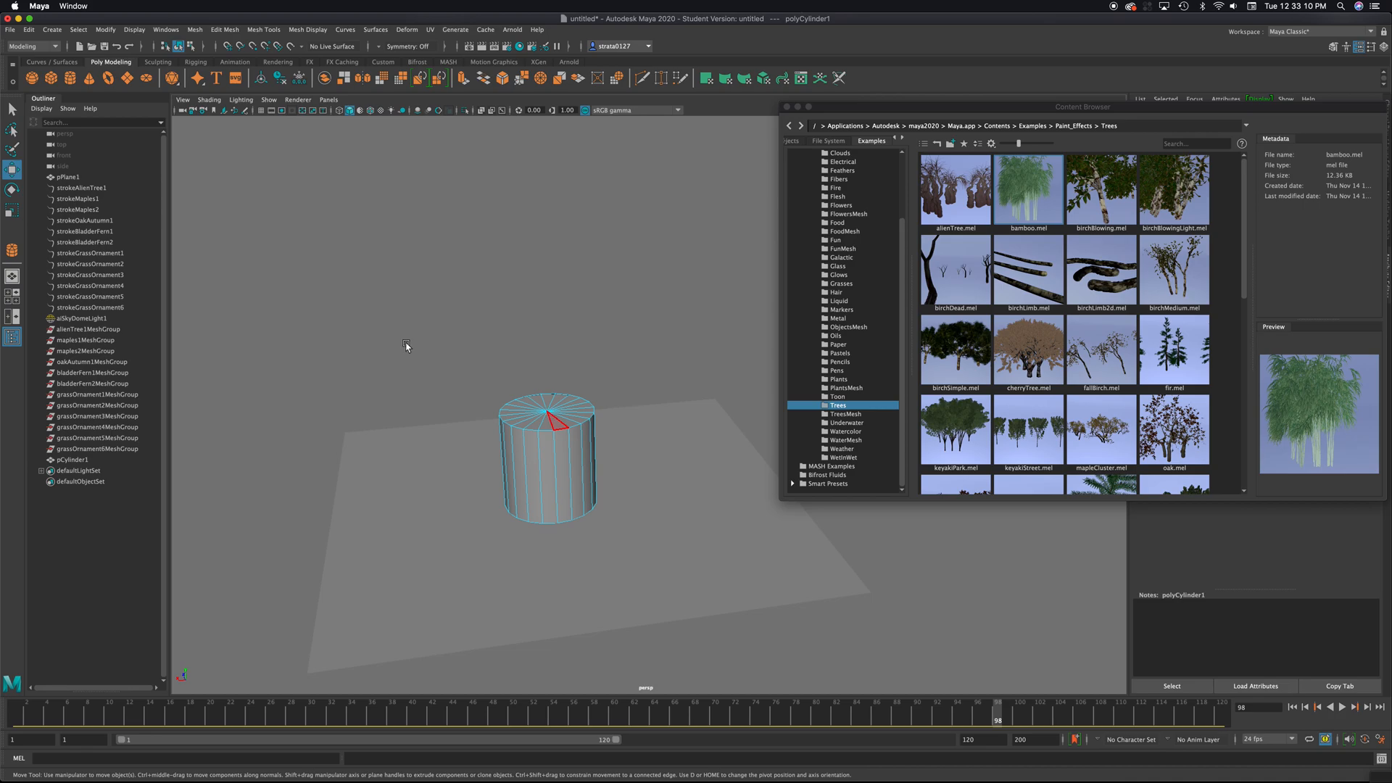
click(13, 148)
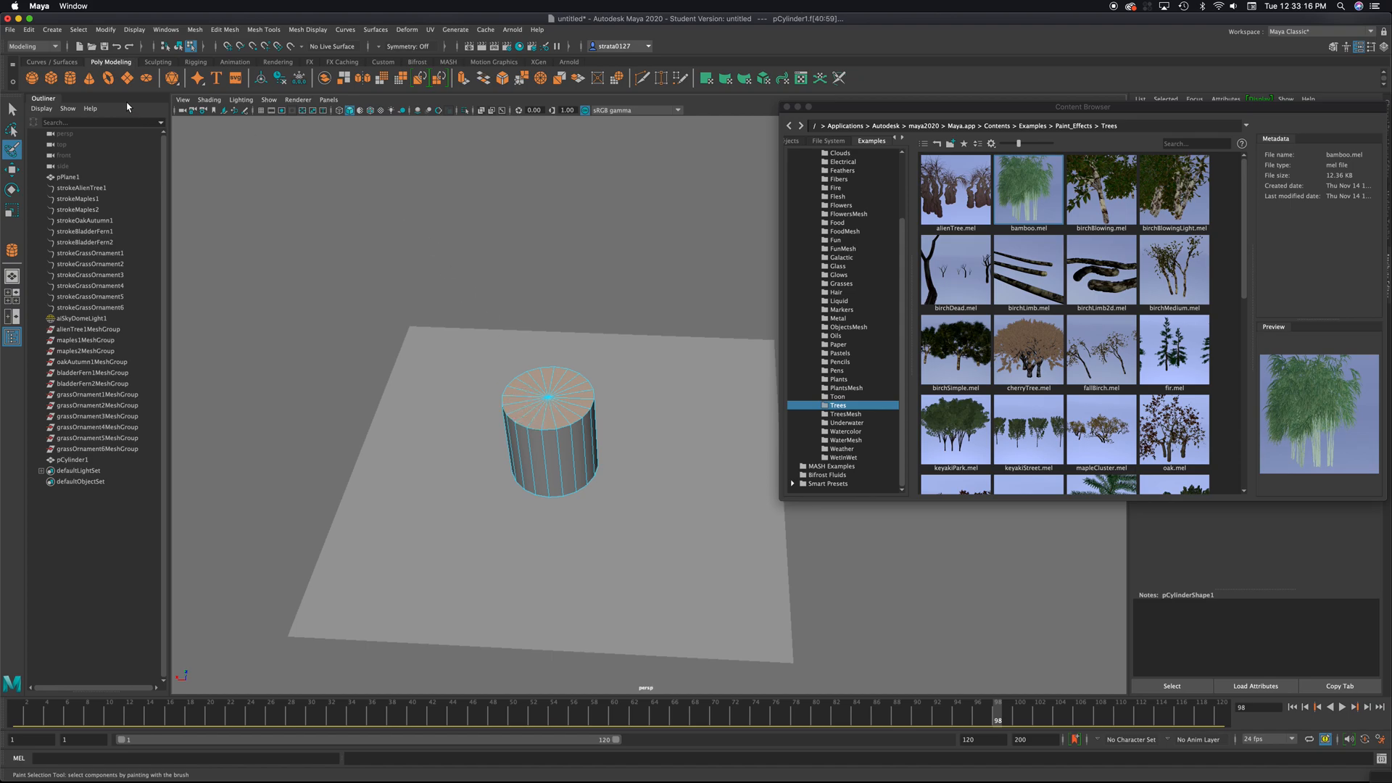
click(13, 210)
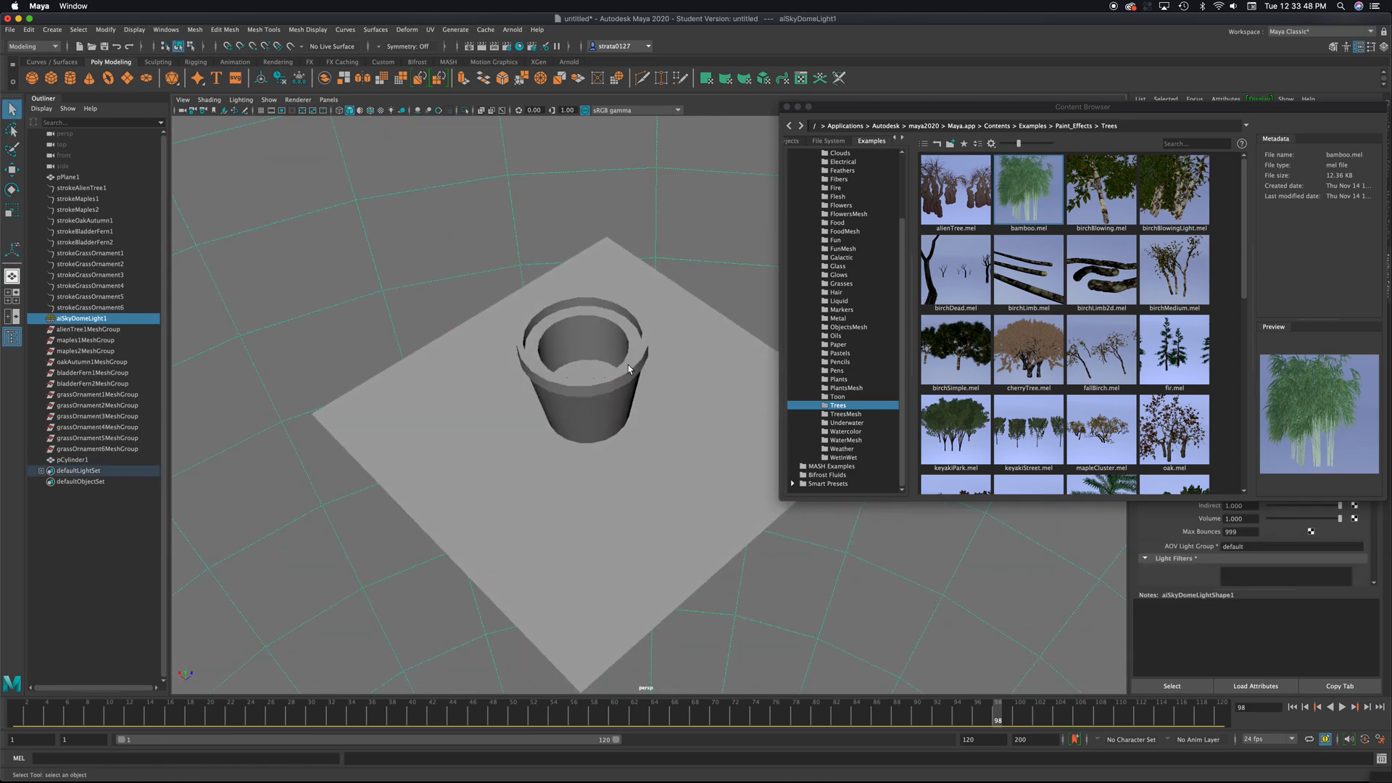
Taper the pot's bottom and position polygon disc pDisc1 inside it as a soil surface
click(586, 390)
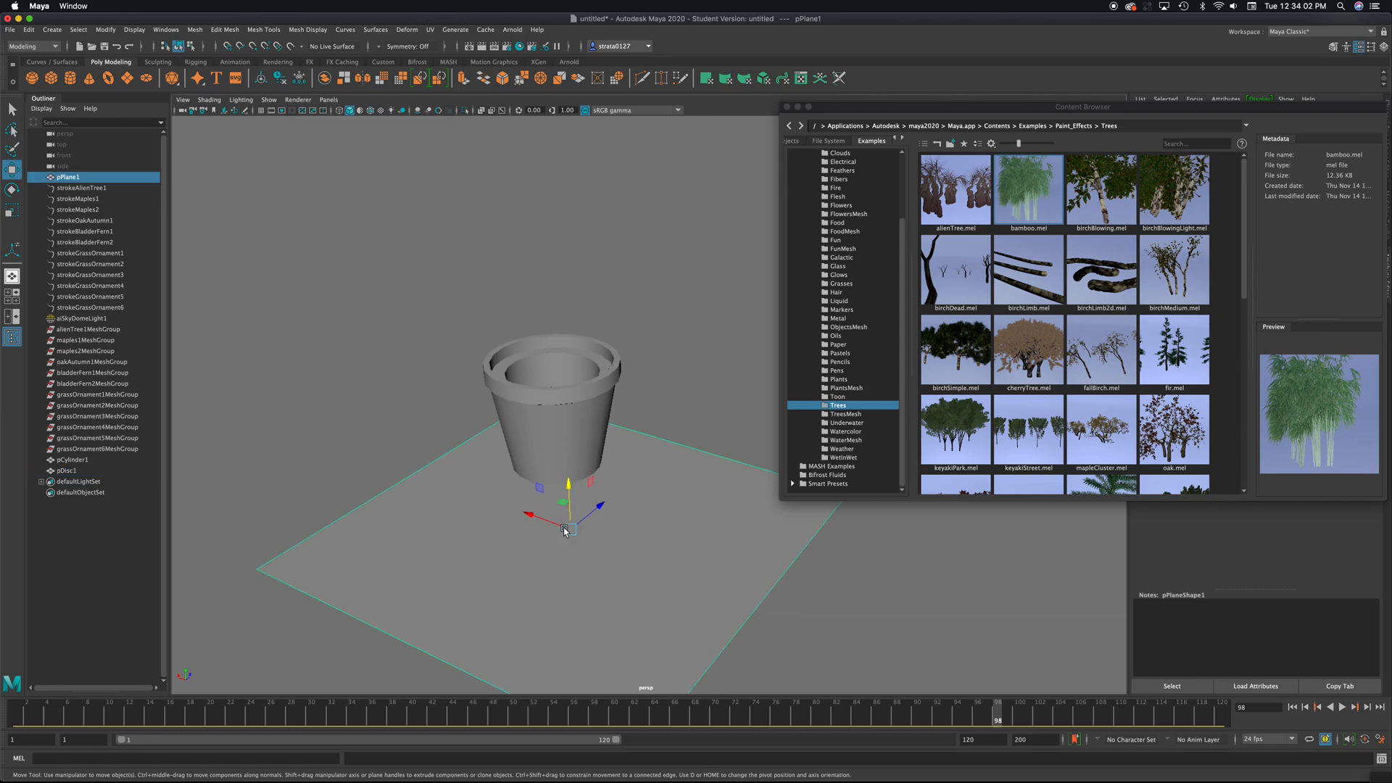
mouse_move(647, 528)
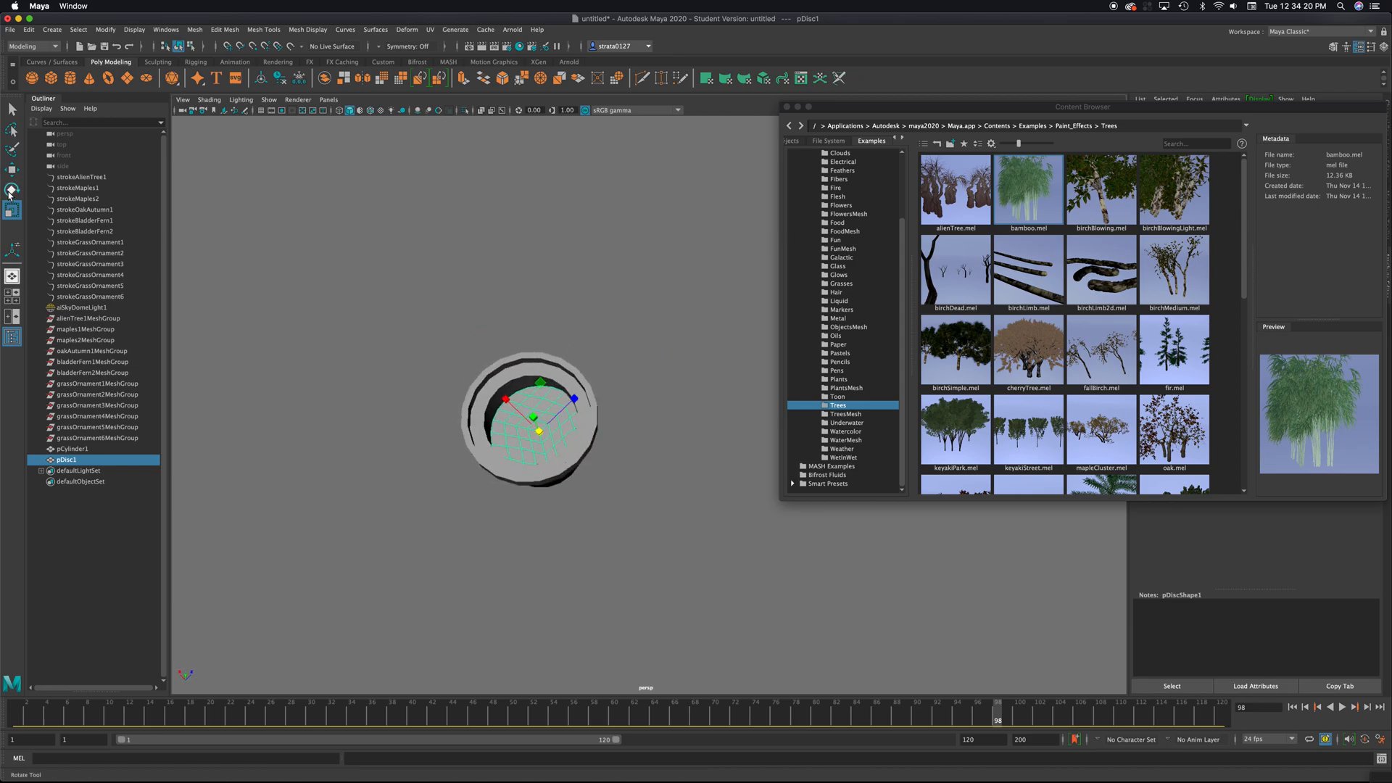
click(13, 170)
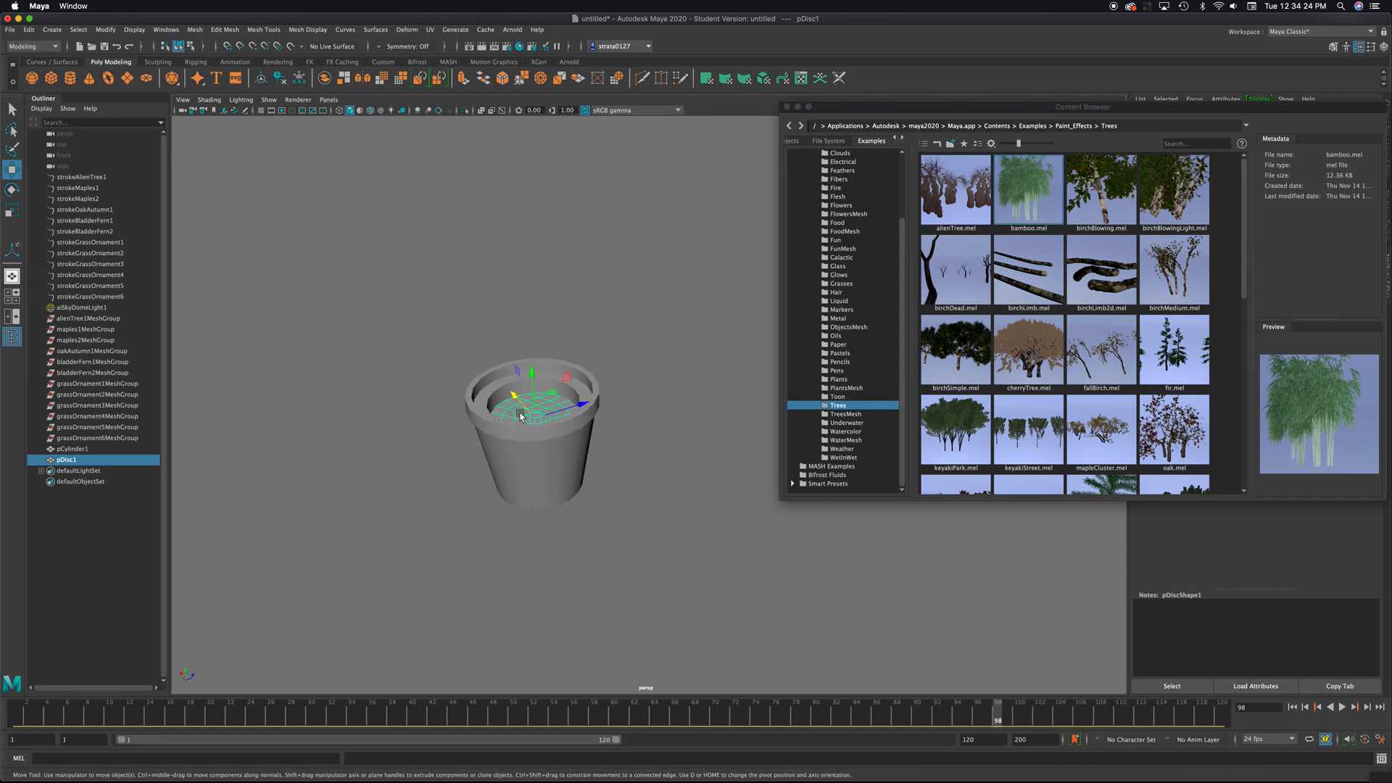
click(455, 29)
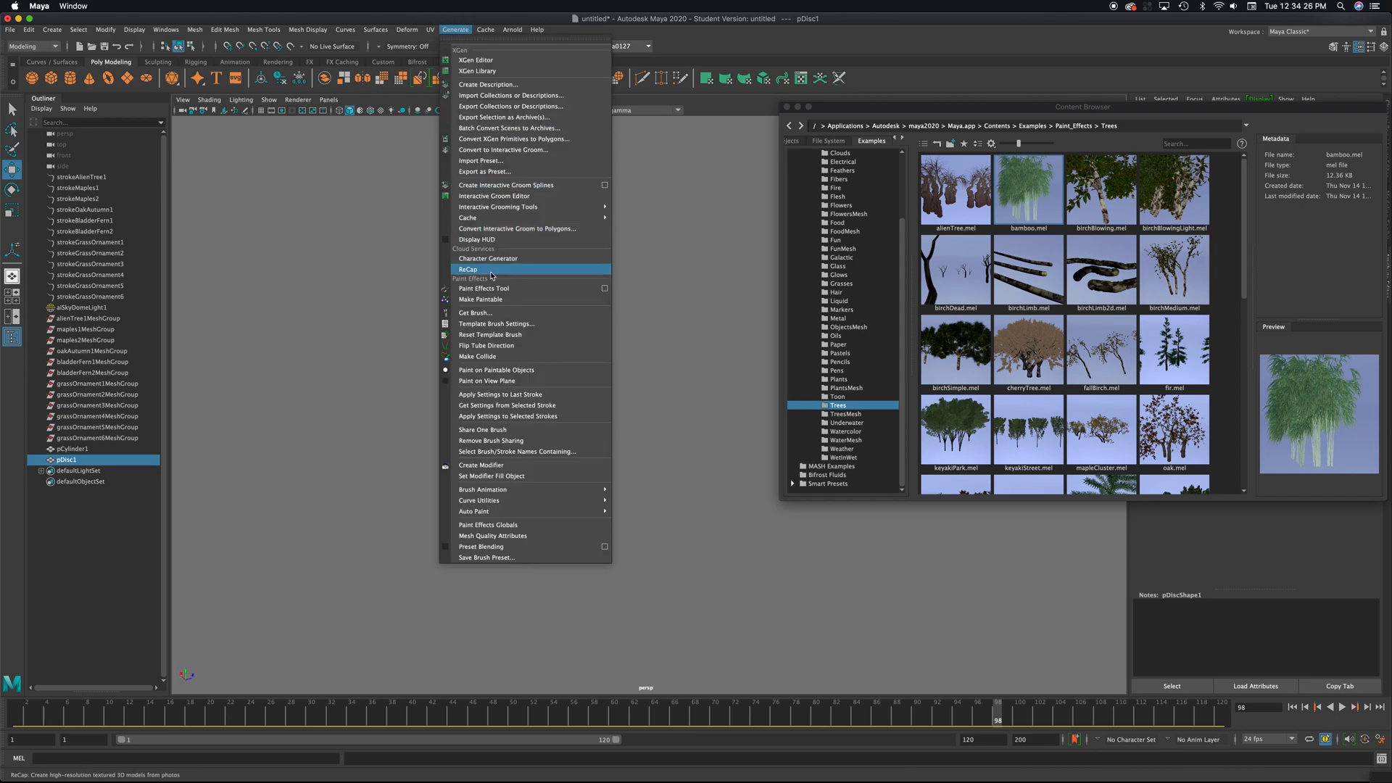
mouse_move(497, 299)
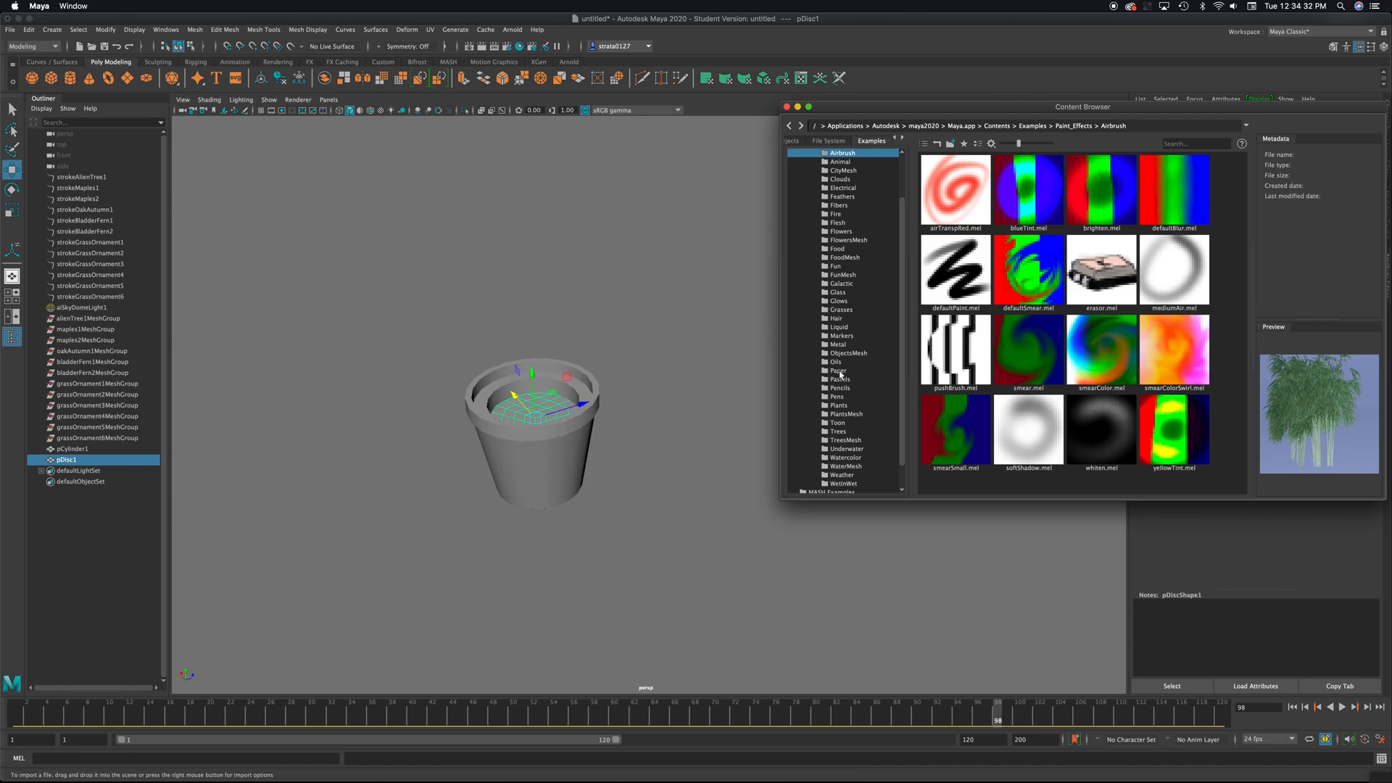
mouse_move(848, 322)
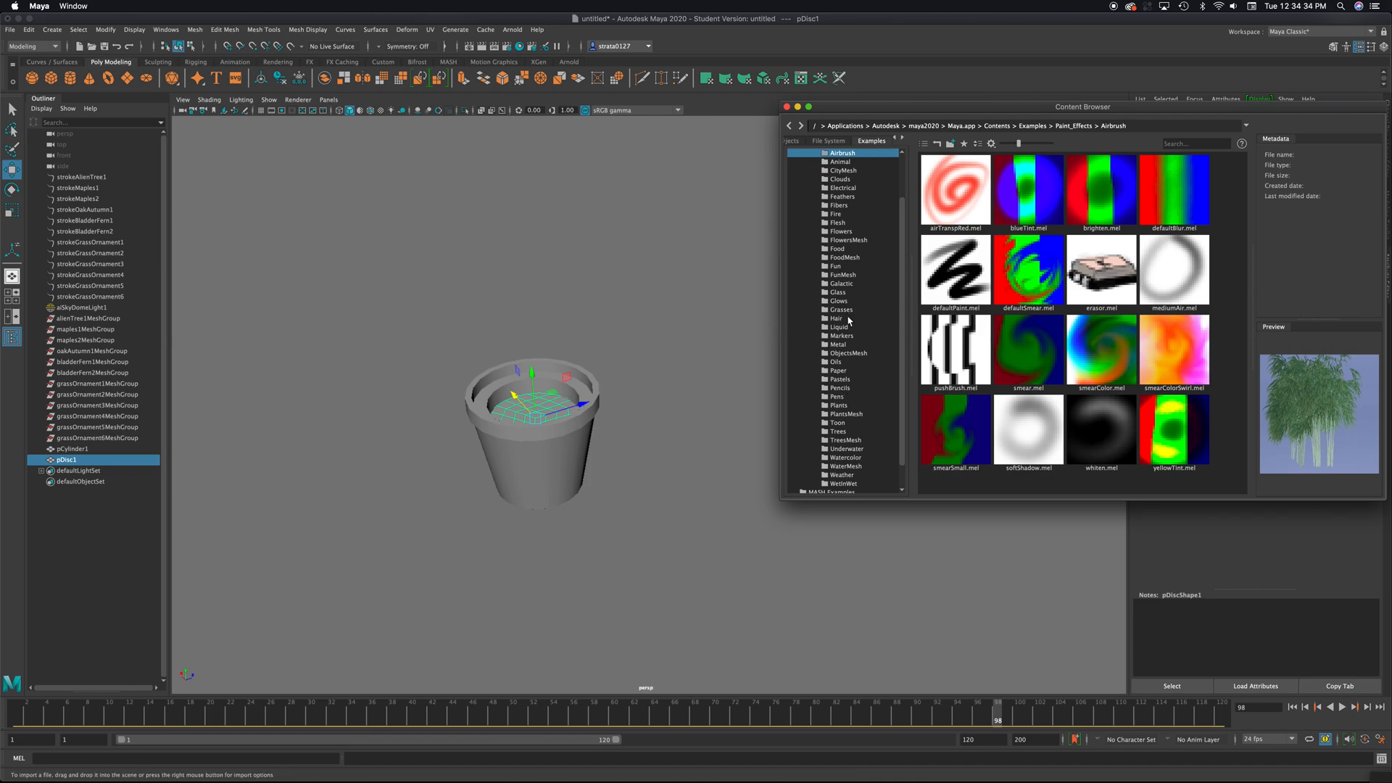
Browse Paint_Effects > Flowers in the Content Browser and load the sunflower.mel brush
click(838, 405)
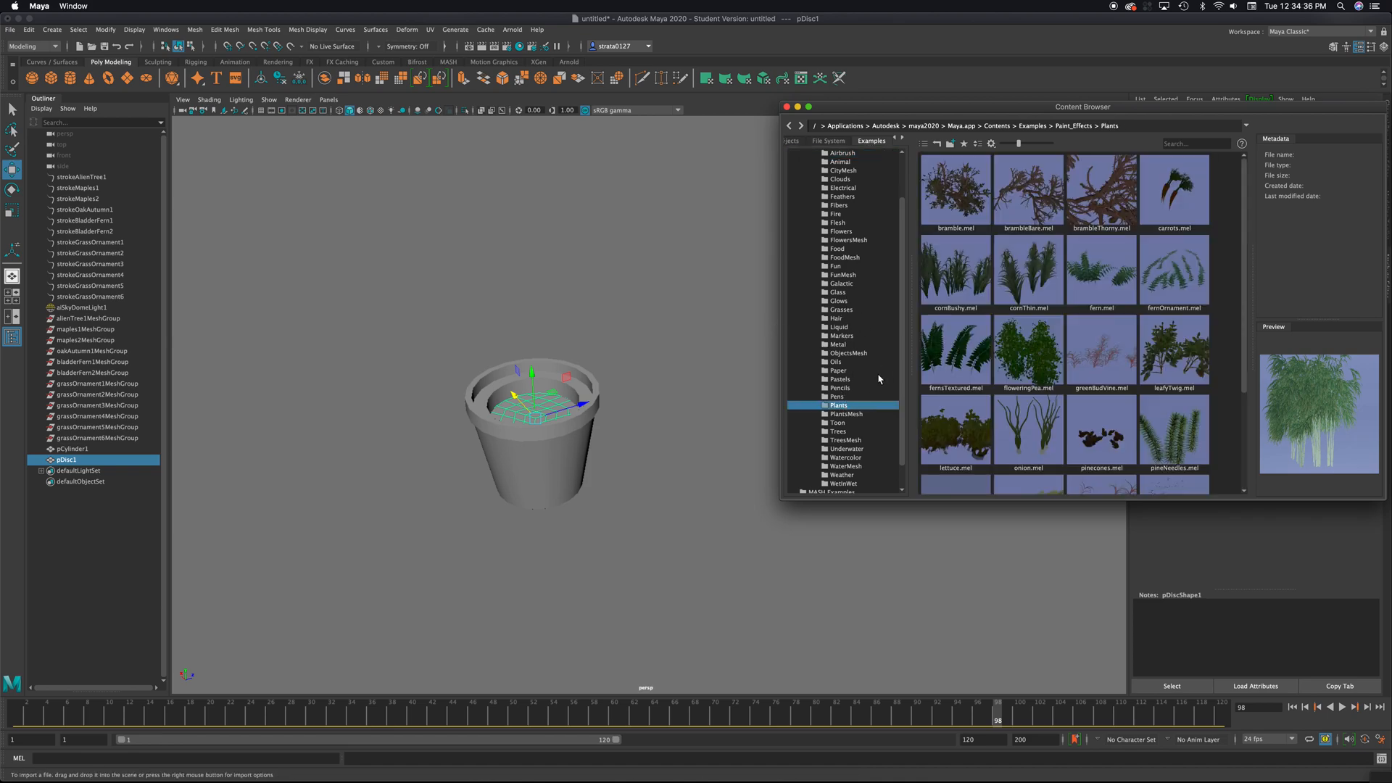
click(839, 232)
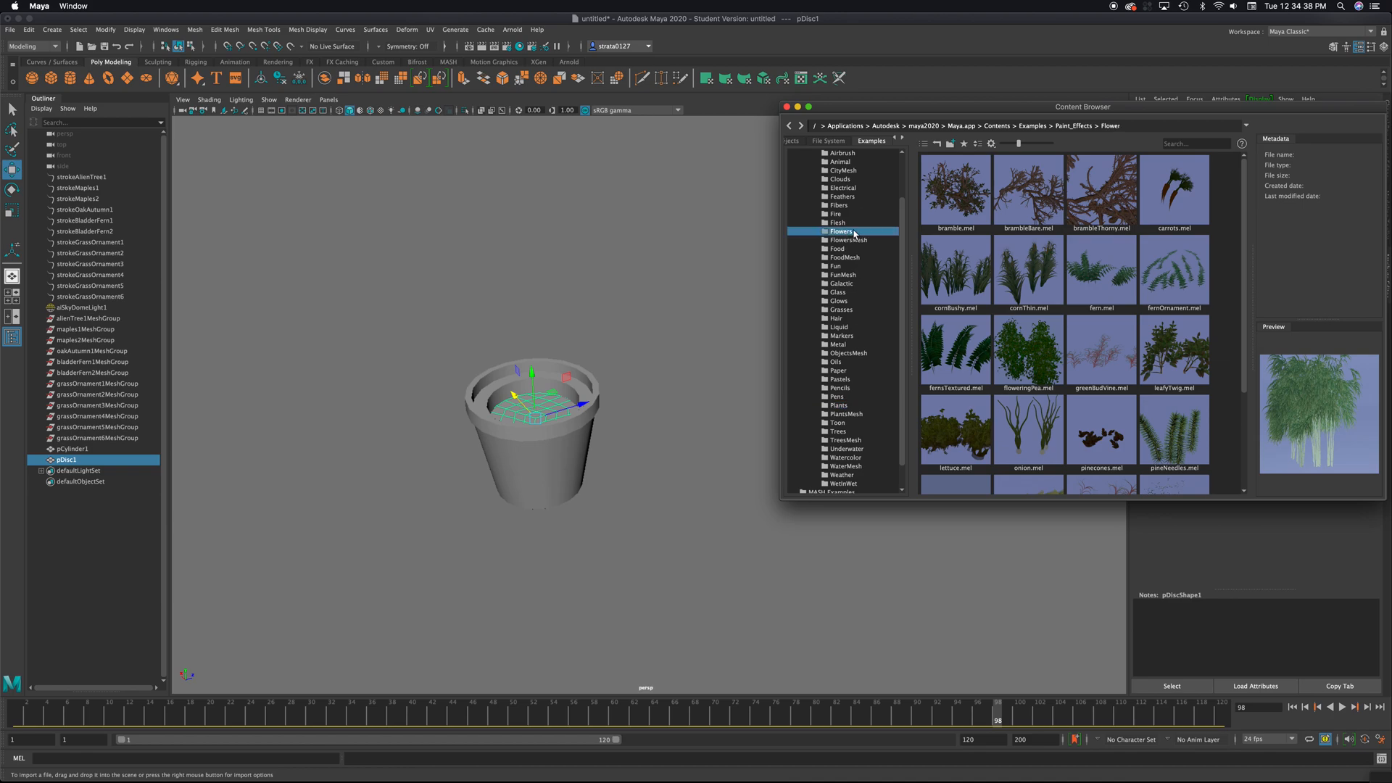
click(840, 232)
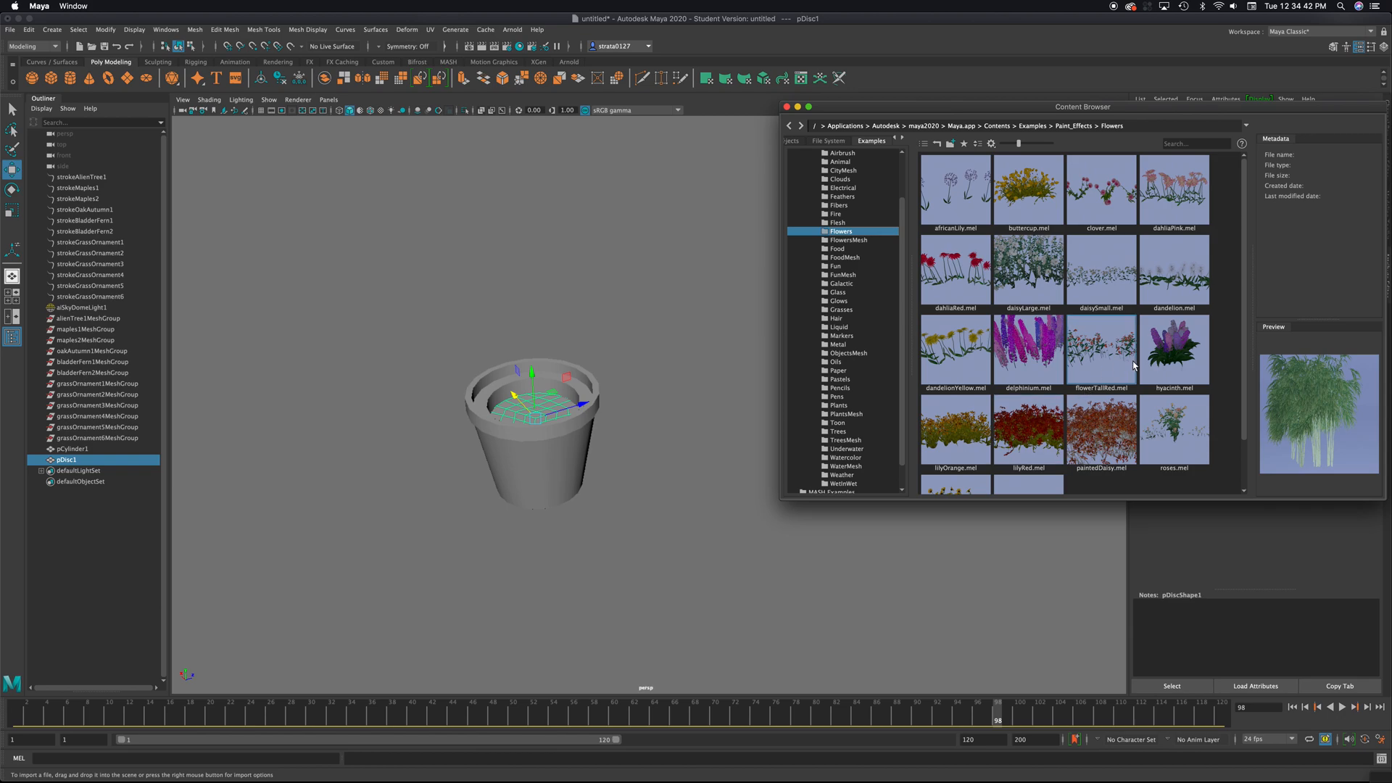
click(954, 451)
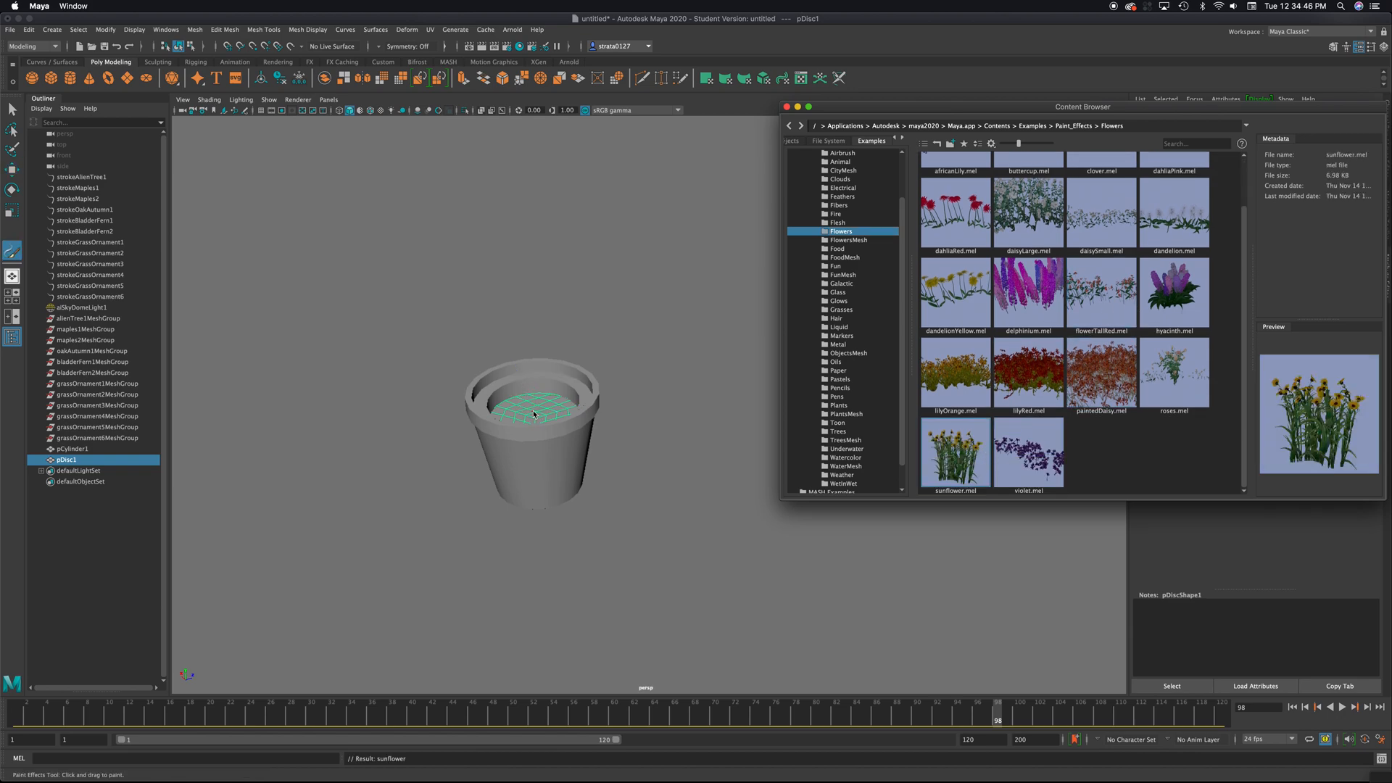
Paint strokeSunflower1 onto the pot's soil disc, deselect it and close the Content Browser
click(532, 413)
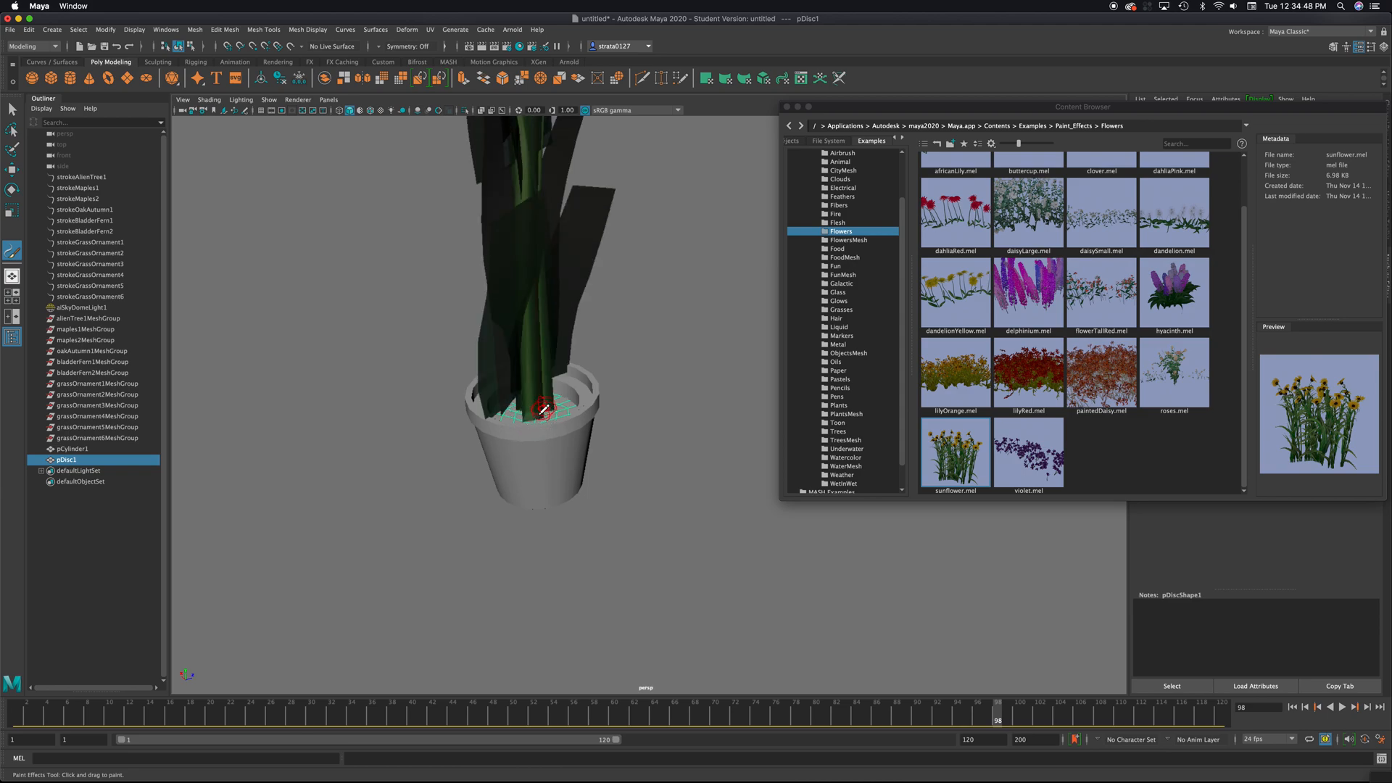
double_click(954, 452)
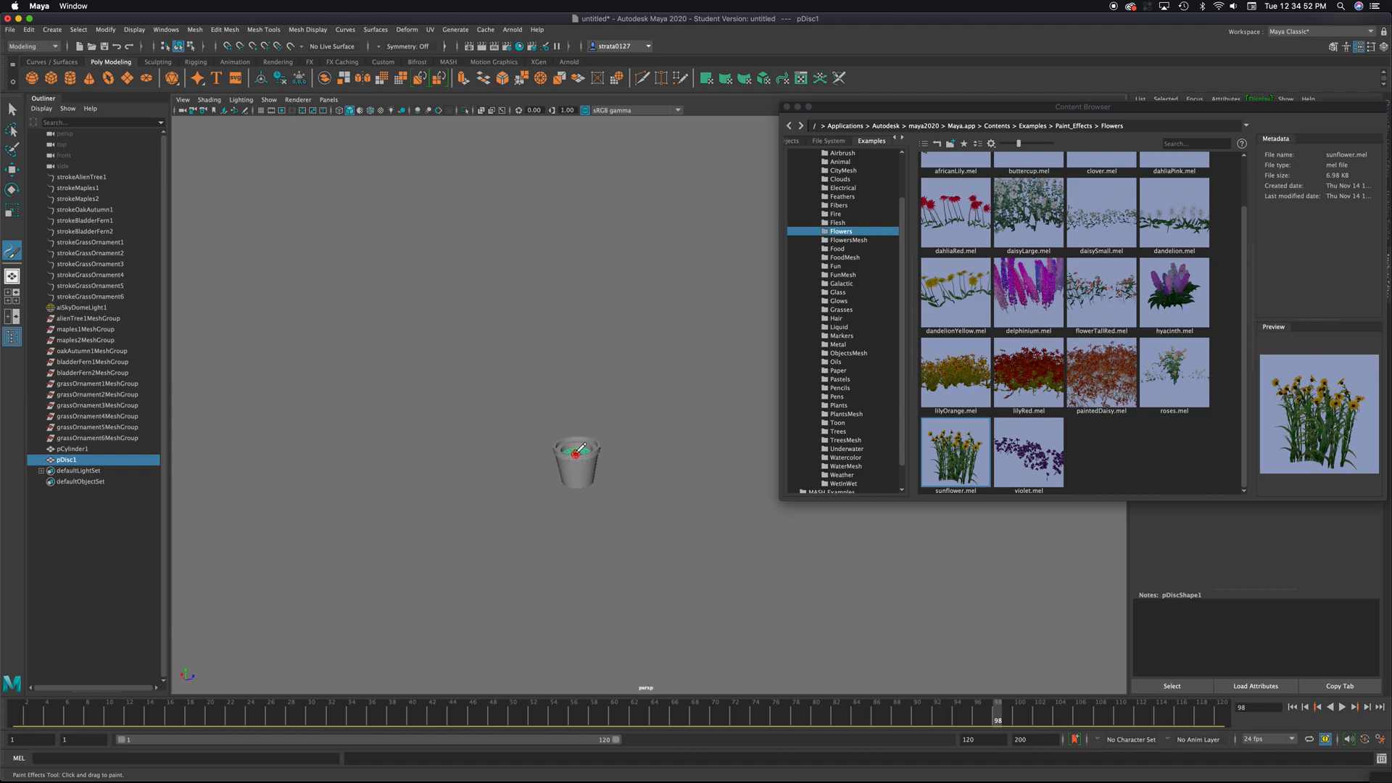
double_click(954, 452)
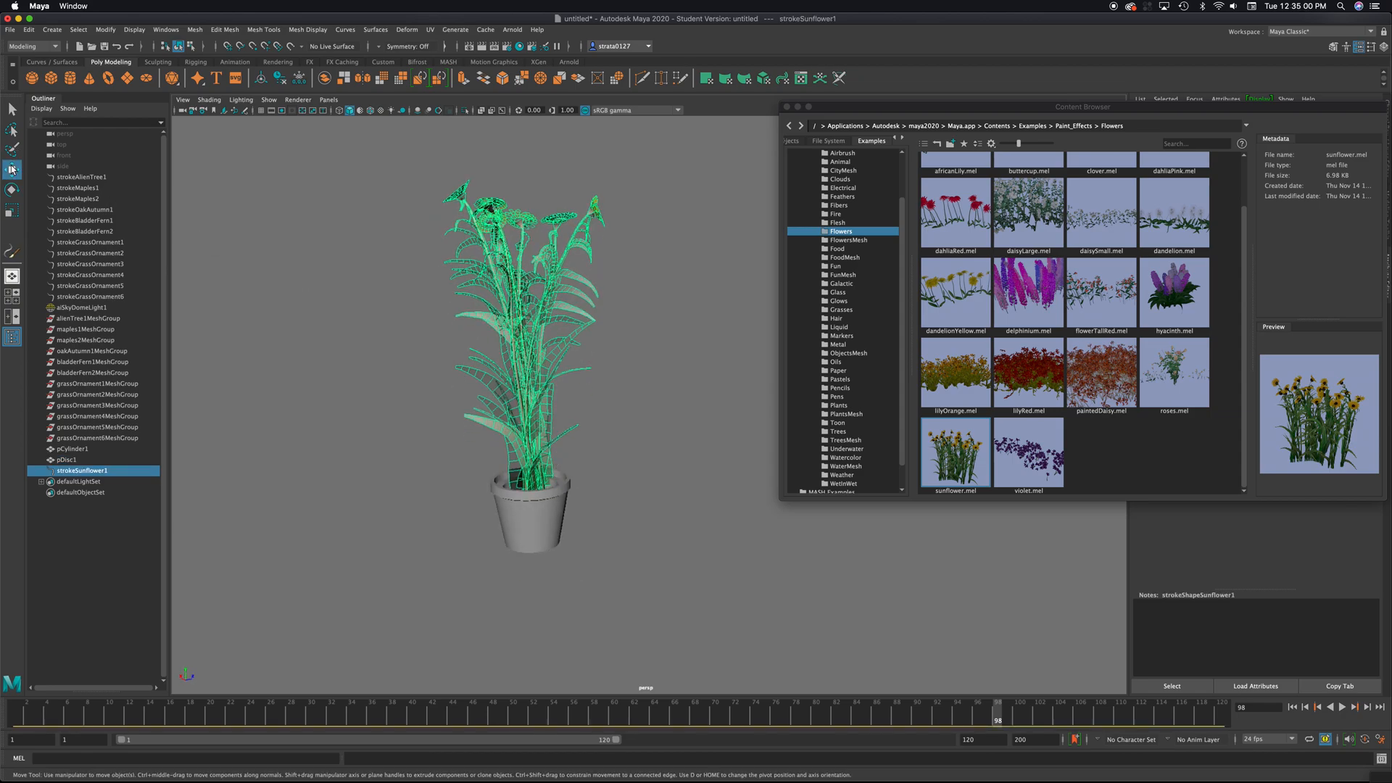
click(80, 305)
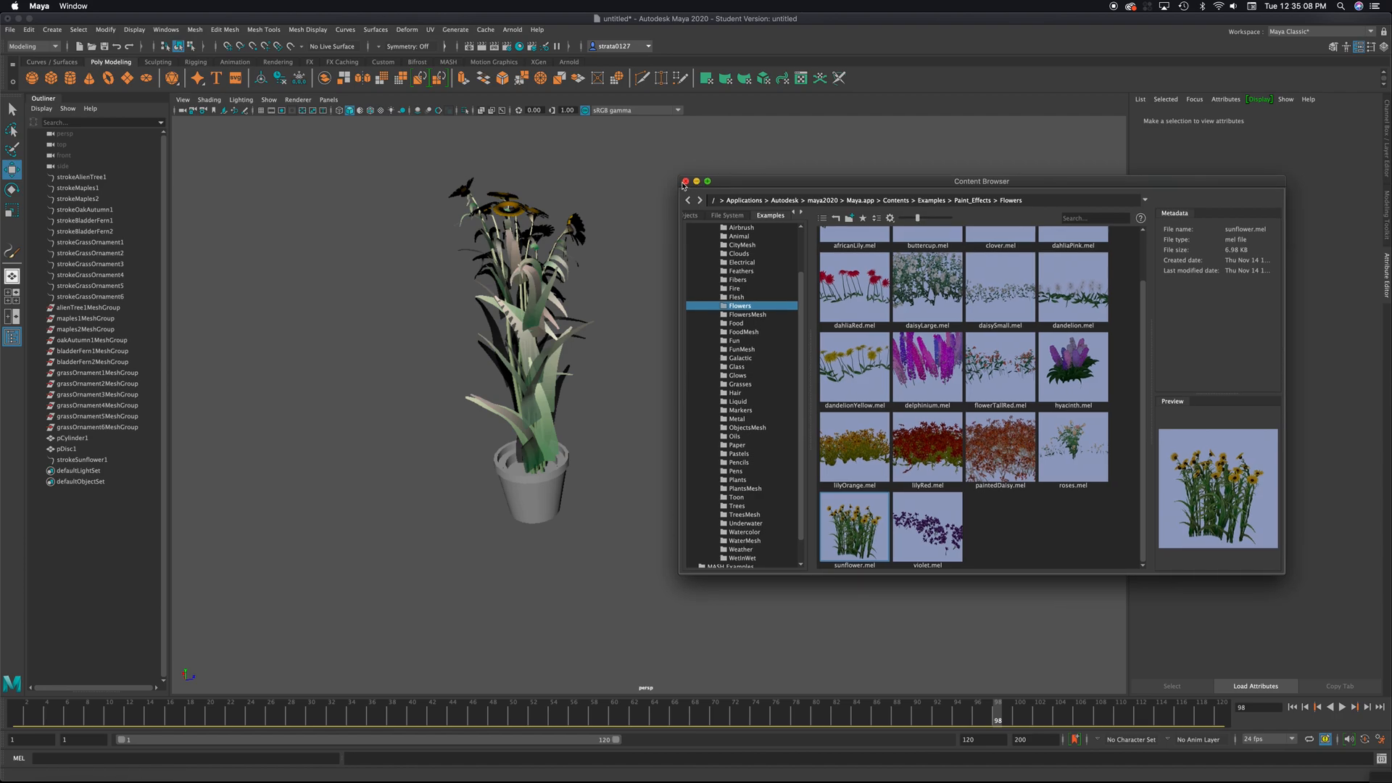
click(683, 181)
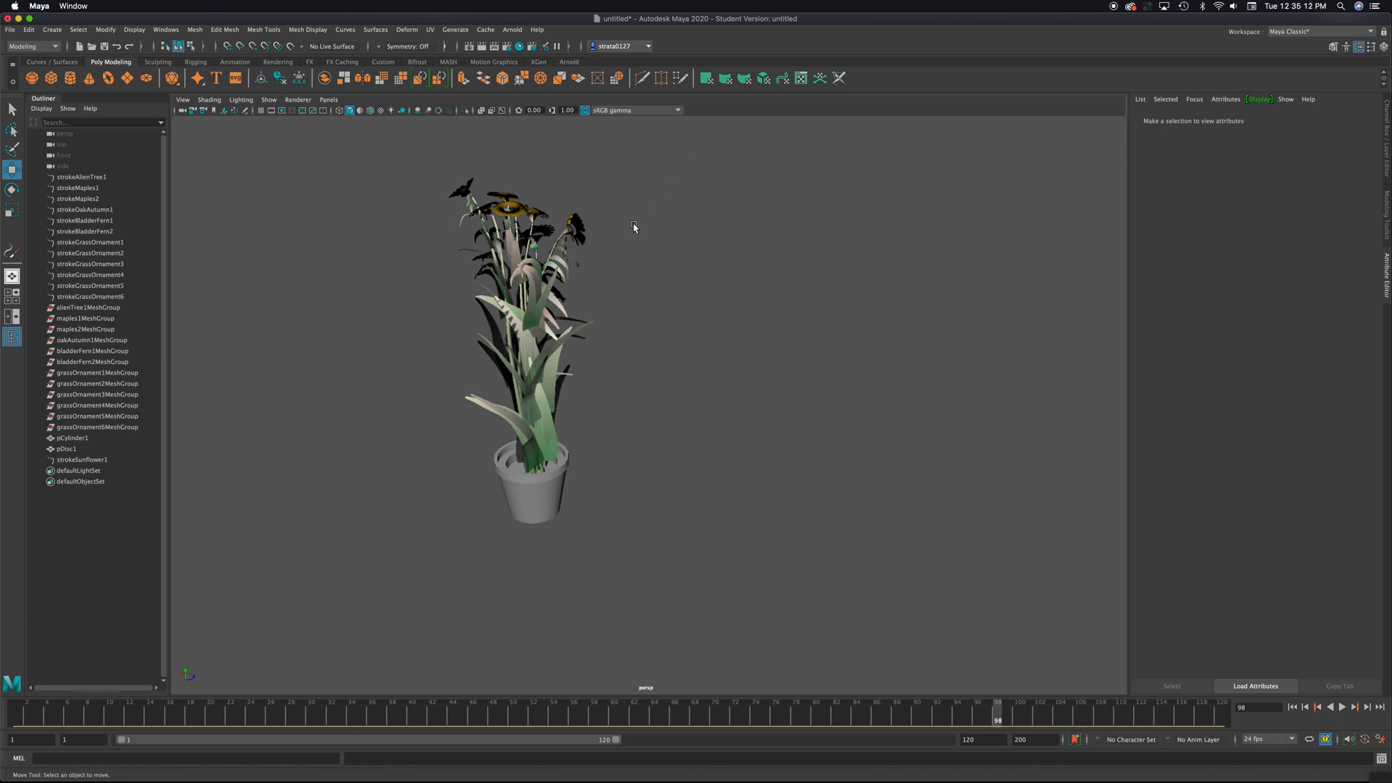